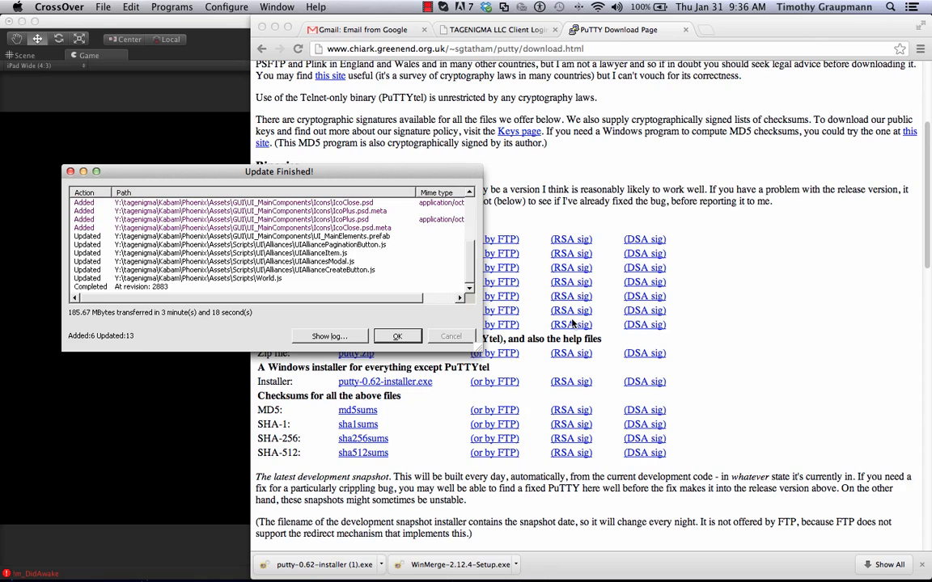
mouse_move(435, 165)
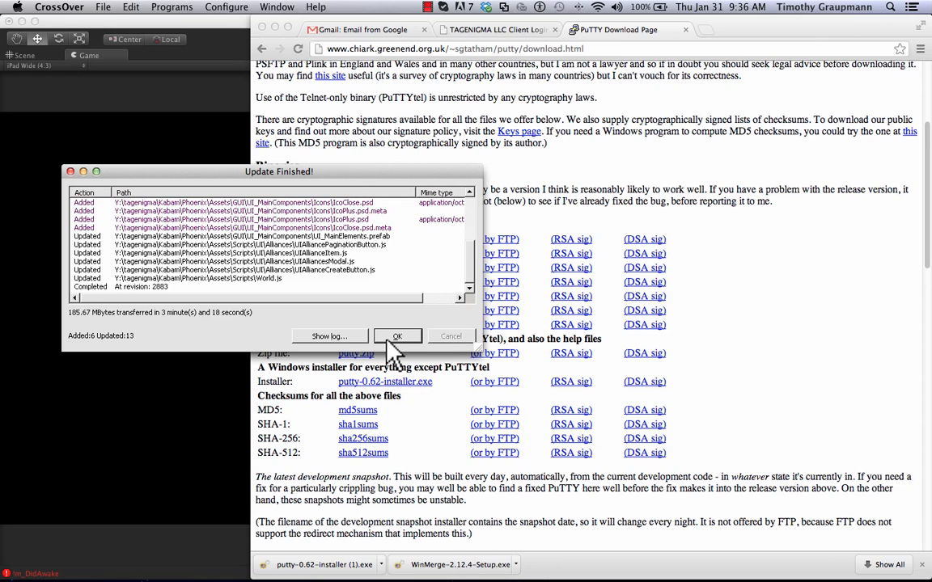
Dismiss the Update Finished report and view the TortoiseSVN bottle's installed applications in Manage Bottles
click(398, 335)
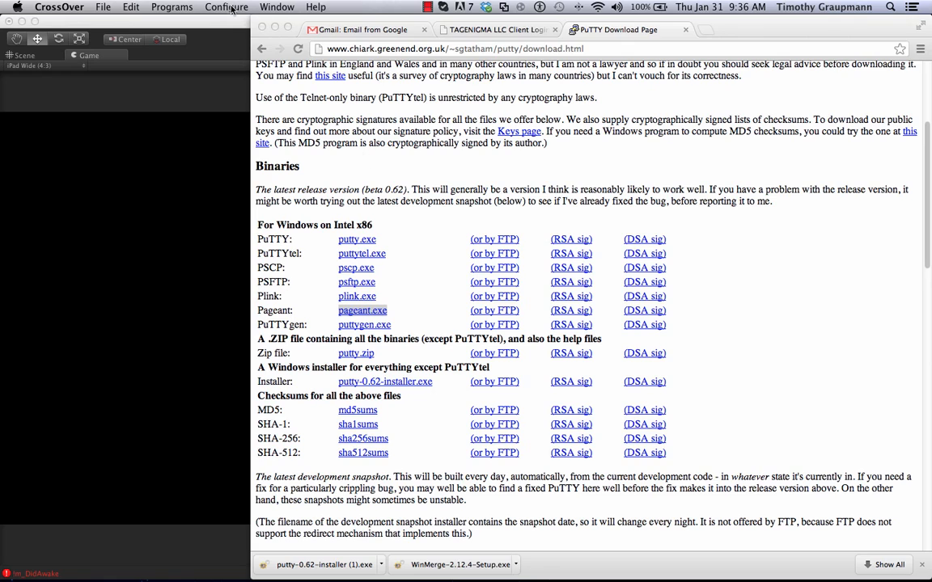
click(226, 6)
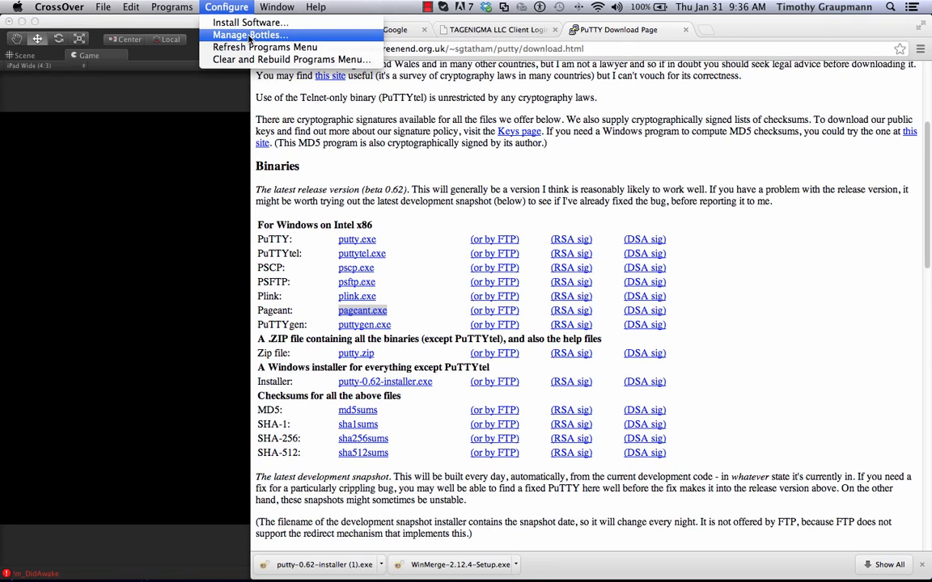
click(249, 34)
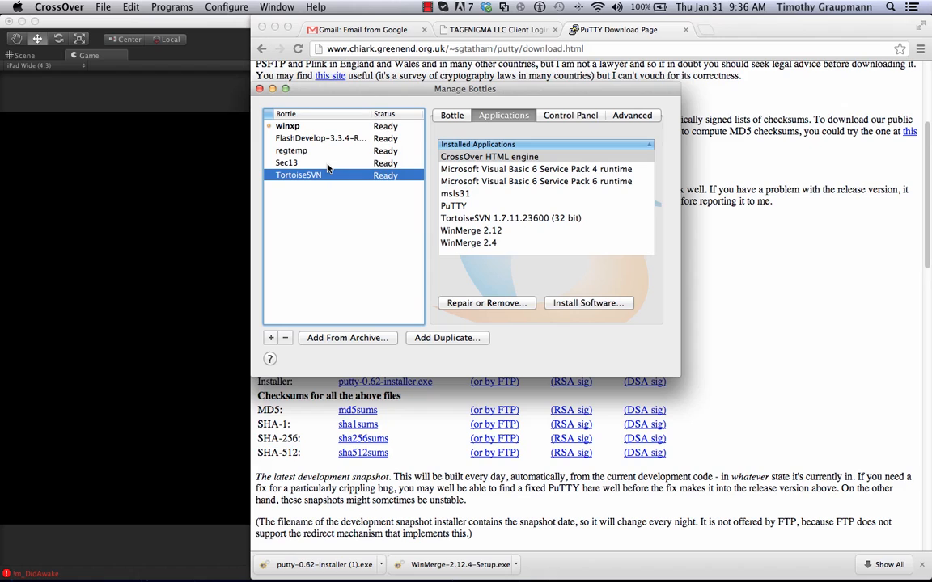
mouse_move(278, 184)
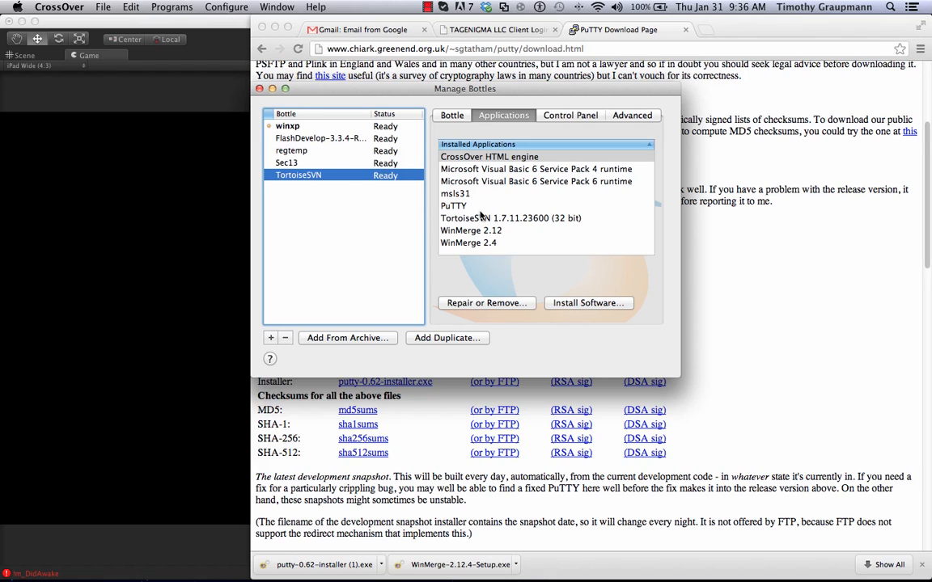
mouse_move(418, 237)
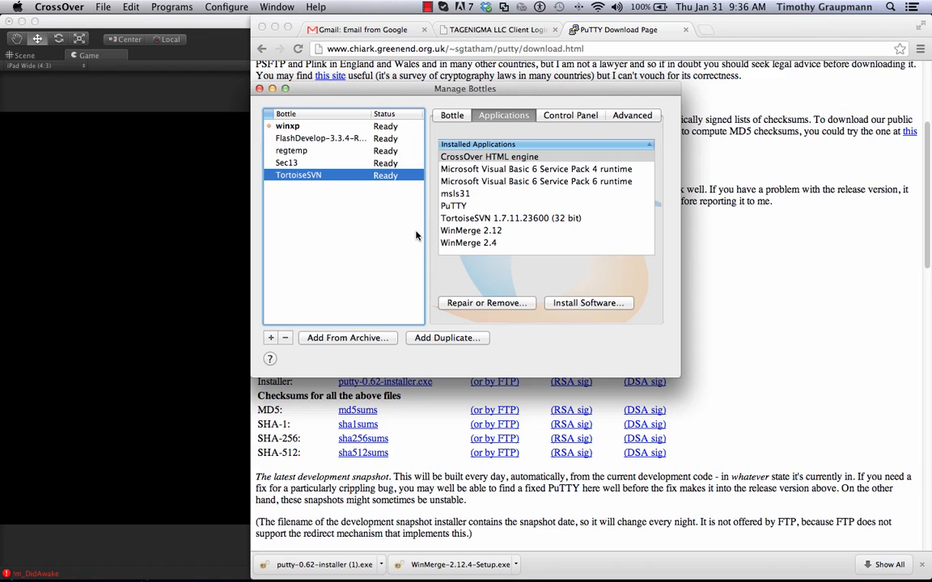
mouse_move(488, 249)
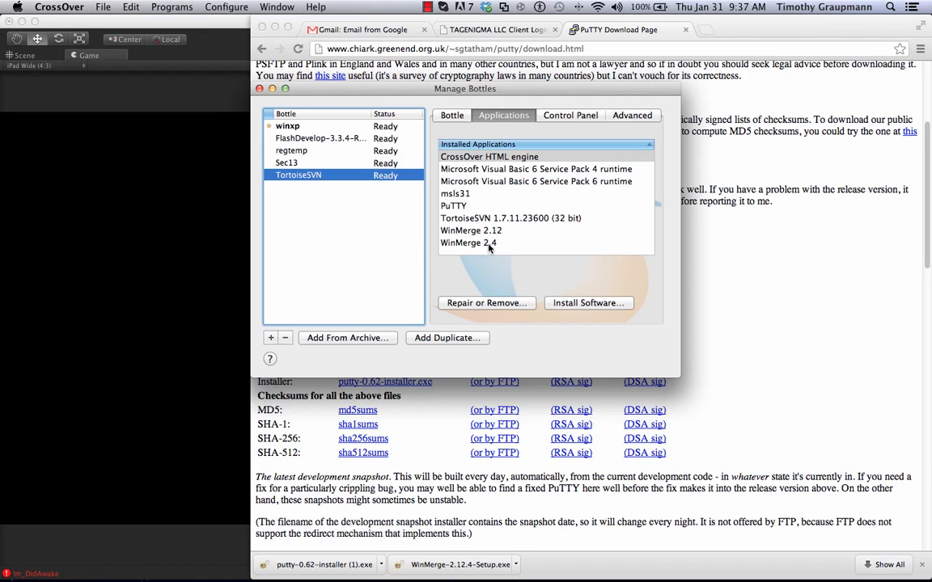
click(467, 243)
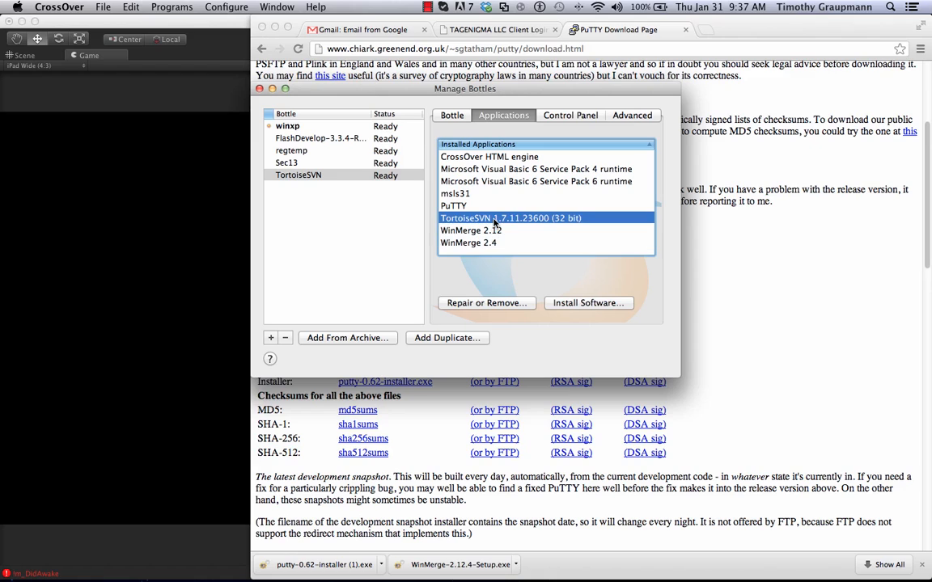
mouse_move(579, 240)
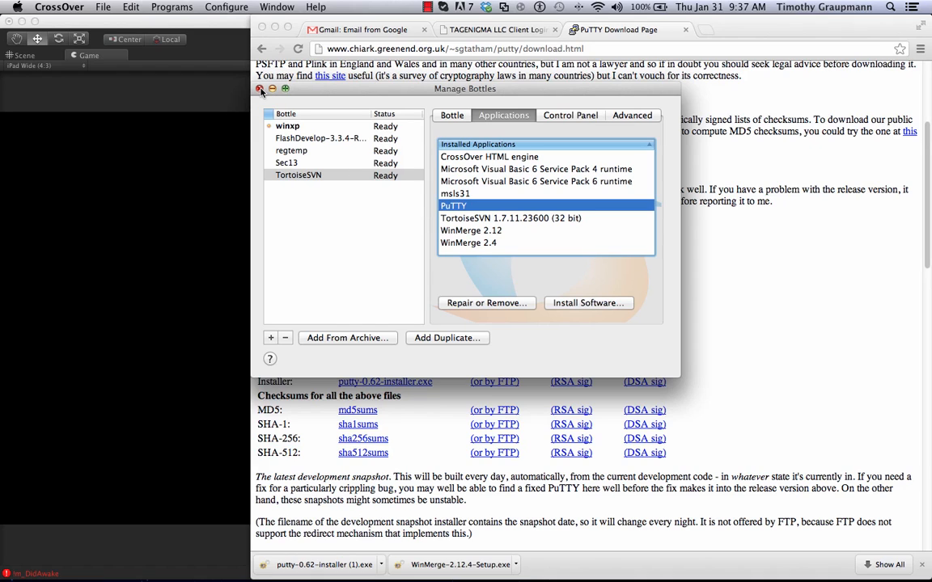
mouse_move(272, 320)
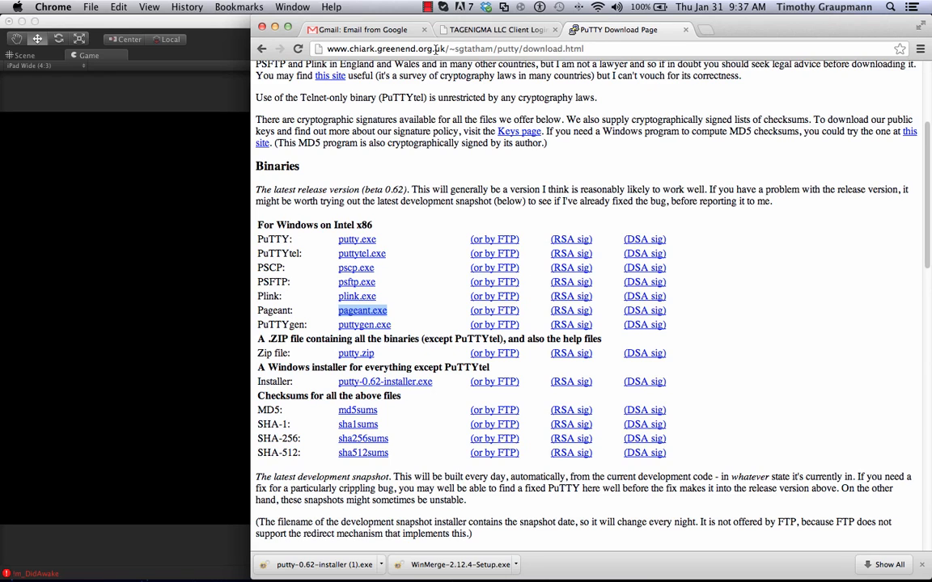
text(winmerge.org)
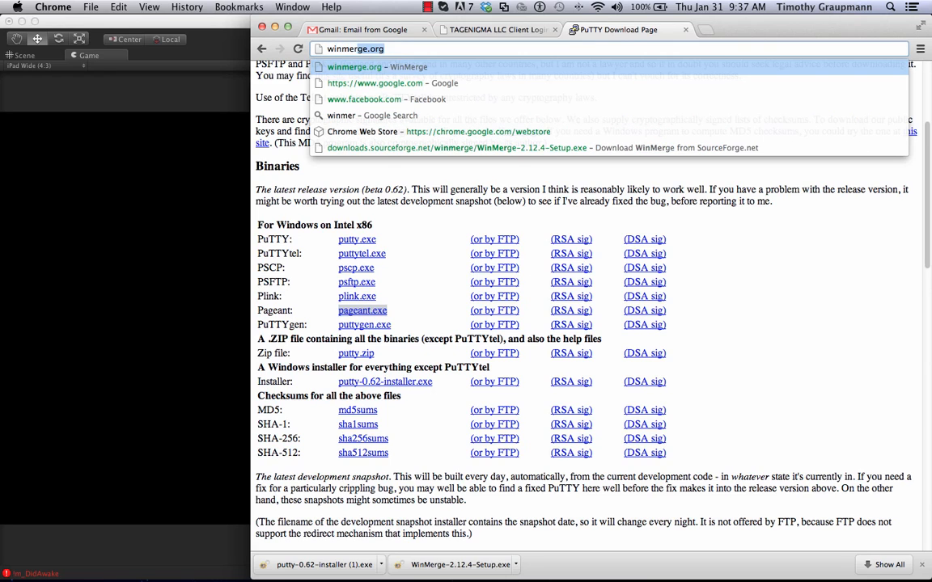
click(353, 67)
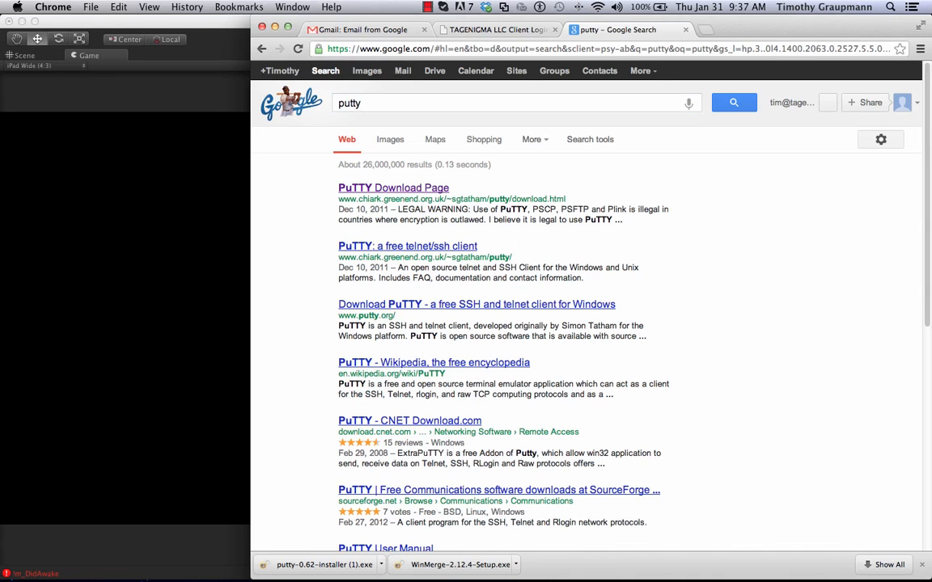
click(393, 187)
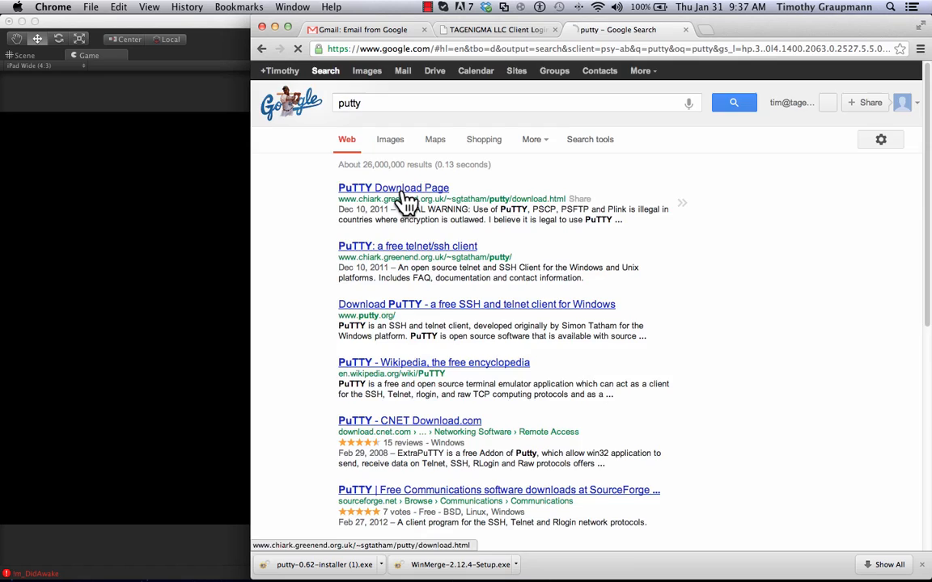
click(393, 188)
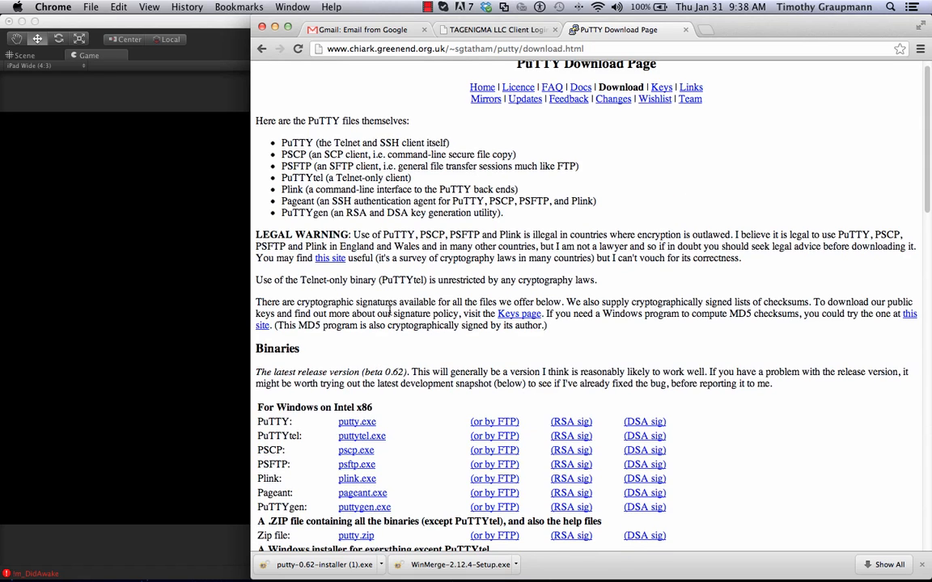
scroll(down, 3)
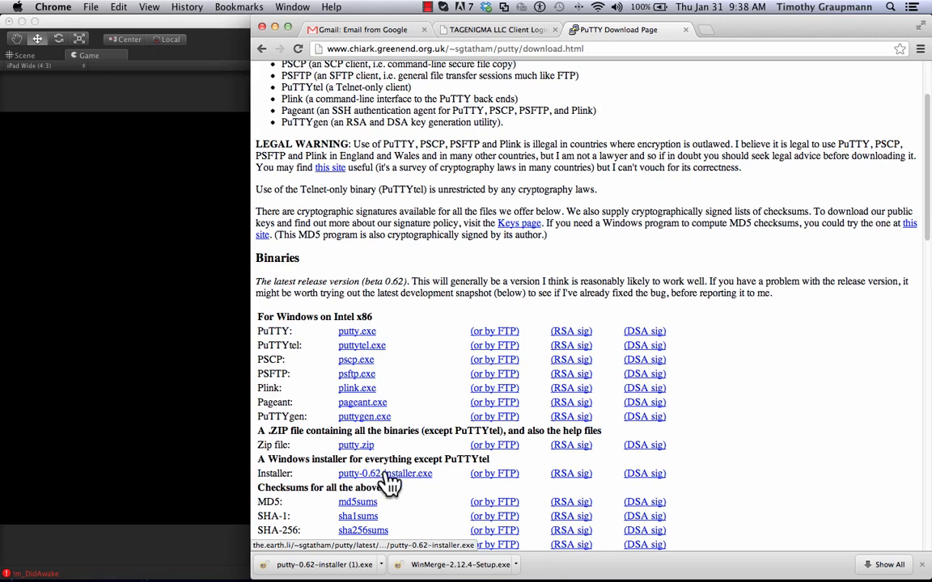
mouse_move(394, 308)
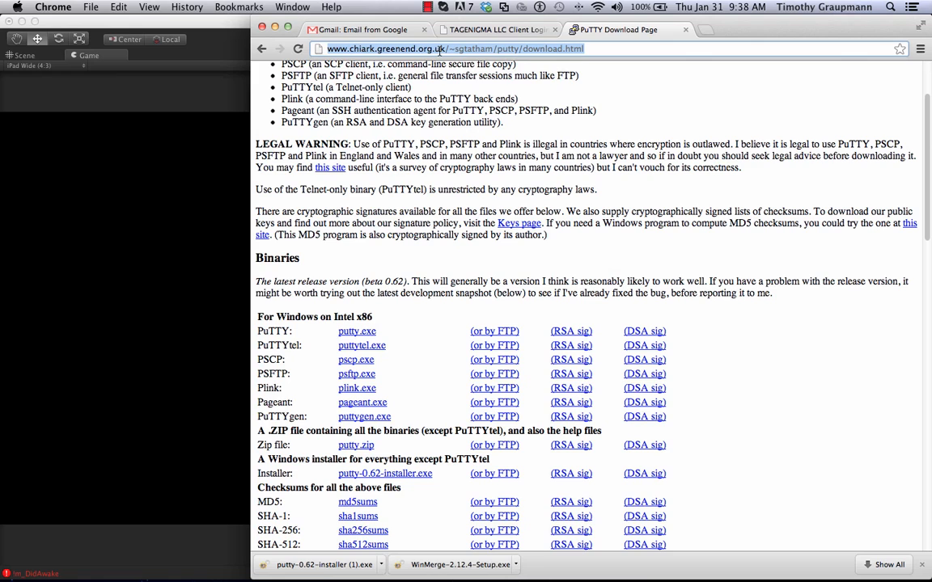
Search Google for tortoisesvn and land on the official tortoisesvn.net site
text(google.com)
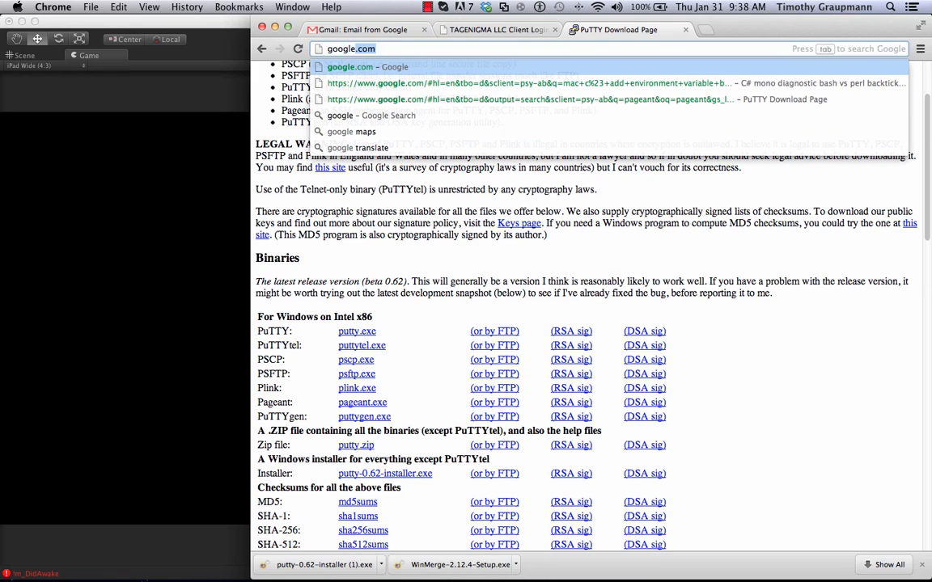
click(372, 66)
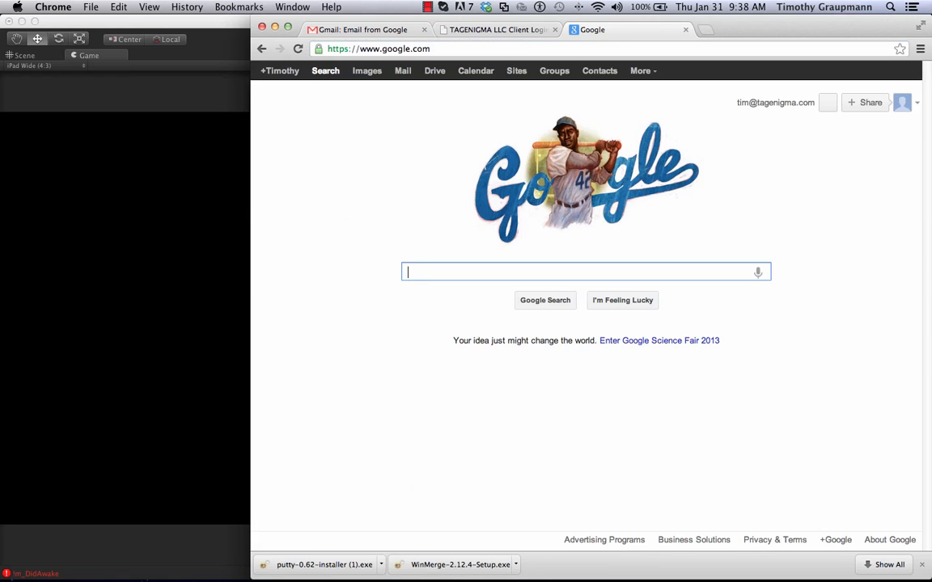
text(tortoises)
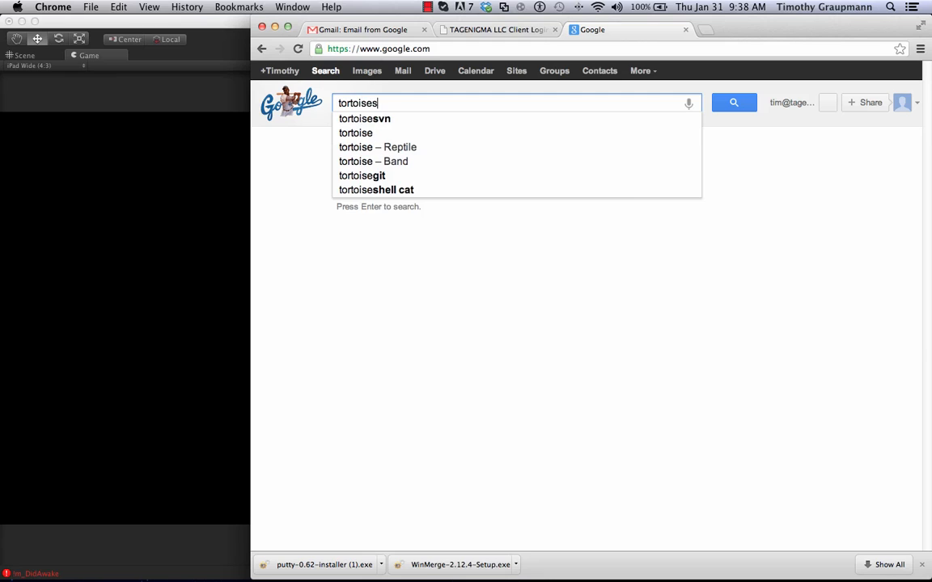
click(366, 118)
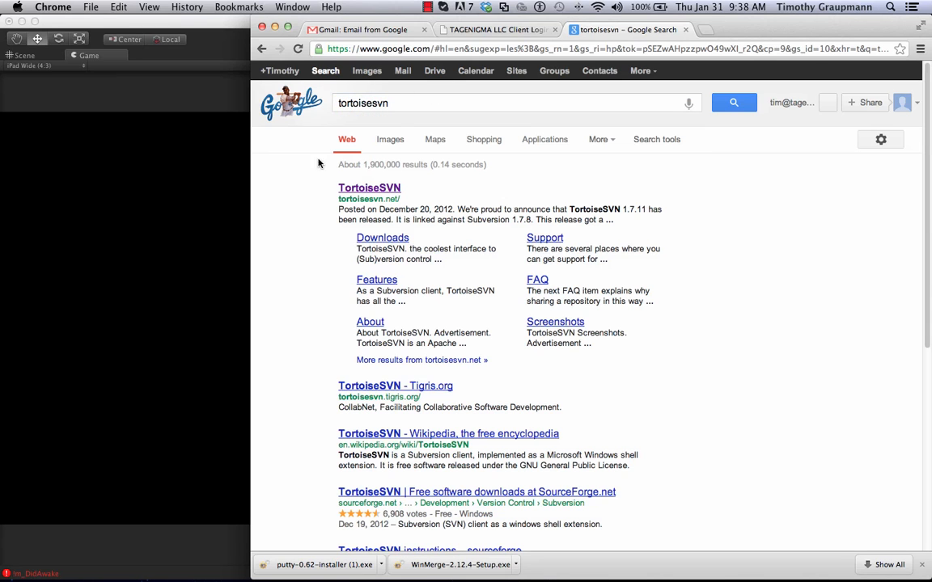
click(368, 188)
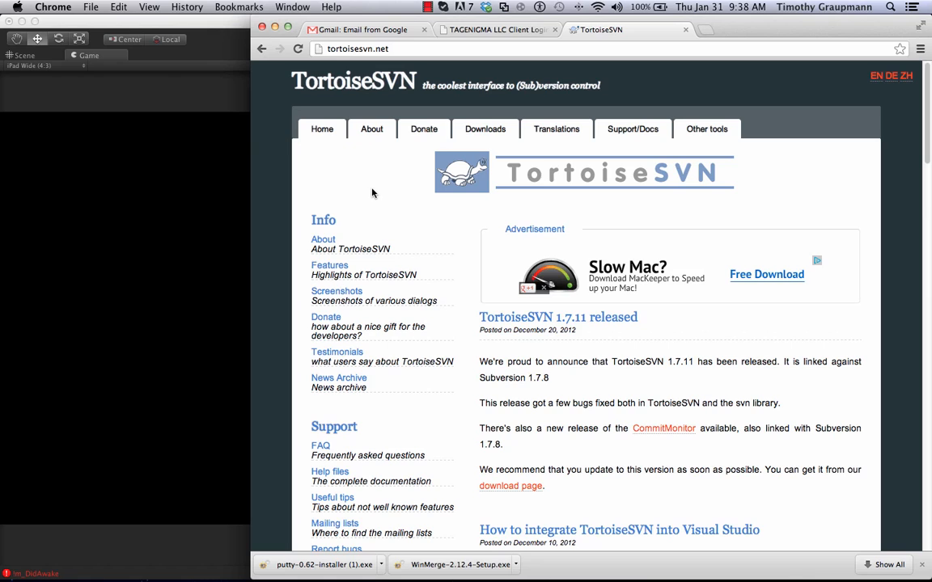
mouse_move(485, 129)
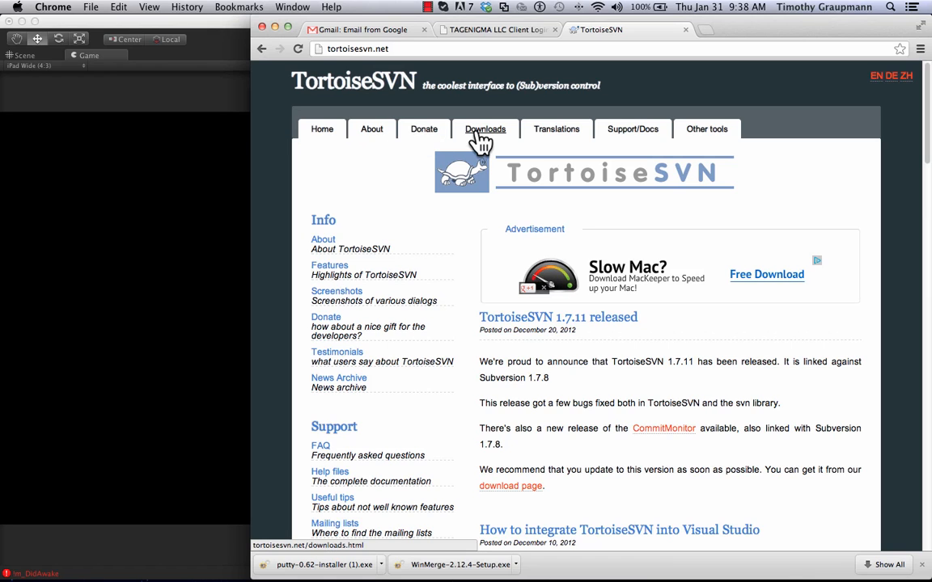
Reach the Downloads page listing the 1.7.11 installers for 32-bit and 64-bit Windows
click(485, 129)
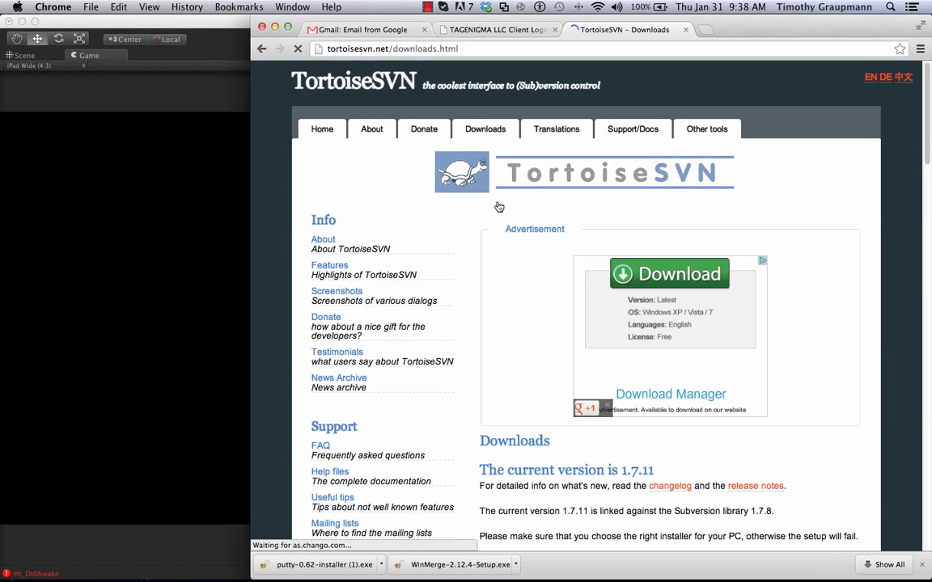
scroll(down, 3)
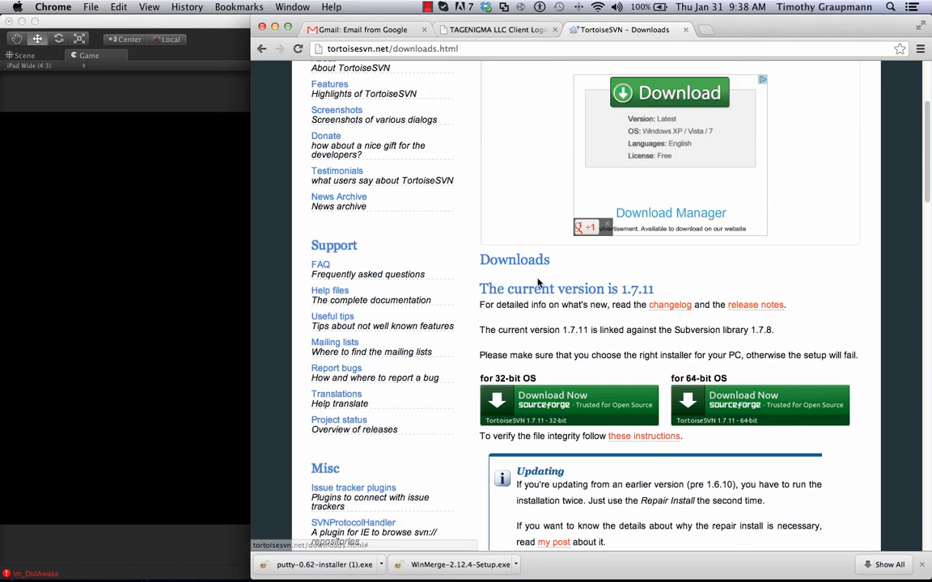
mouse_move(558, 404)
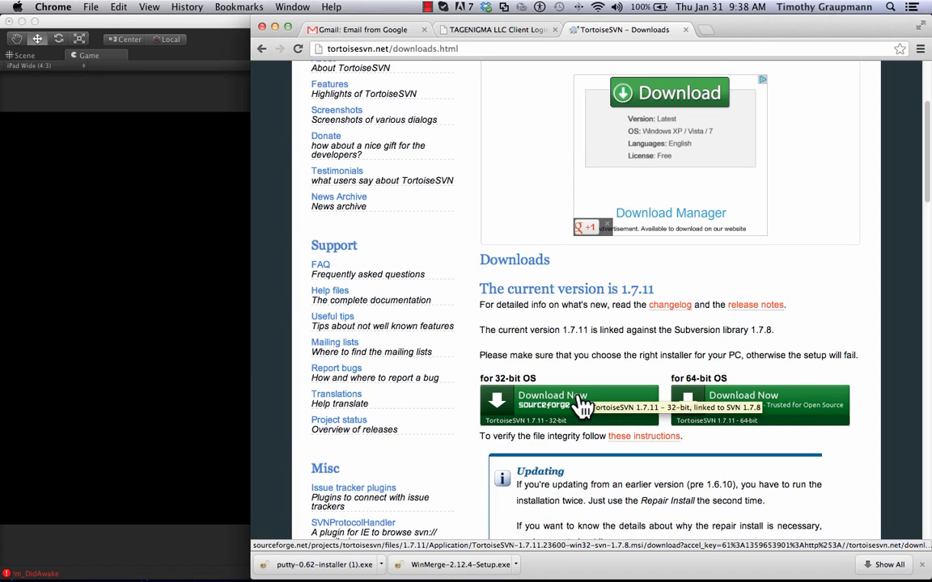
mouse_move(524, 401)
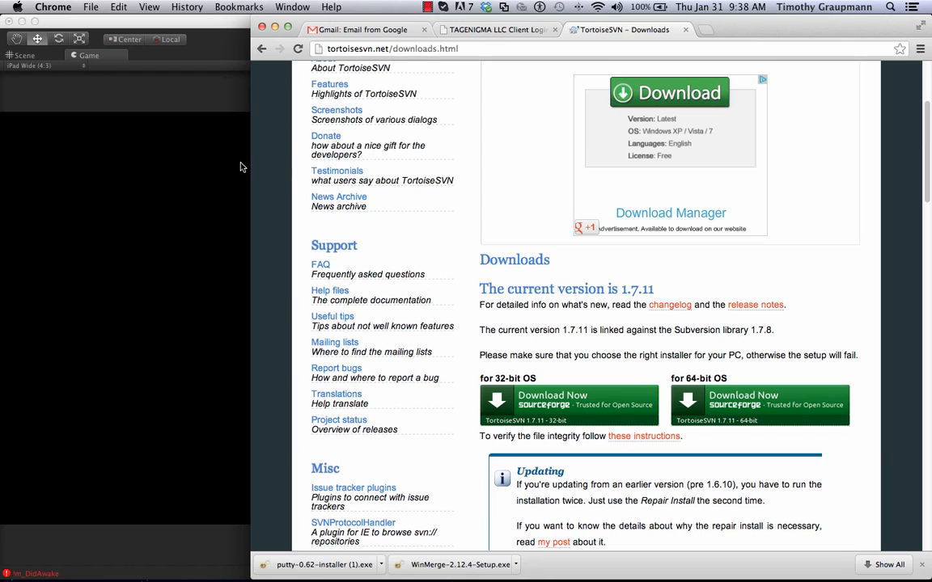
mouse_move(230, 165)
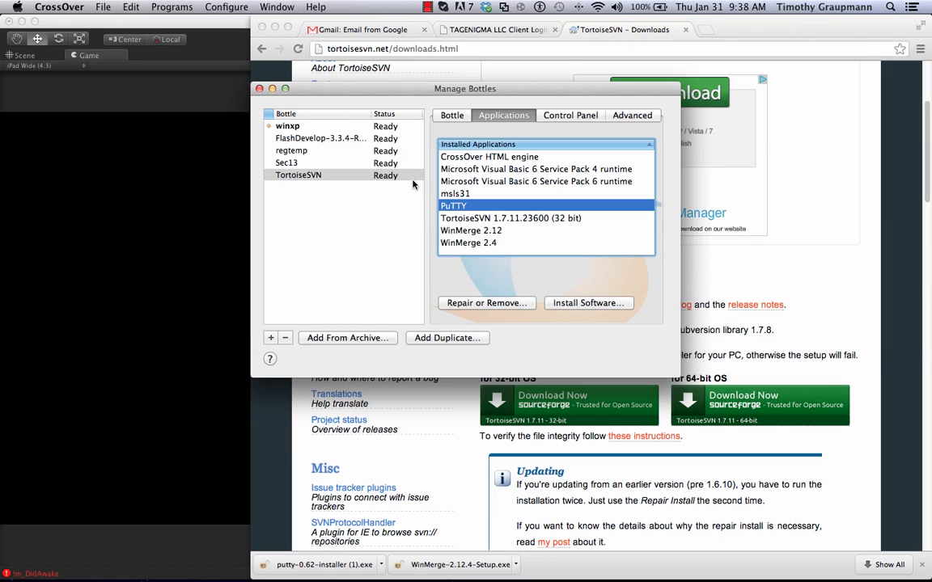
mouse_move(268, 346)
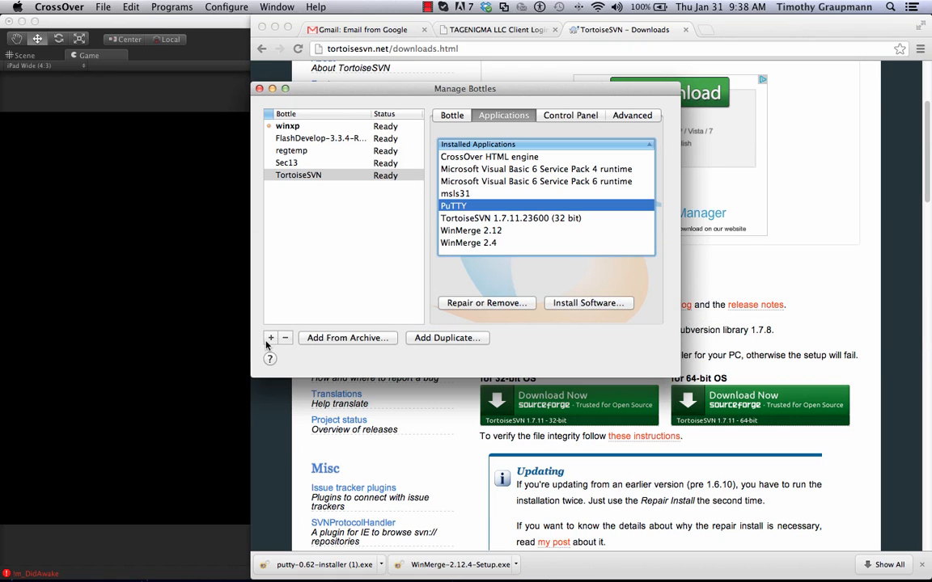
Name the new winxp bottle TortoiseSVN2 and create it
click(270, 338)
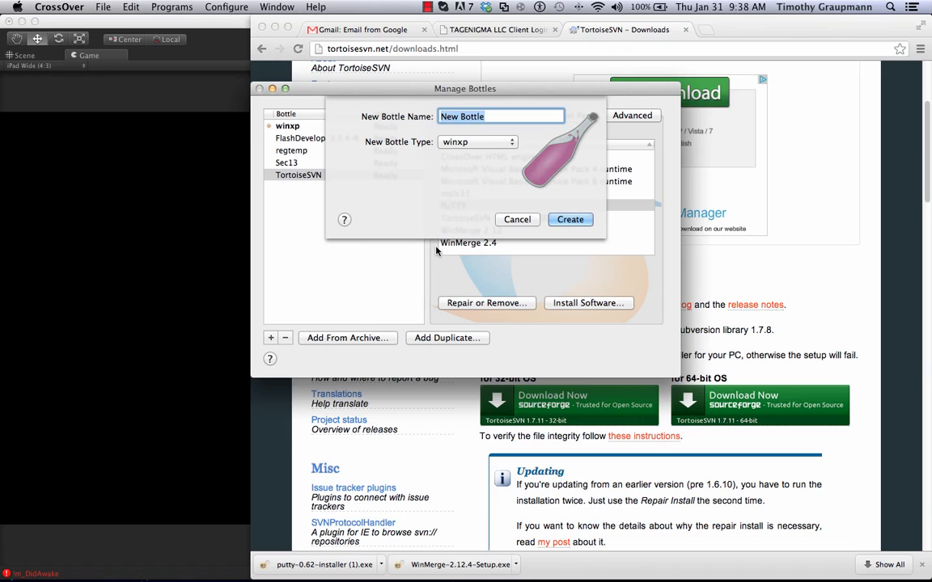
text(T)
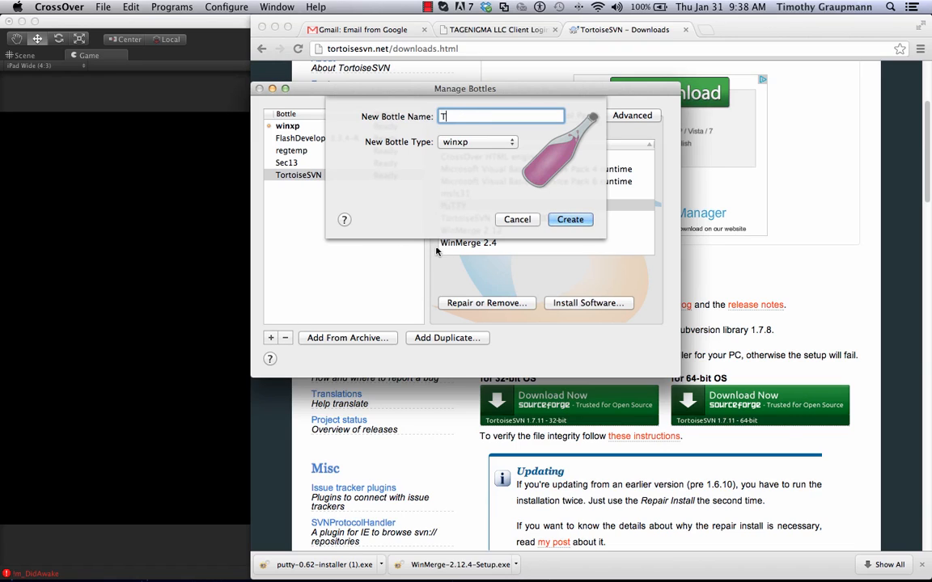
text(ortoiseS)
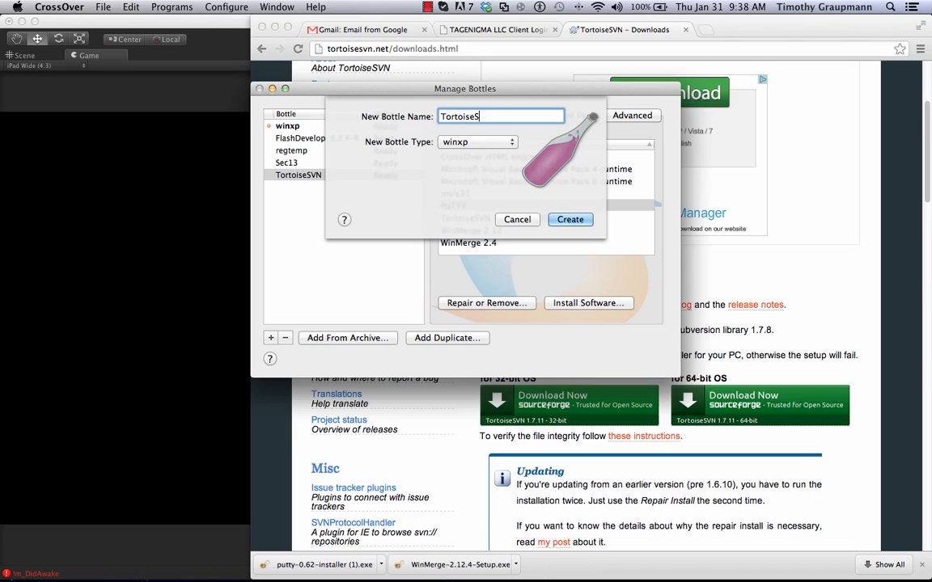
text(VN2)
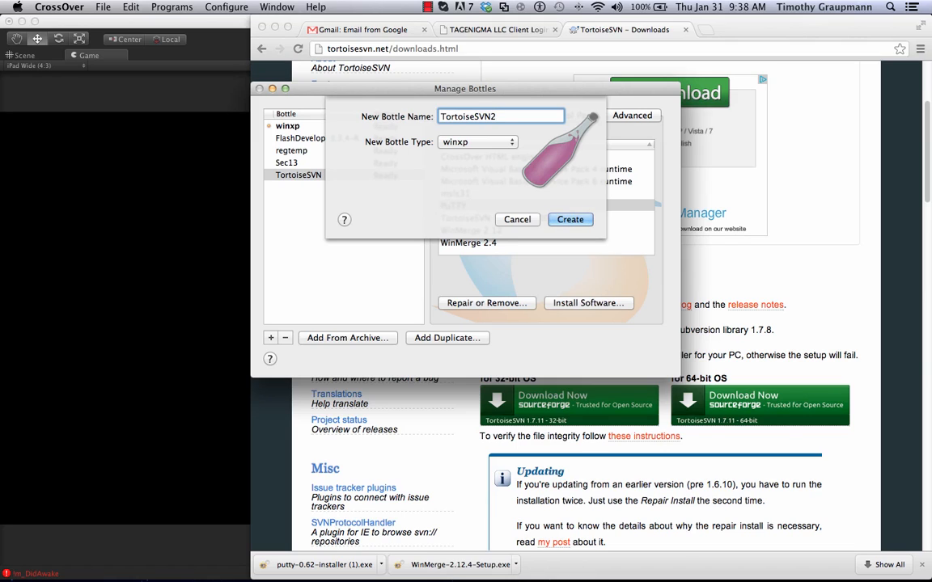
mouse_move(466, 152)
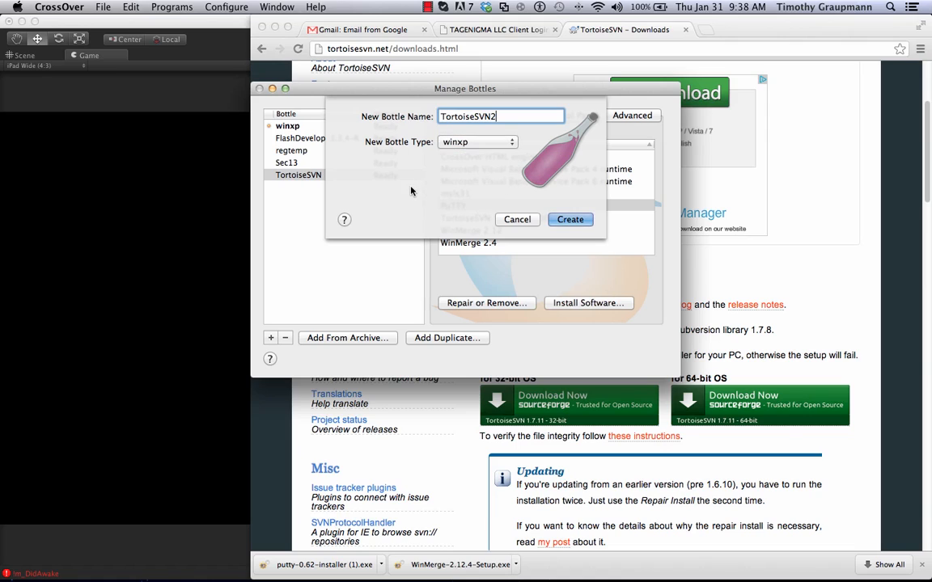
click(569, 220)
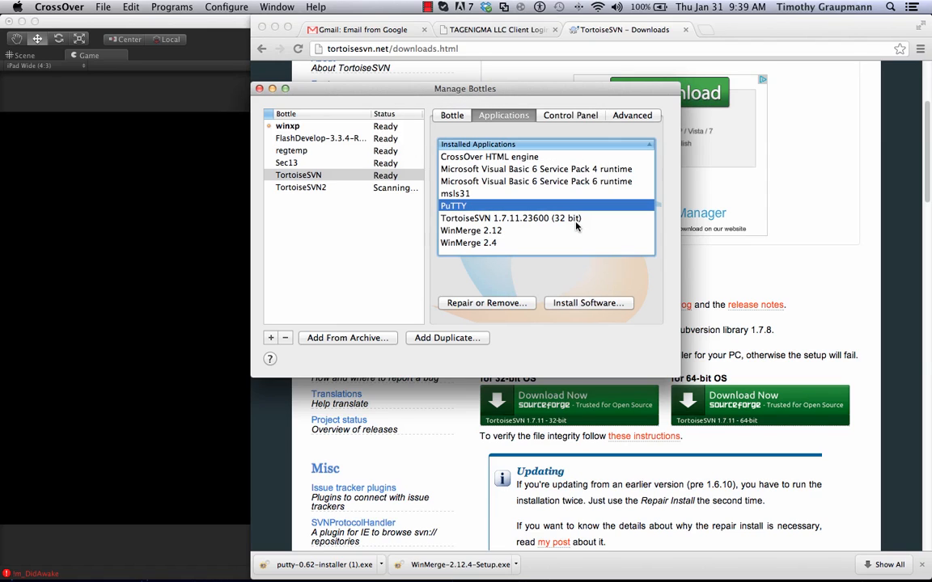
mouse_move(349, 217)
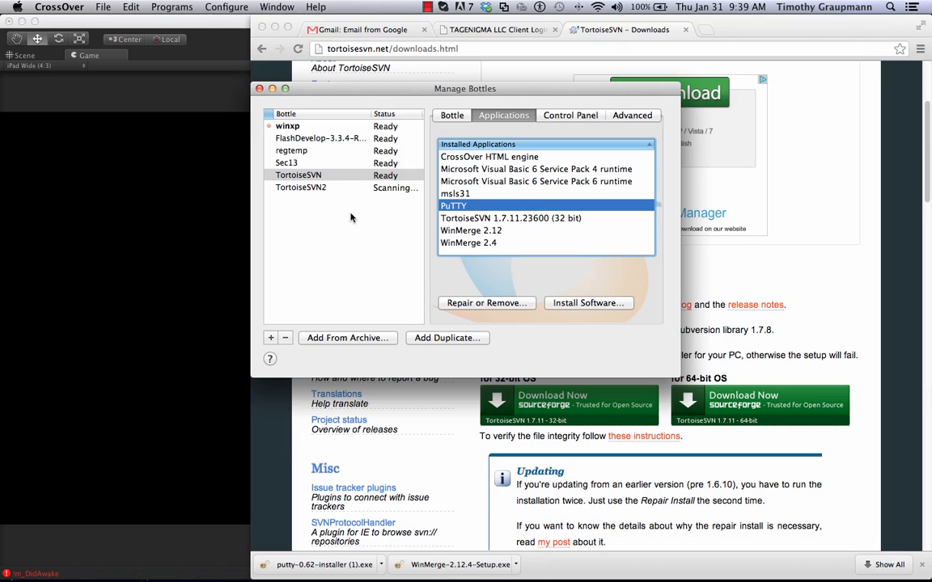
Review the TortoiseSVN2 bottle's Advanced, Applications and Bottle settings, ending on Advanced
click(300, 188)
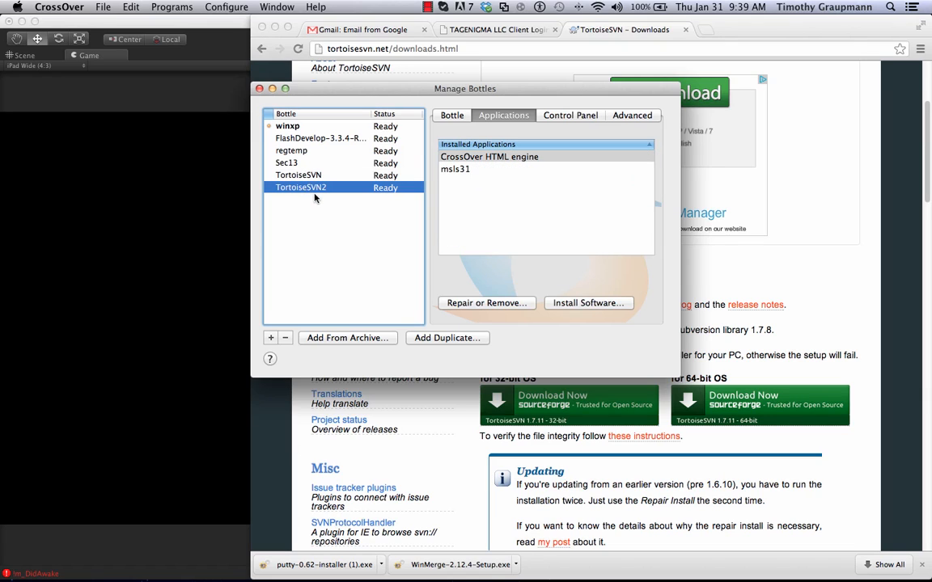
mouse_move(314, 201)
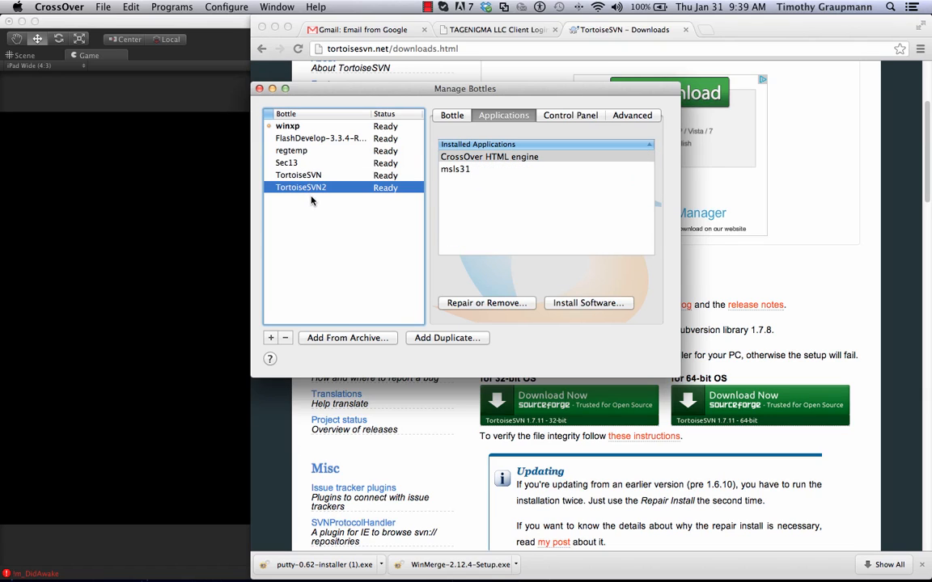
mouse_move(441, 178)
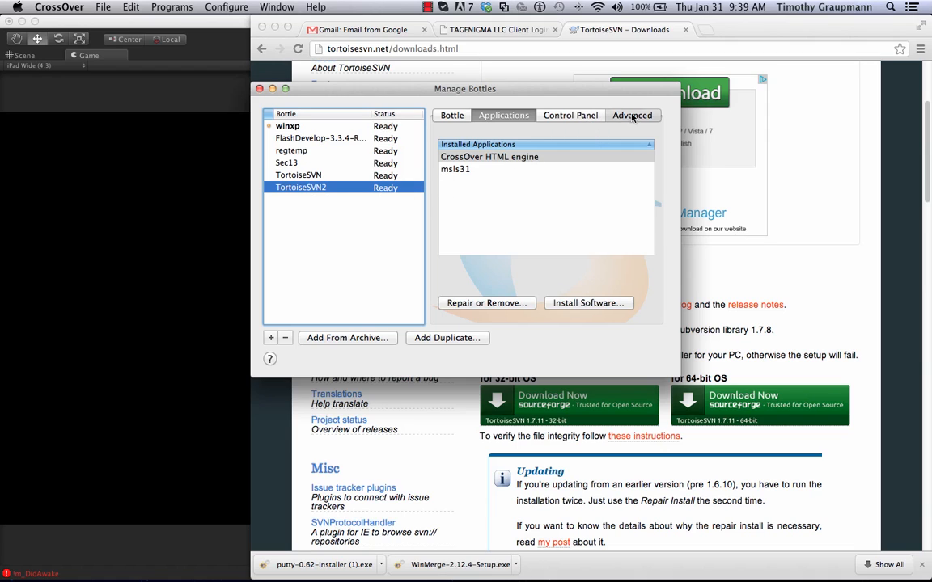
click(570, 115)
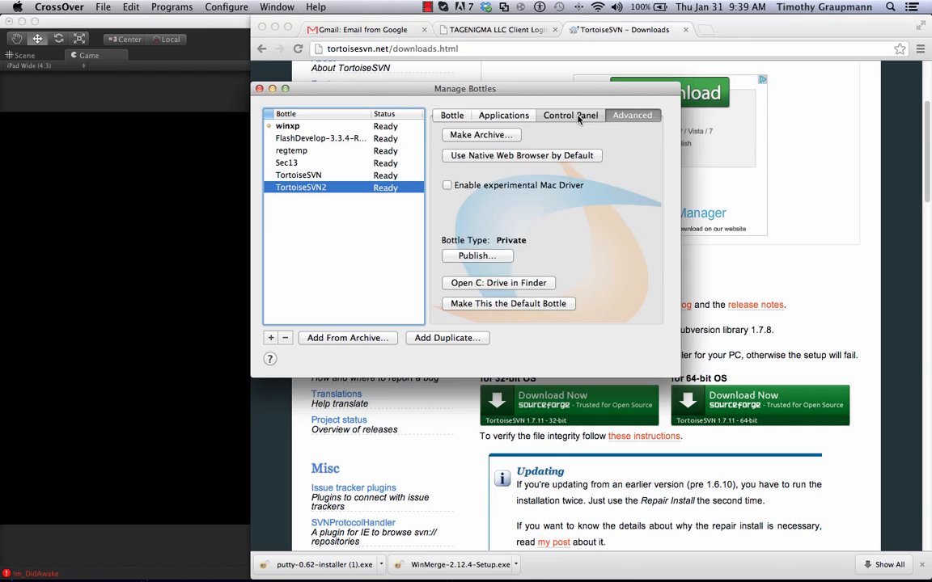
click(504, 114)
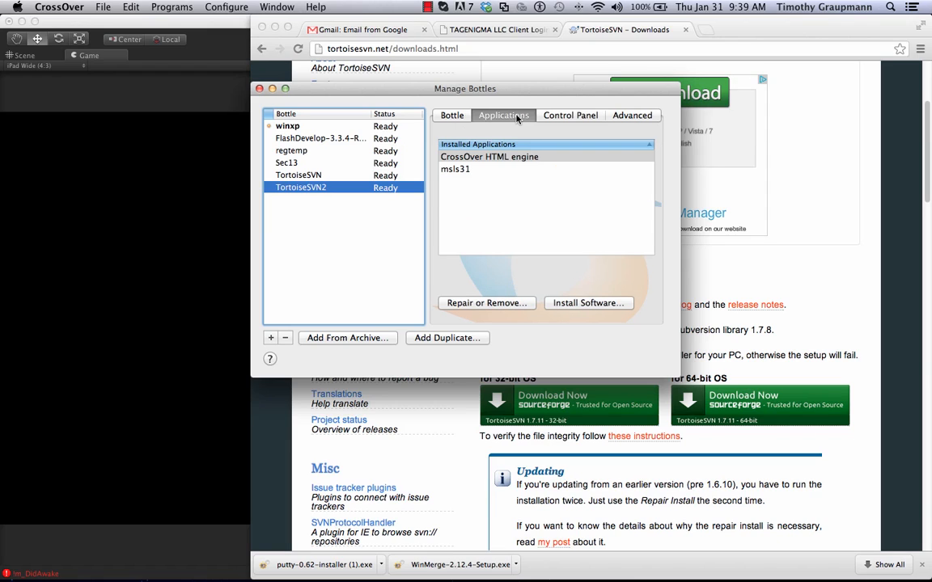
click(452, 115)
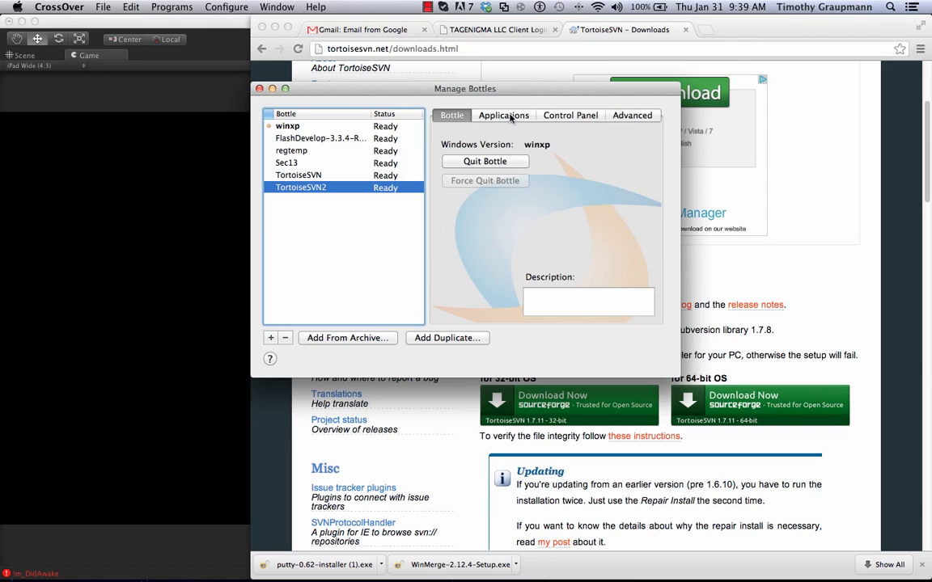
click(632, 115)
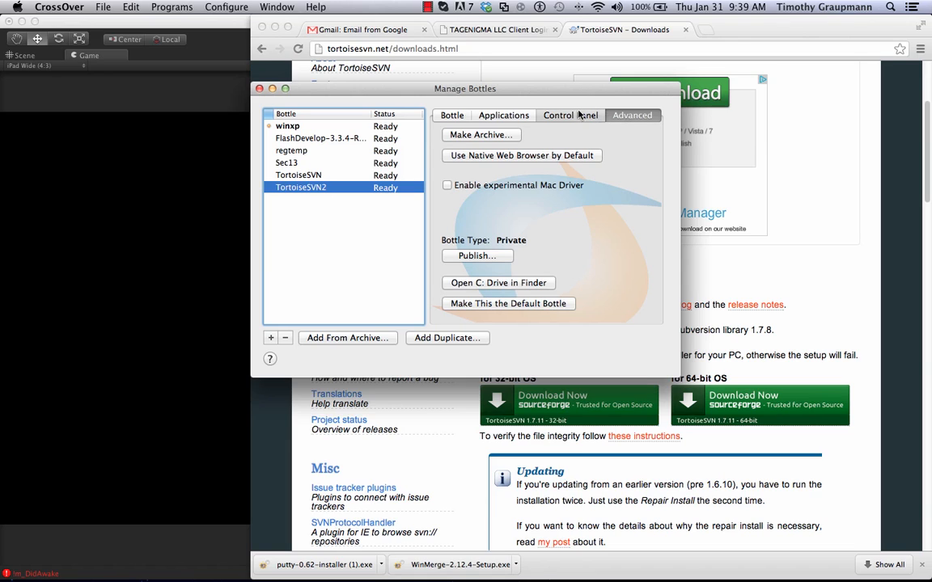
Show the TortoiseSVN2 bottle's installed applications (HTML engine and msls31 only)
click(503, 115)
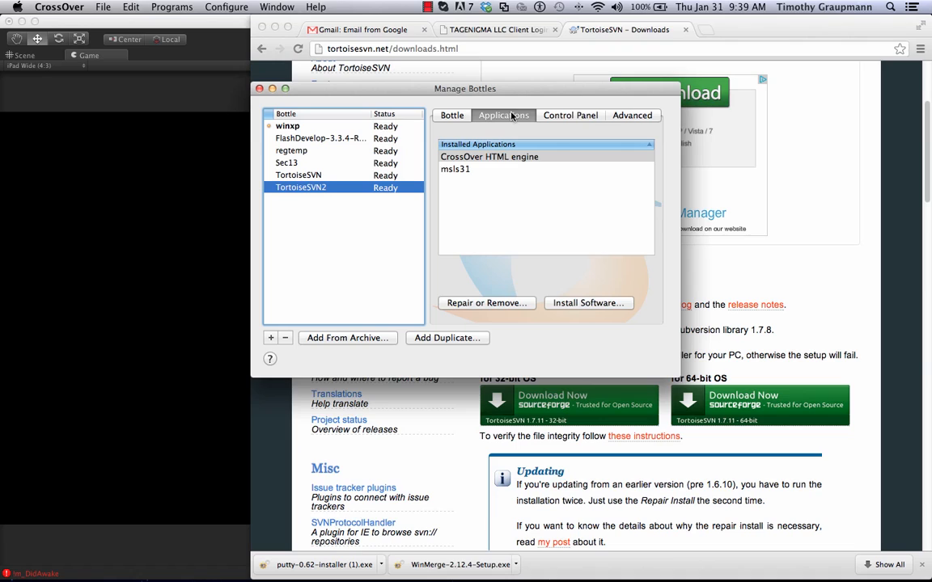
mouse_move(498, 115)
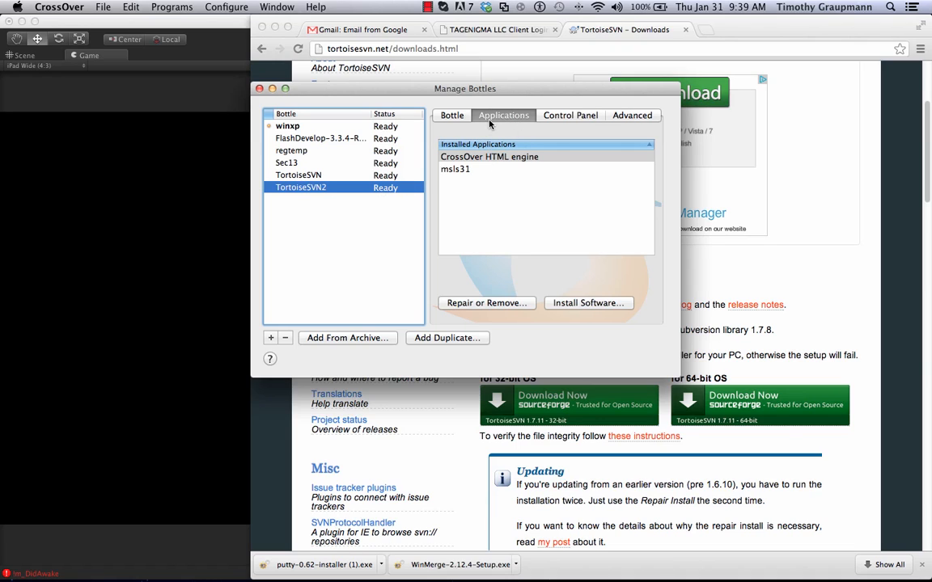
mouse_move(595, 307)
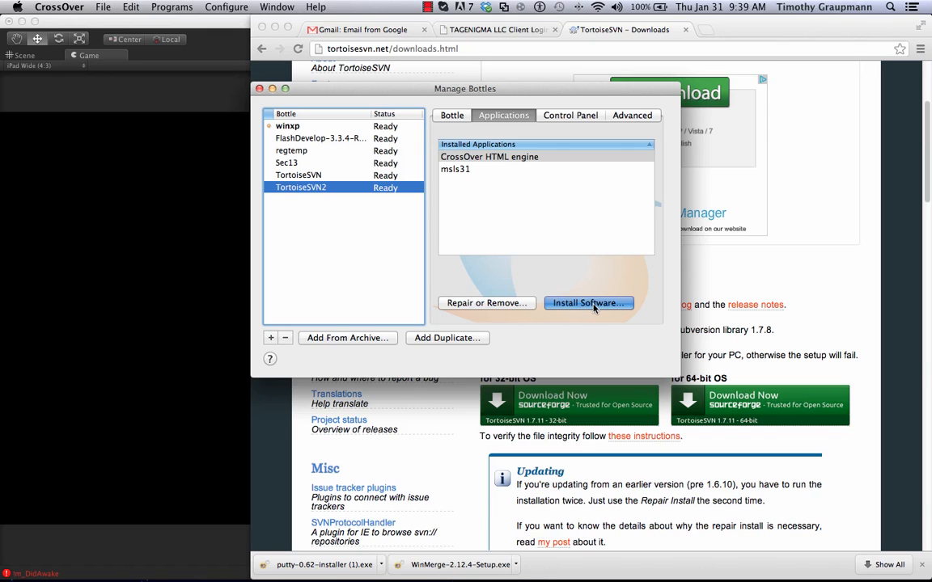
Start Install Software for TortoiseSVN2, search 'putty', choose Other Application and reach the installer choice
click(589, 303)
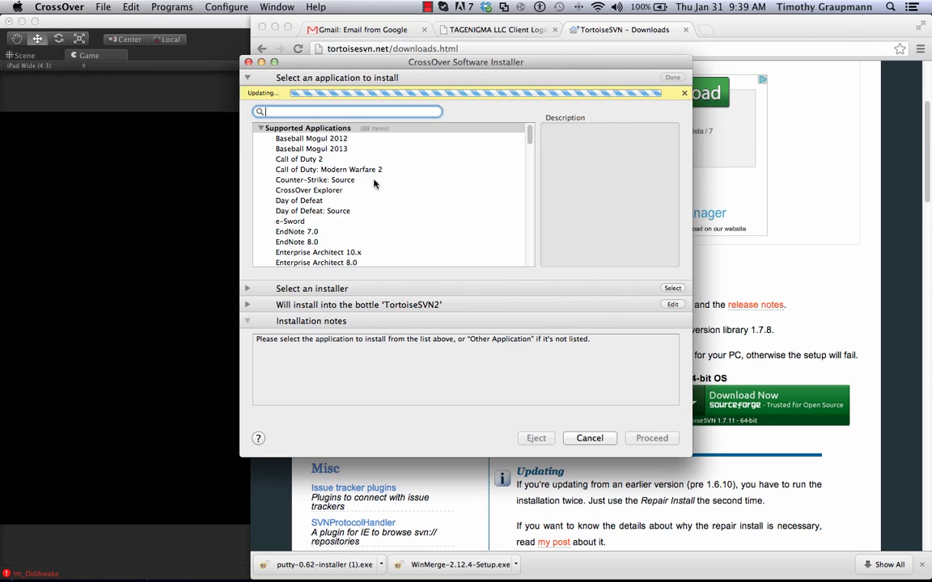
mouse_move(368, 167)
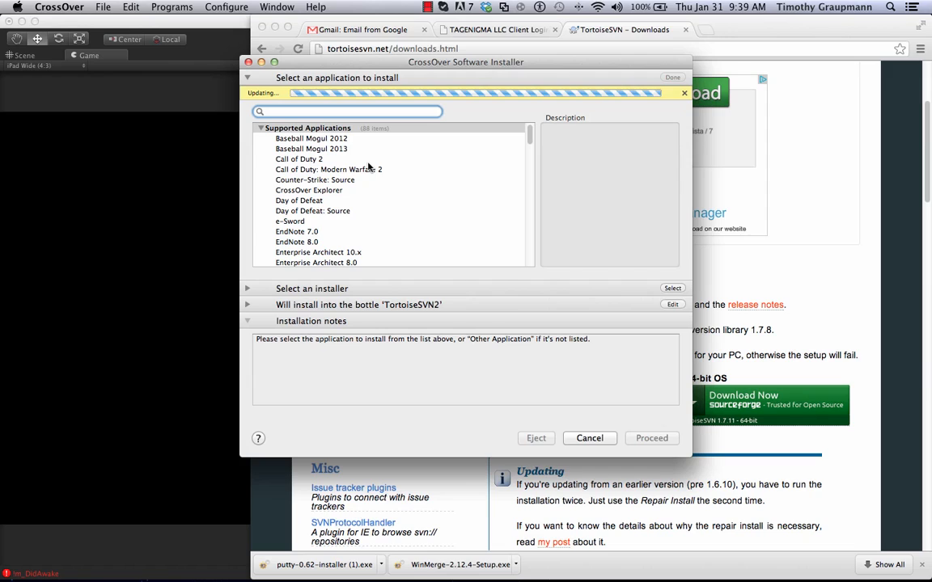
text(p)
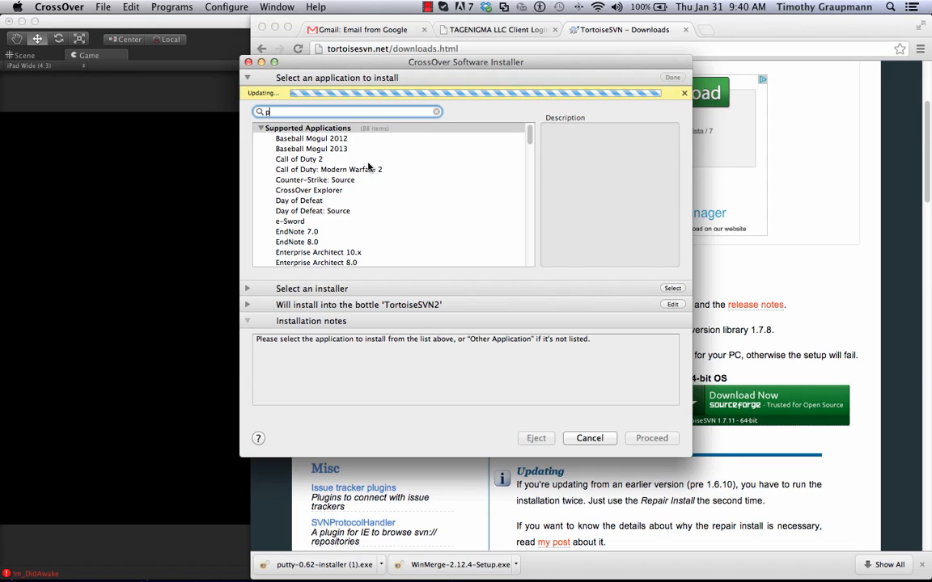
text(utty)
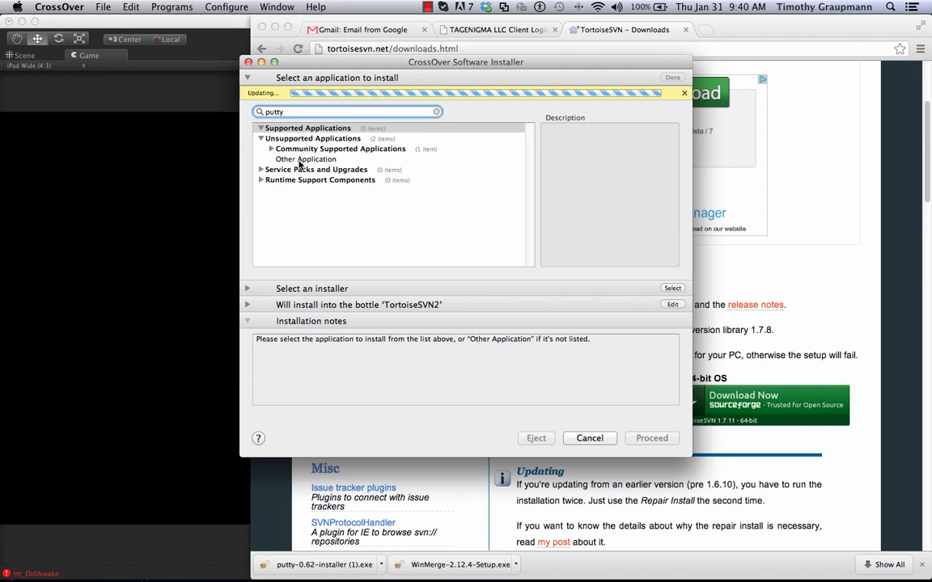
click(304, 159)
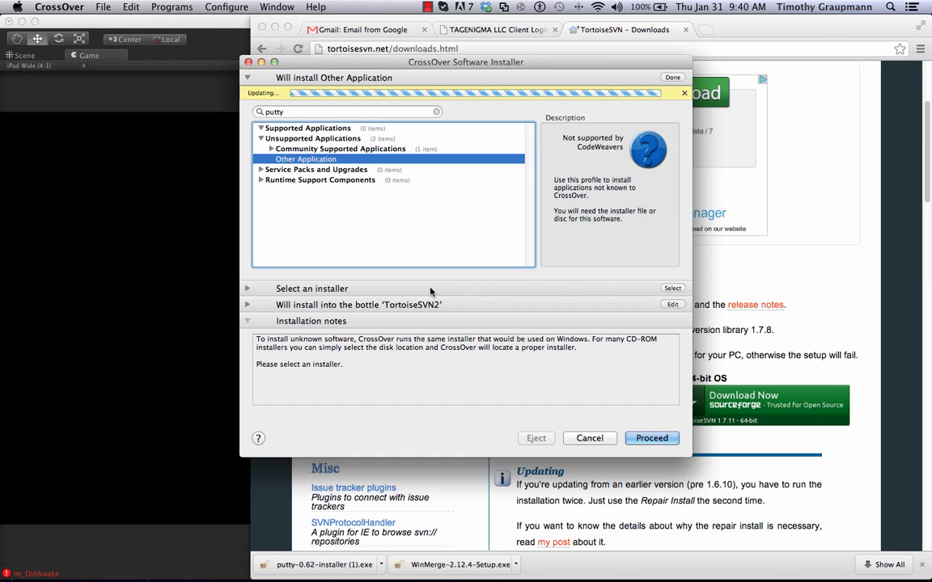
click(673, 288)
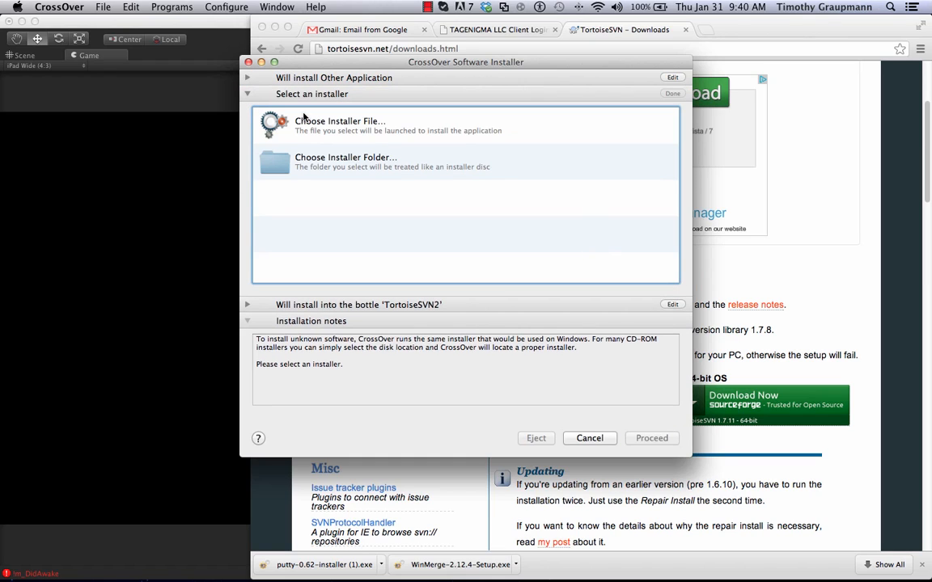
Choose putty-0.62-installer.exe from Downloads as the installer file
click(339, 126)
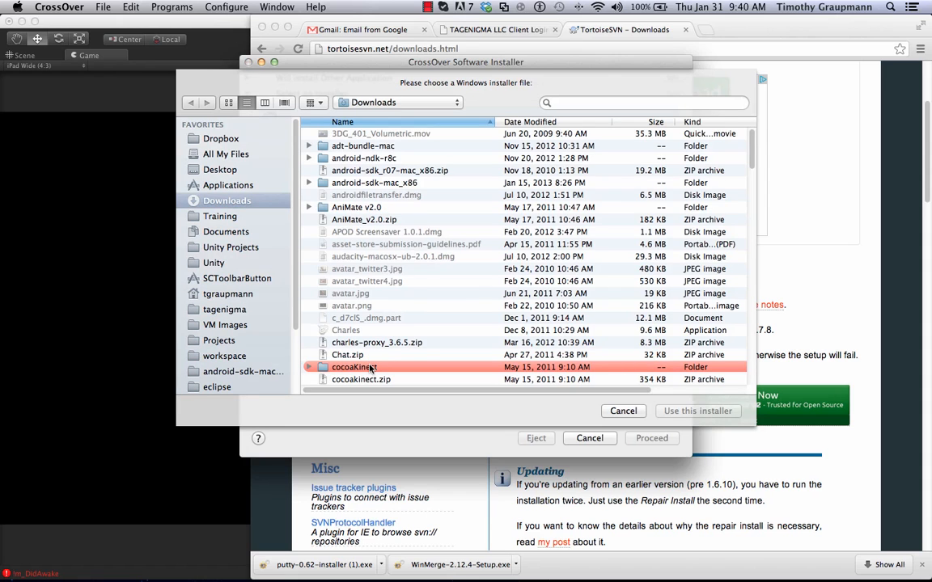
scroll(down, 3)
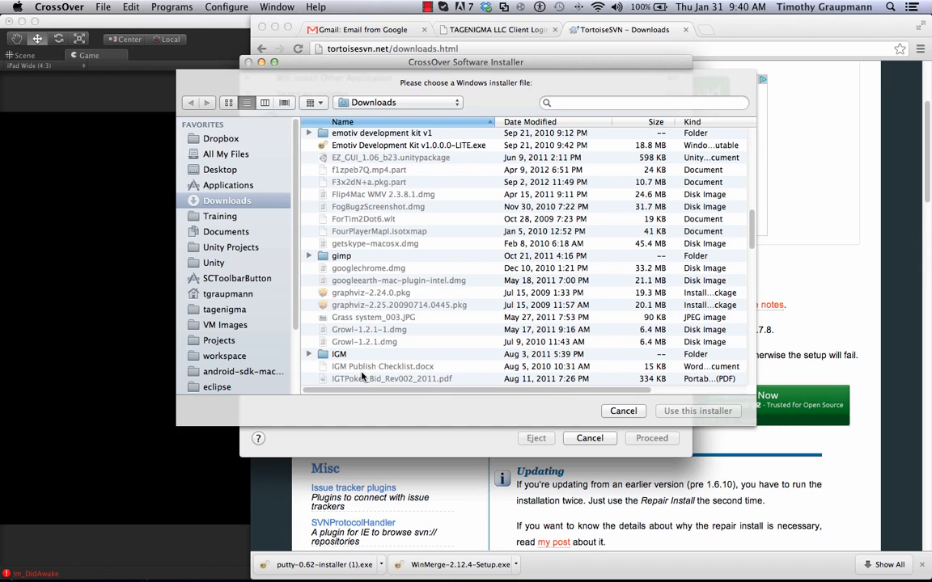
scroll(down, 3)
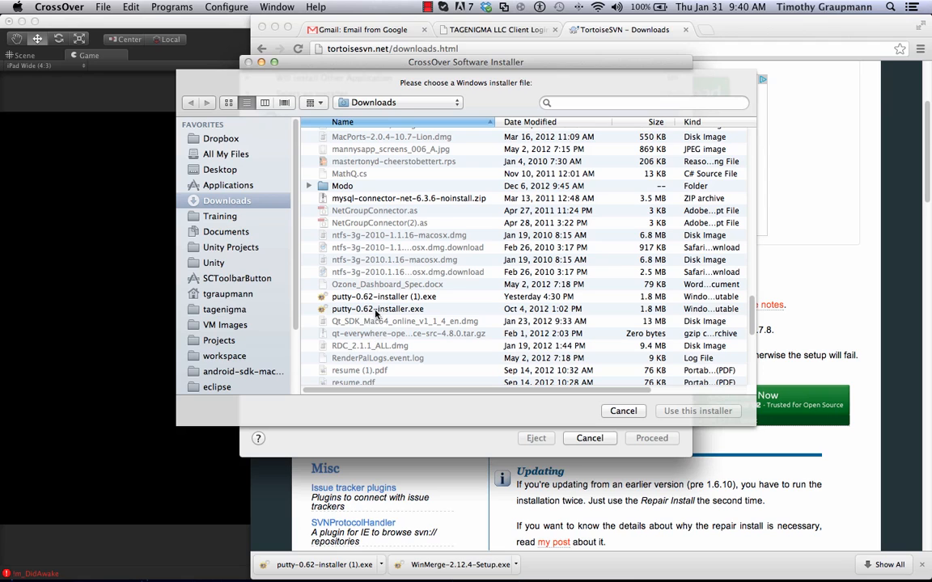
click(379, 309)
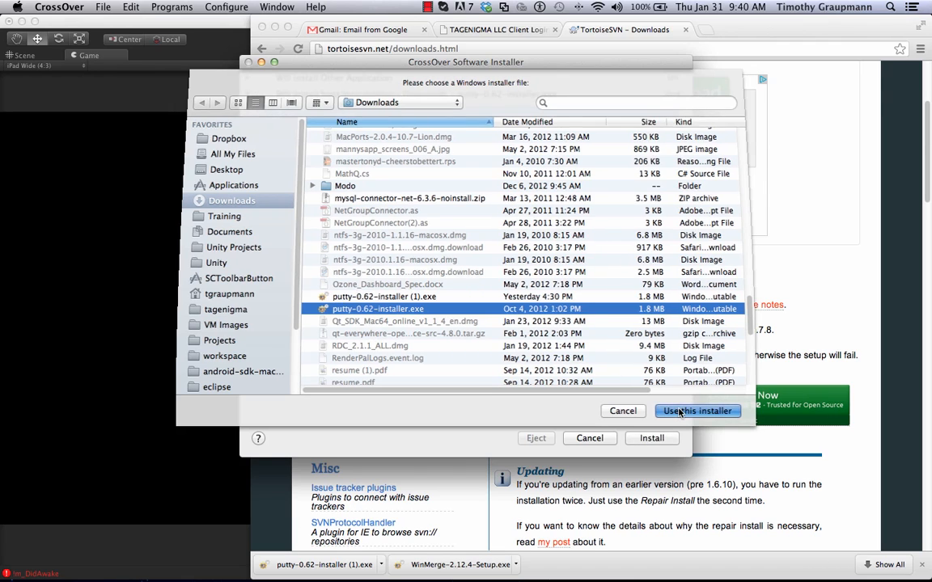
click(696, 411)
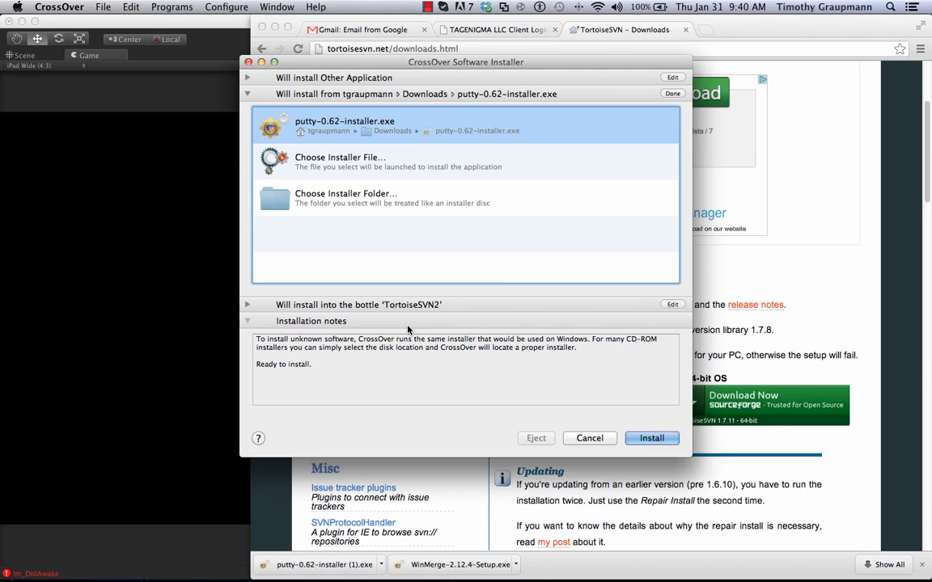
mouse_move(478, 338)
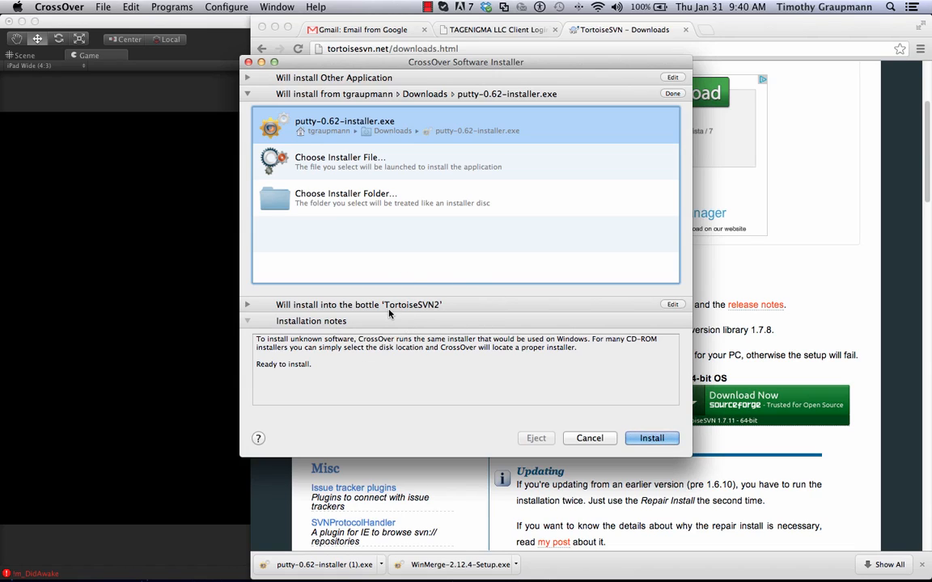
mouse_move(497, 310)
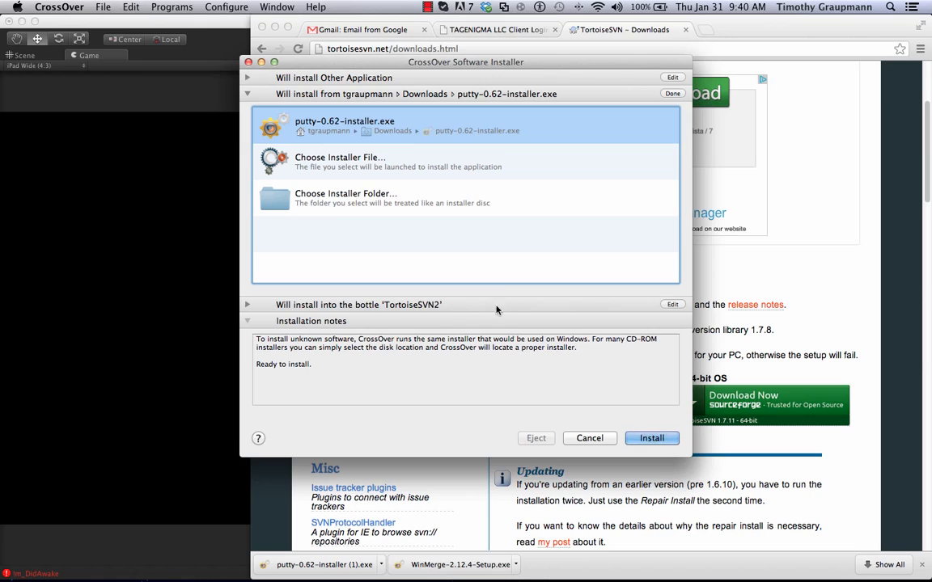
mouse_move(597, 308)
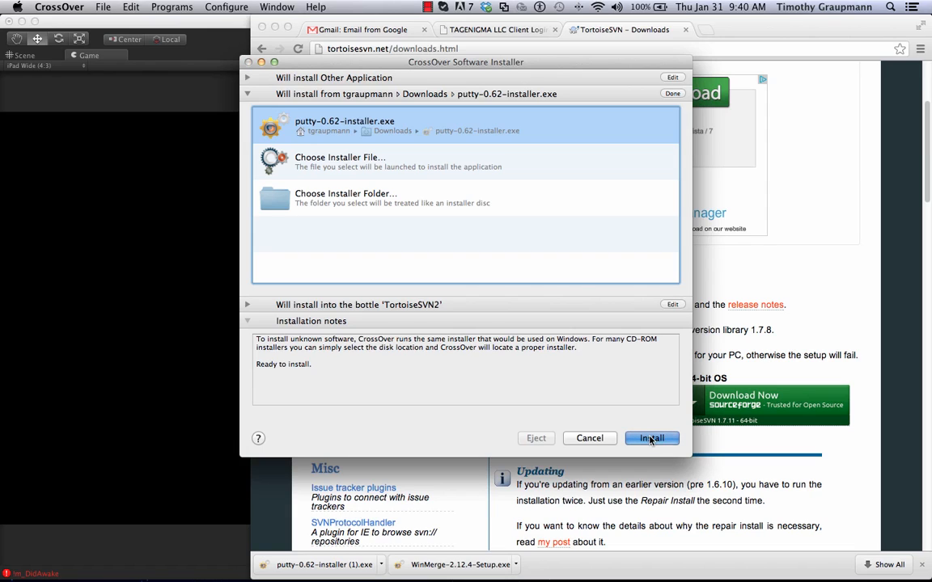
Install PuTTY 0.62 into TortoiseSVN2 with the default folder and tasks through to Finish
click(651, 437)
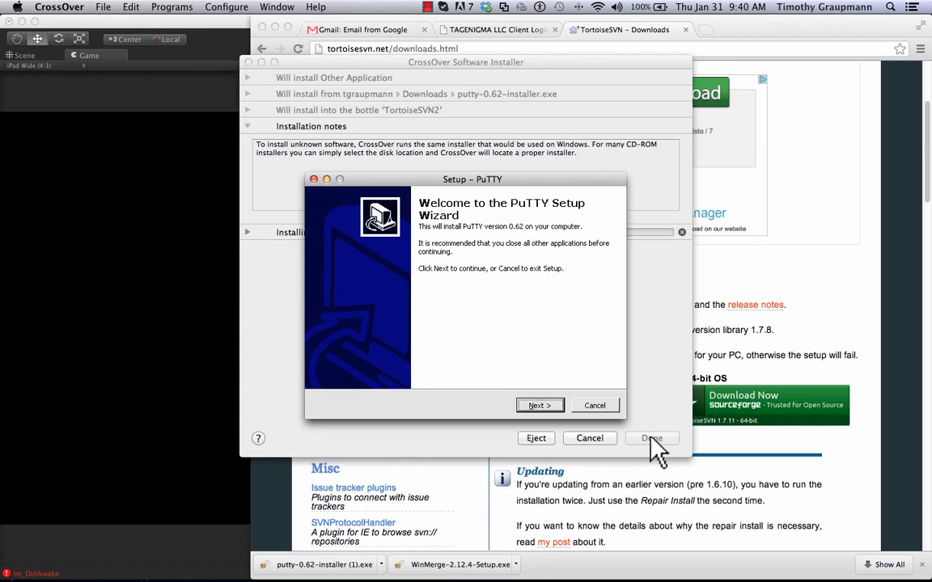
mouse_move(540, 405)
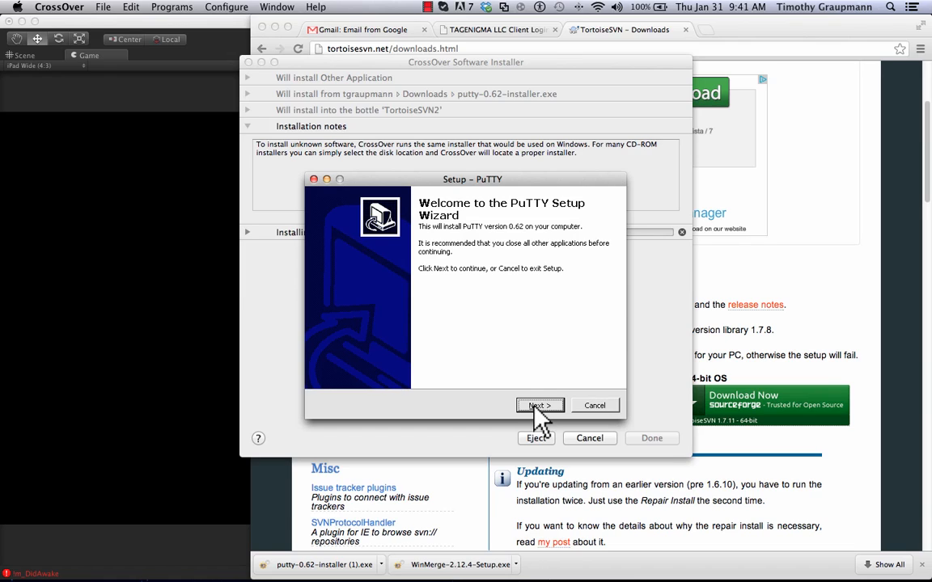
click(541, 404)
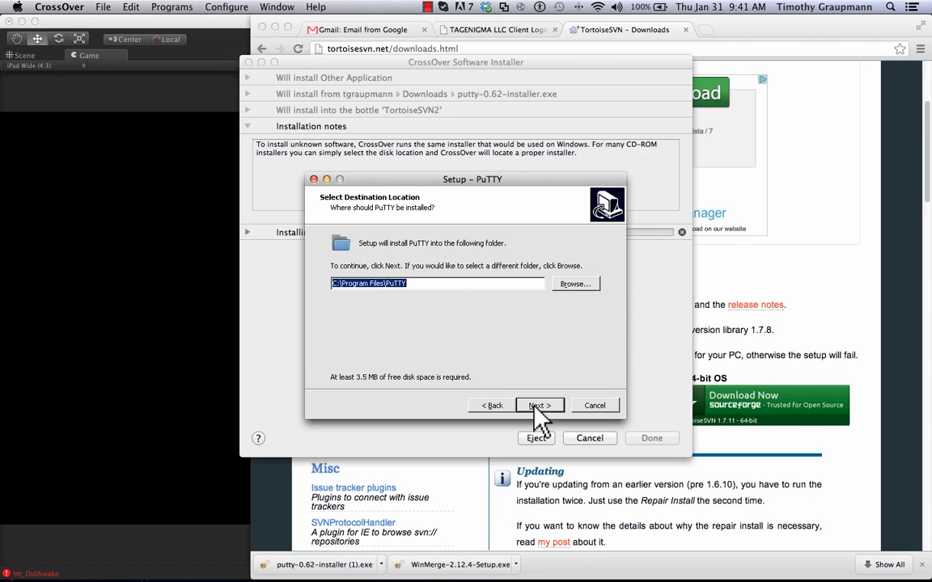
click(538, 404)
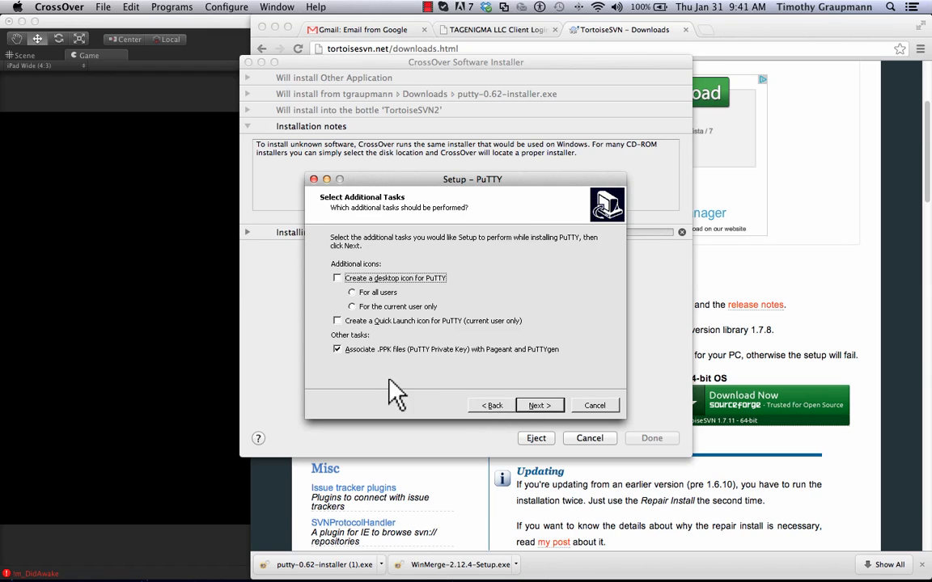
mouse_move(553, 417)
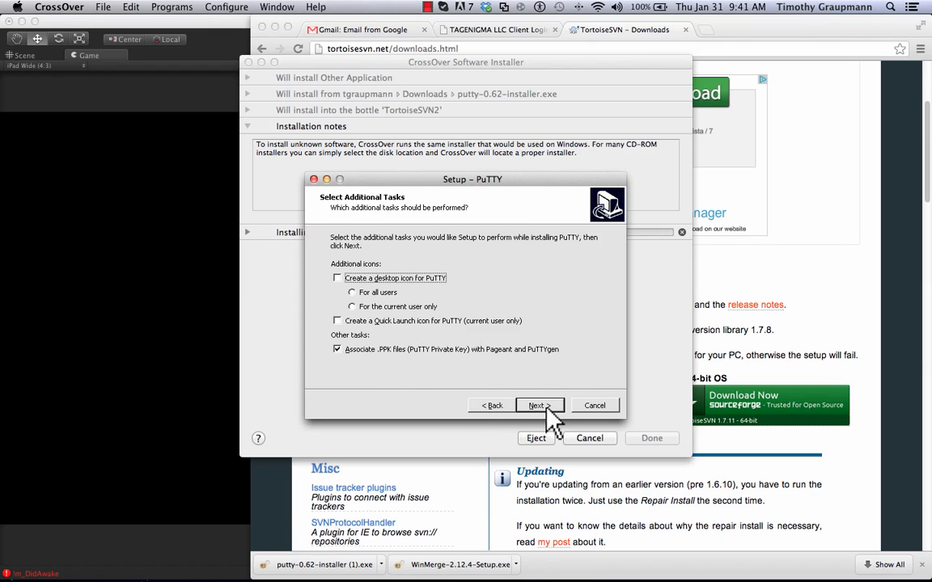
click(537, 404)
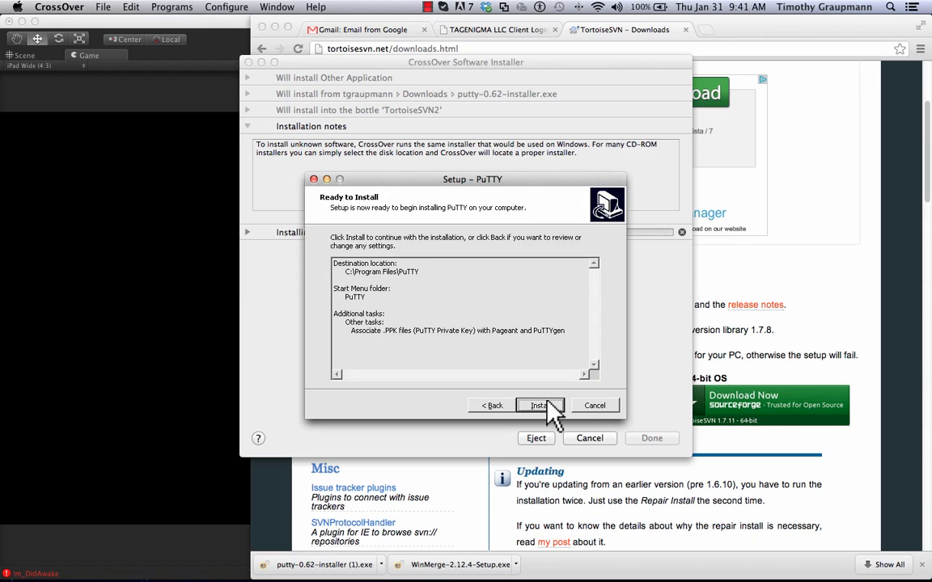
click(537, 404)
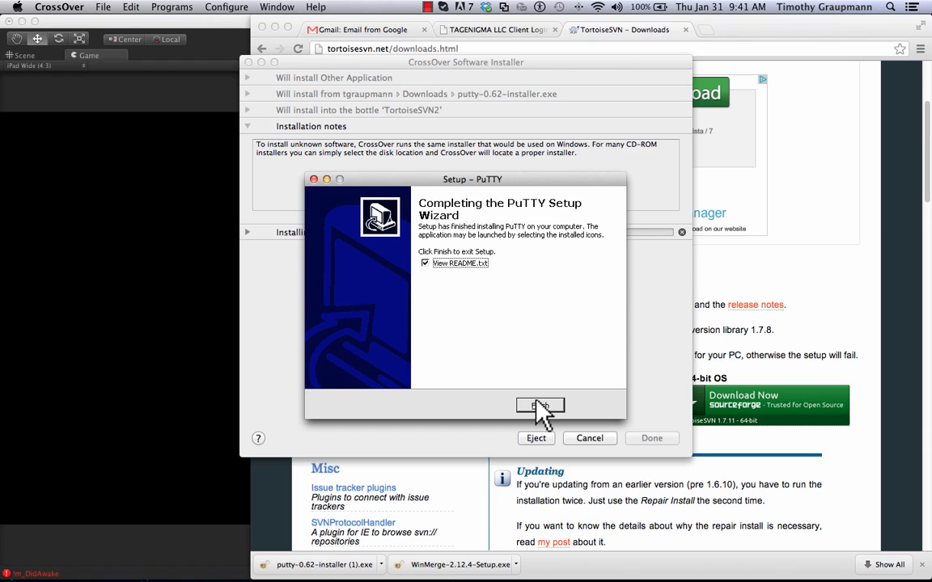
click(540, 404)
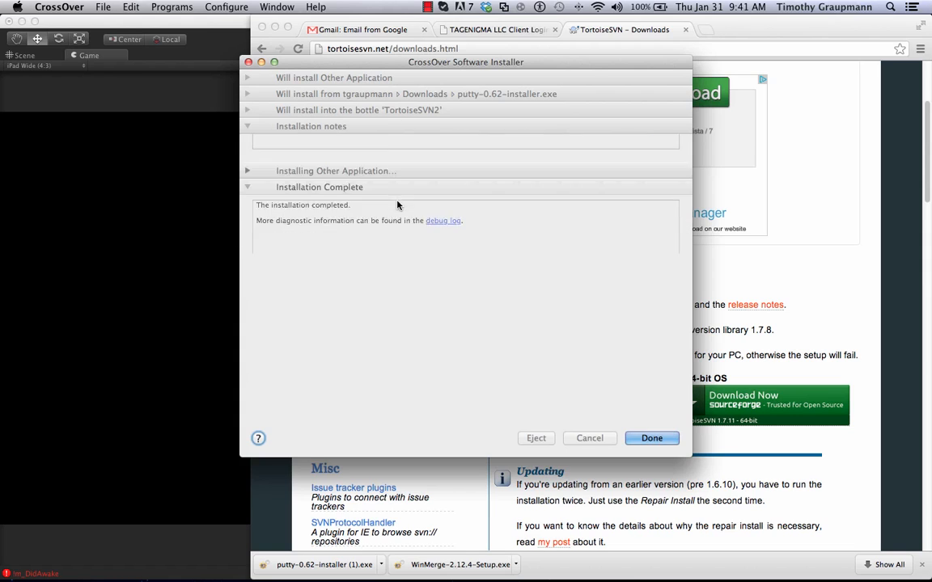
Show the Downloads folder in Finder with putty-0.62-installer (1).exe highlighted
click(651, 437)
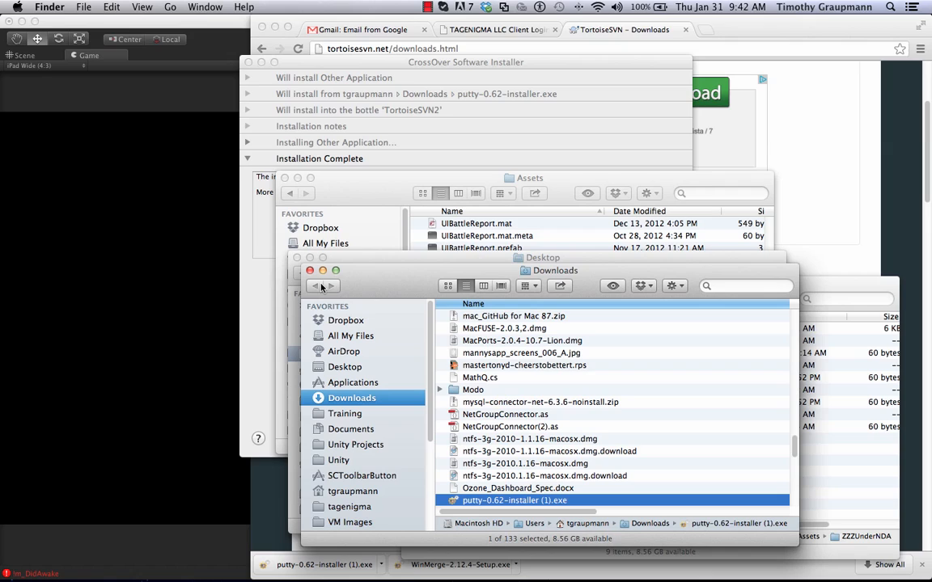
mouse_move(254, 329)
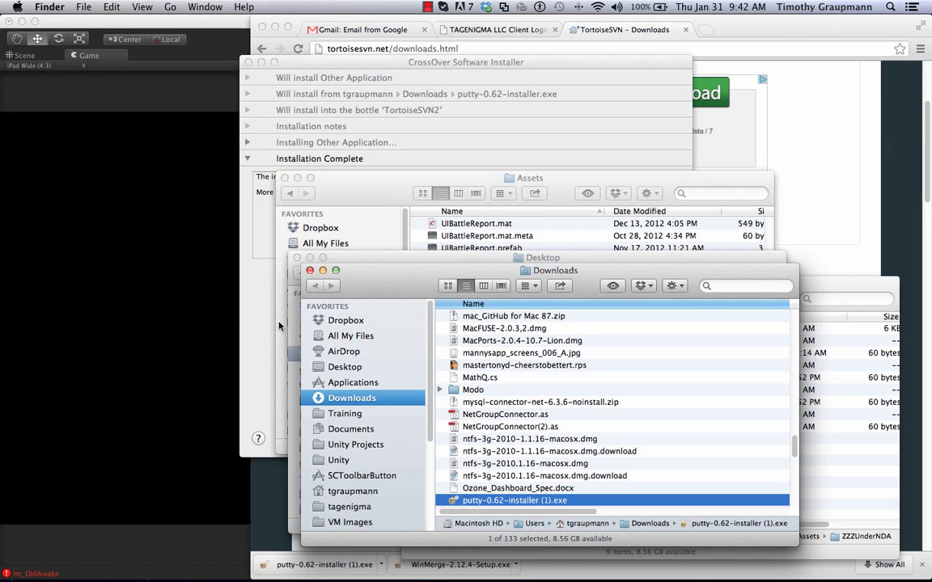
mouse_move(260, 339)
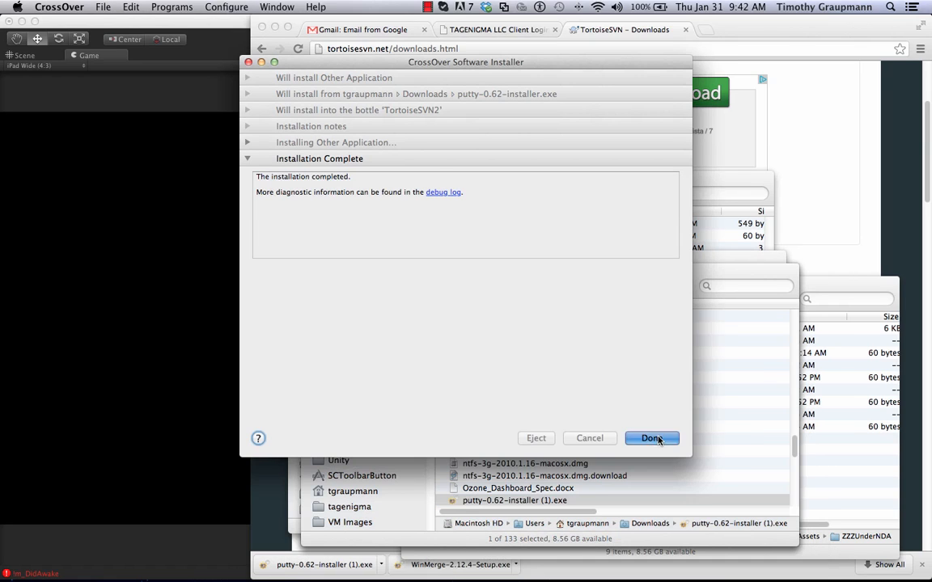
Close the PuTTY install, start another install, search 'tortoisesvn' and proceed as Other Application
click(650, 437)
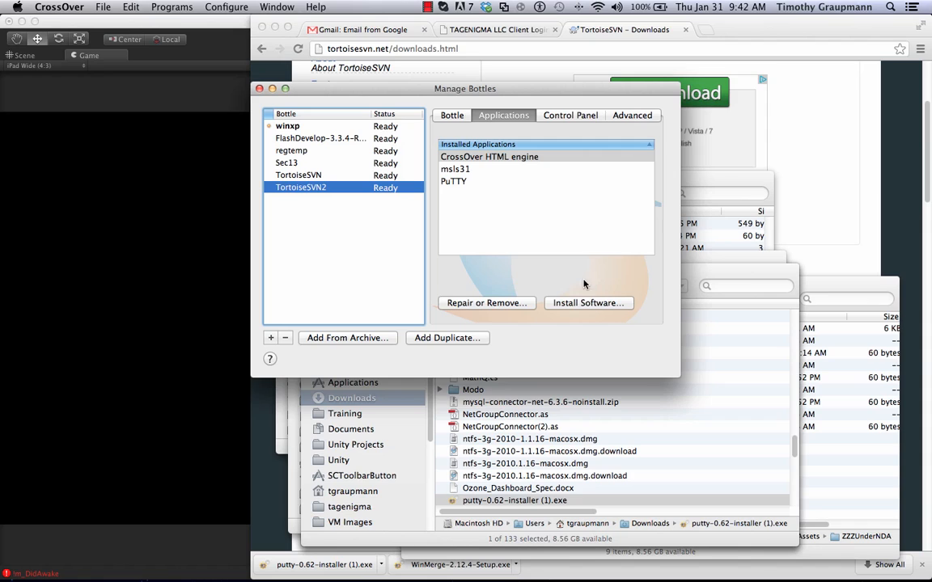
mouse_move(588, 303)
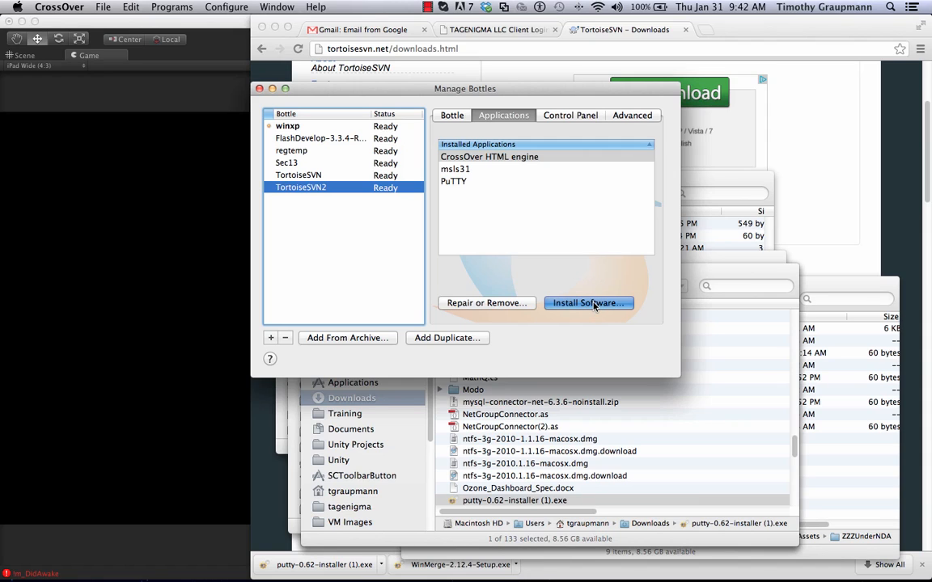
click(589, 302)
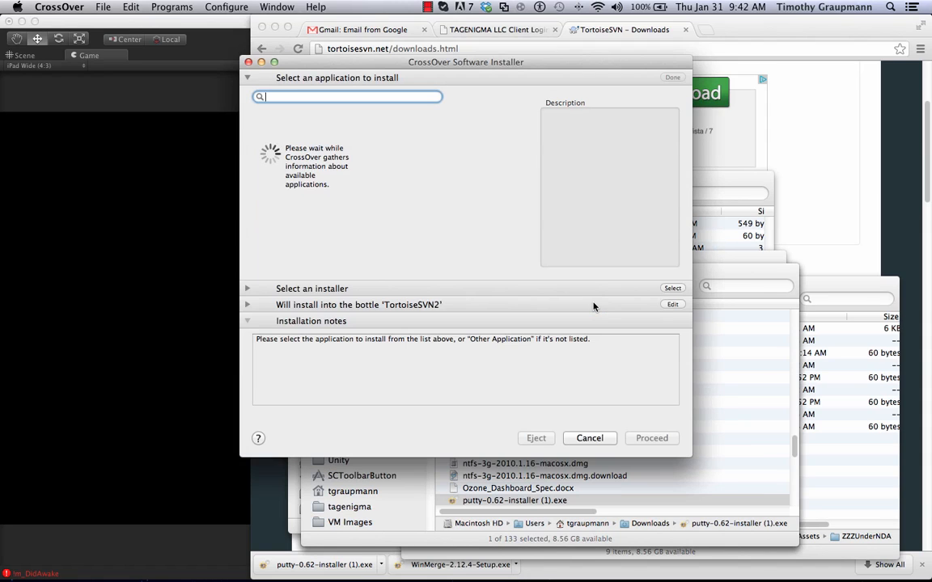
mouse_move(513, 281)
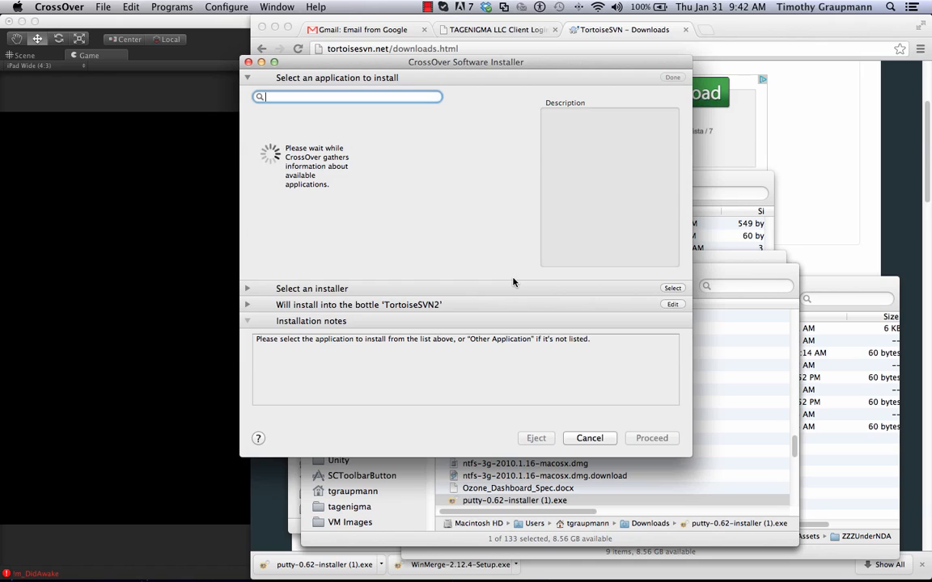
text(tortoise)
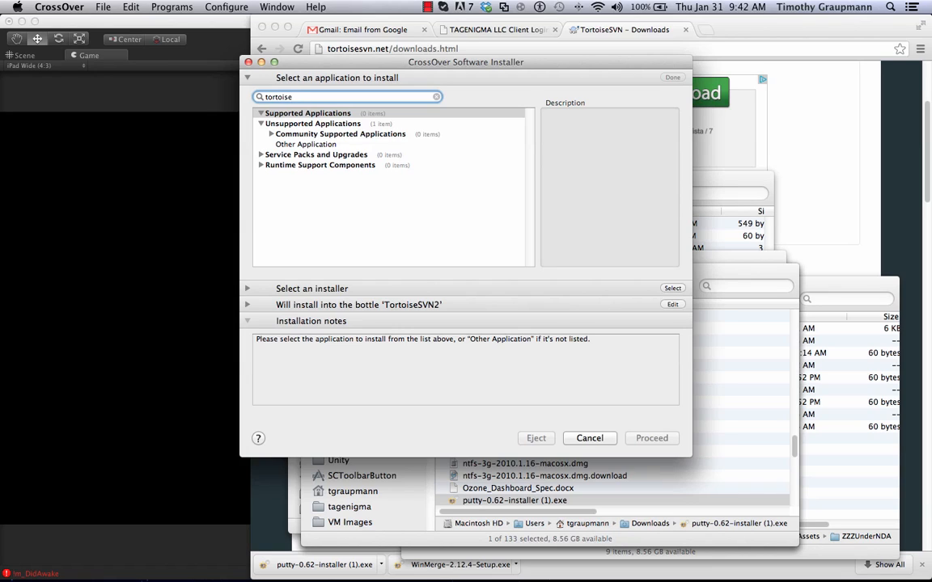
text(svn)
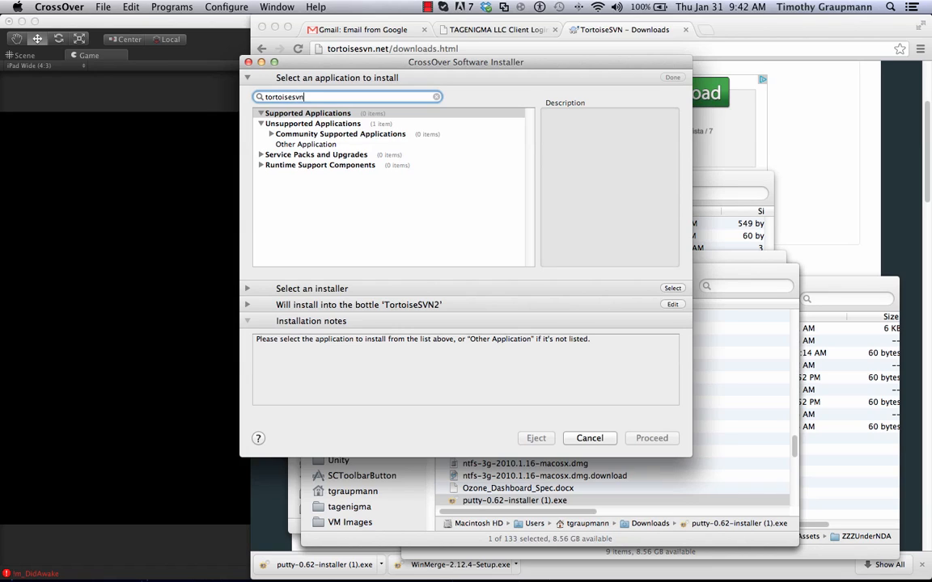
click(306, 144)
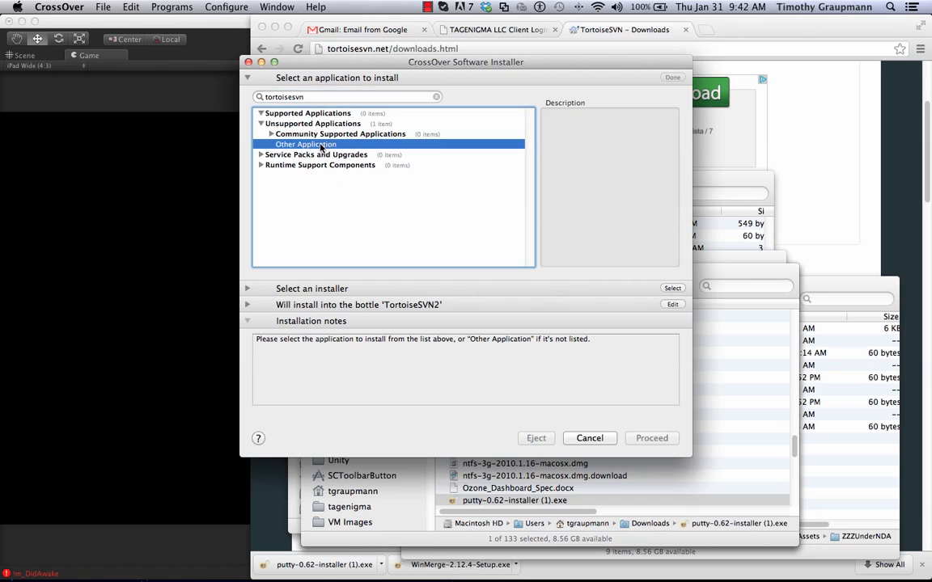
click(305, 144)
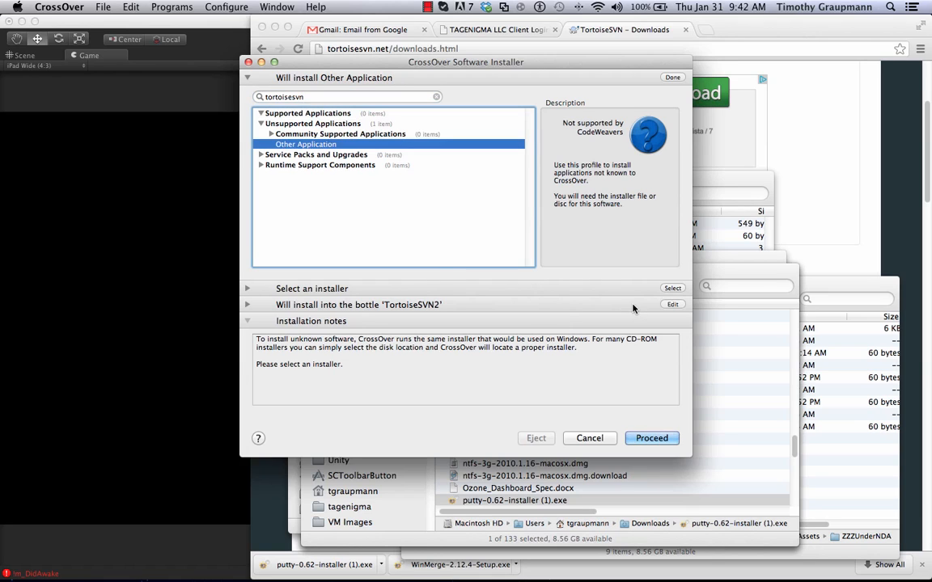
mouse_move(602, 288)
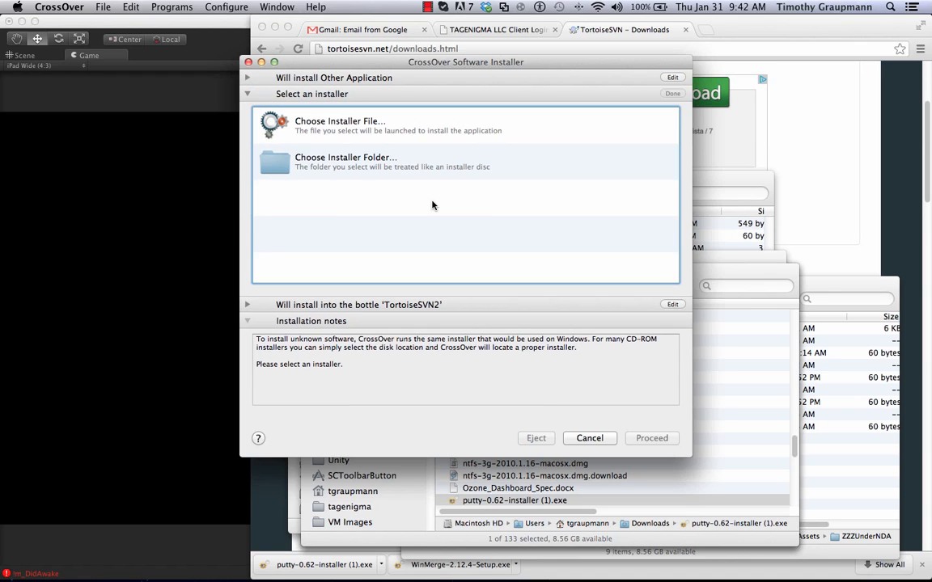
Choose TortoiseSVN-1.7.11.23600-win32-svn-1.7.8.msi from Downloads as the installer file
click(339, 127)
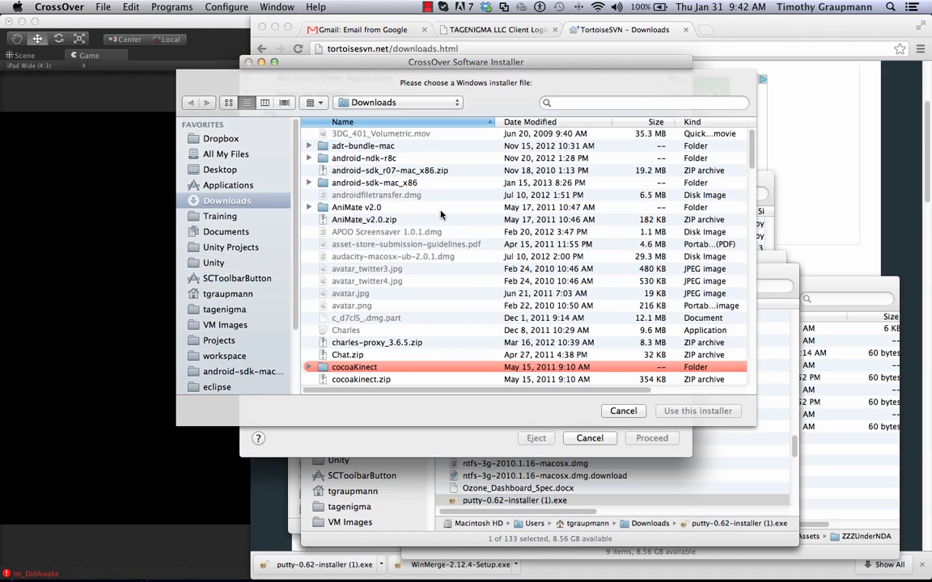
scroll(down, 3)
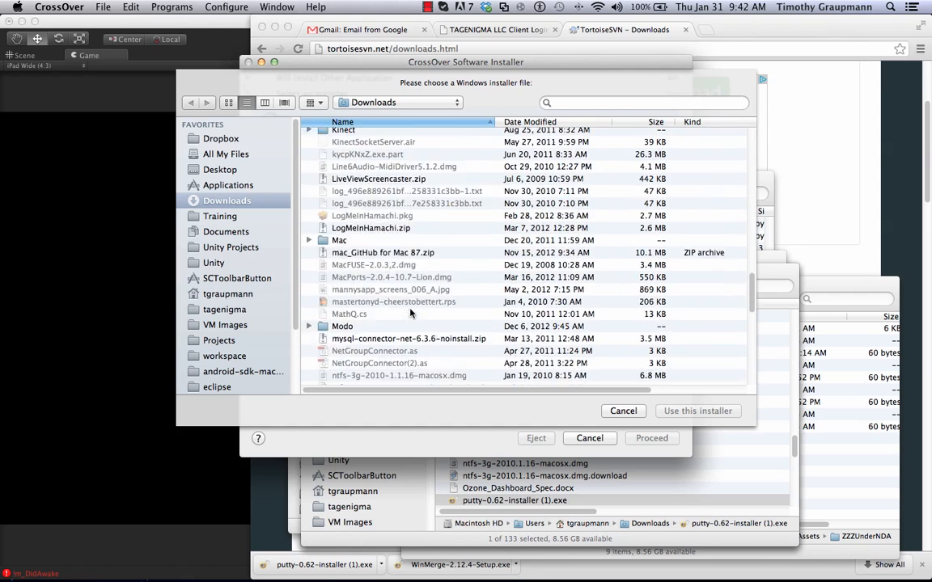
scroll(down, 3)
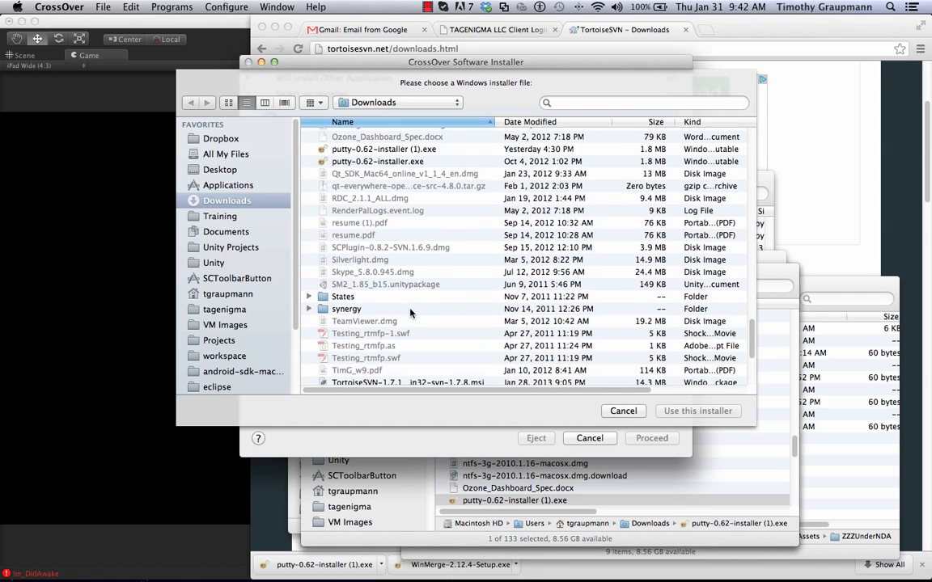
scroll(down, 3)
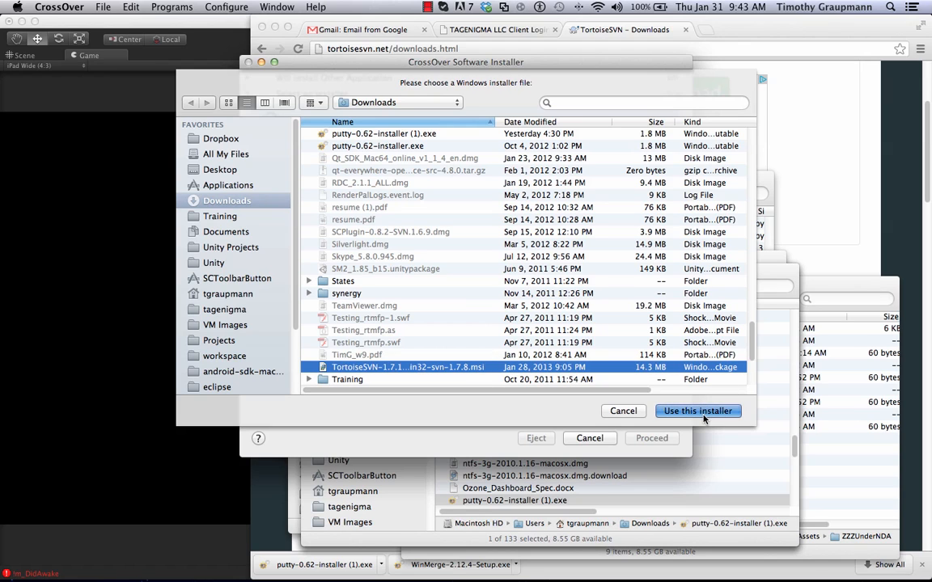
click(697, 411)
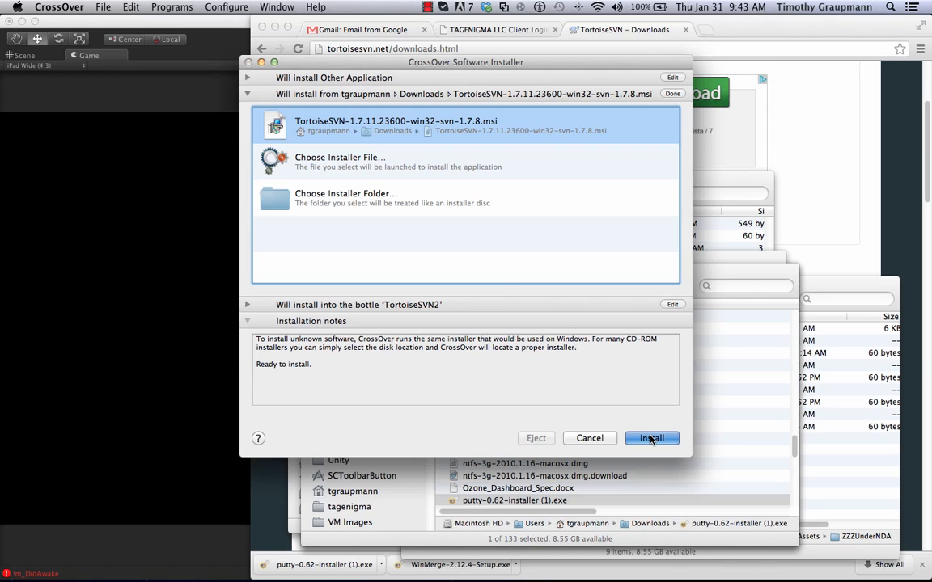
Begin the TortoiseSVN setup and mark command line client tools to install locally
click(651, 436)
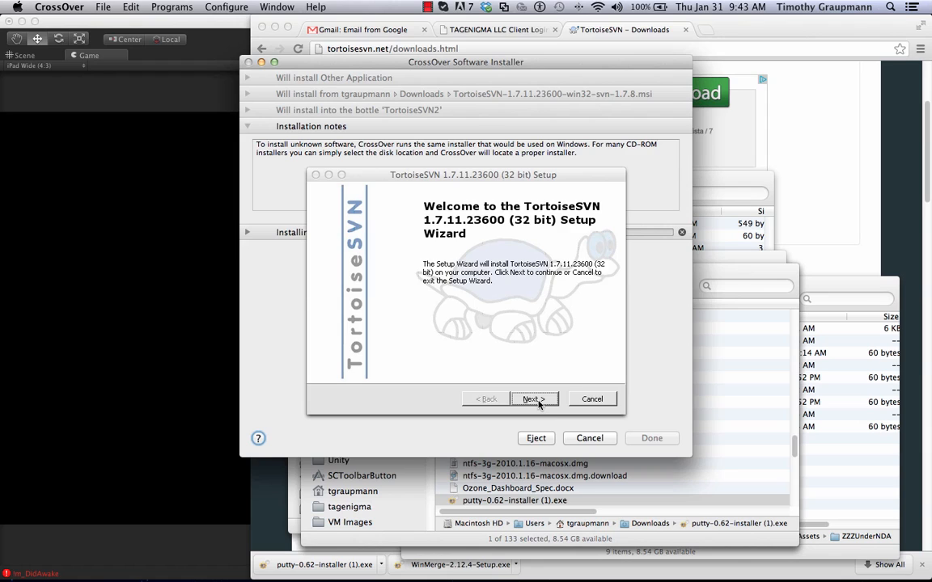
click(532, 398)
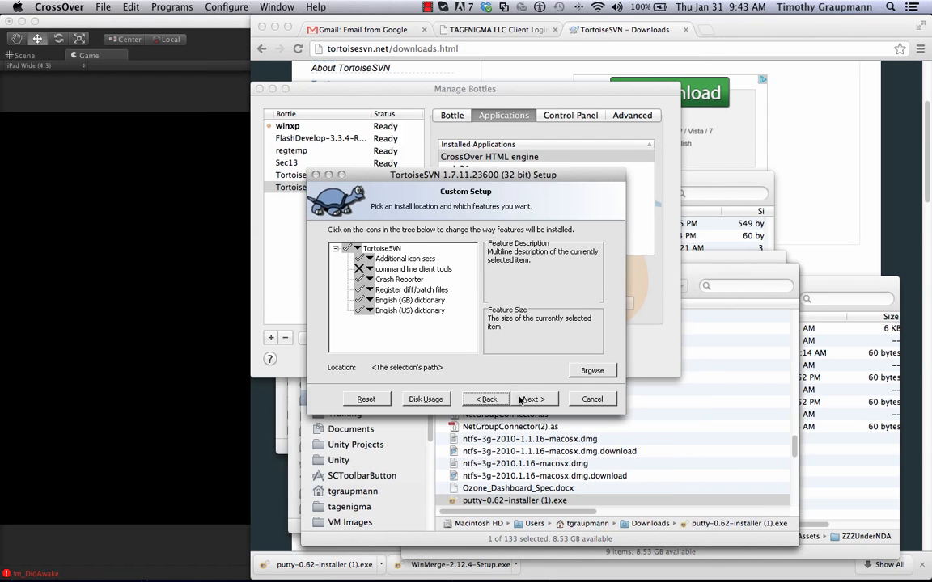
mouse_move(472, 352)
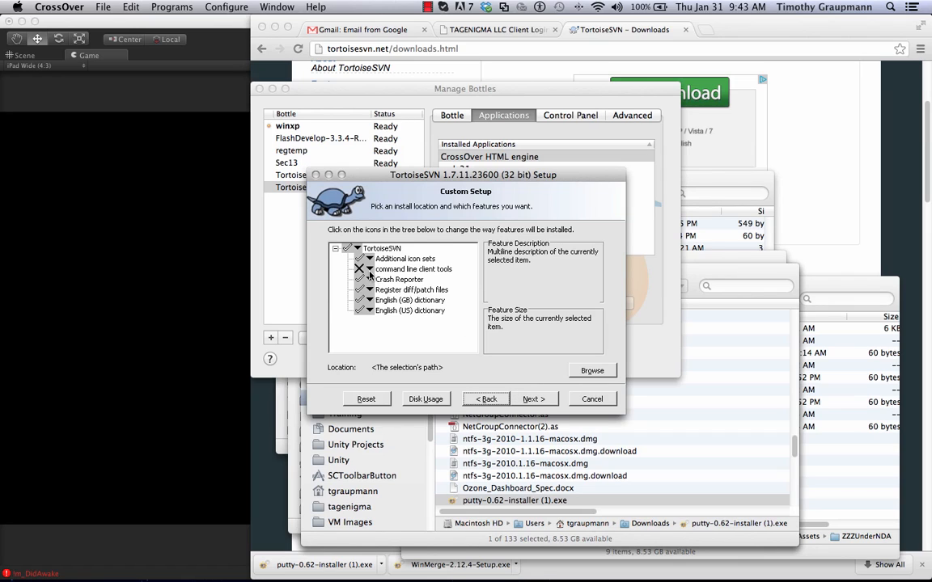
click(359, 268)
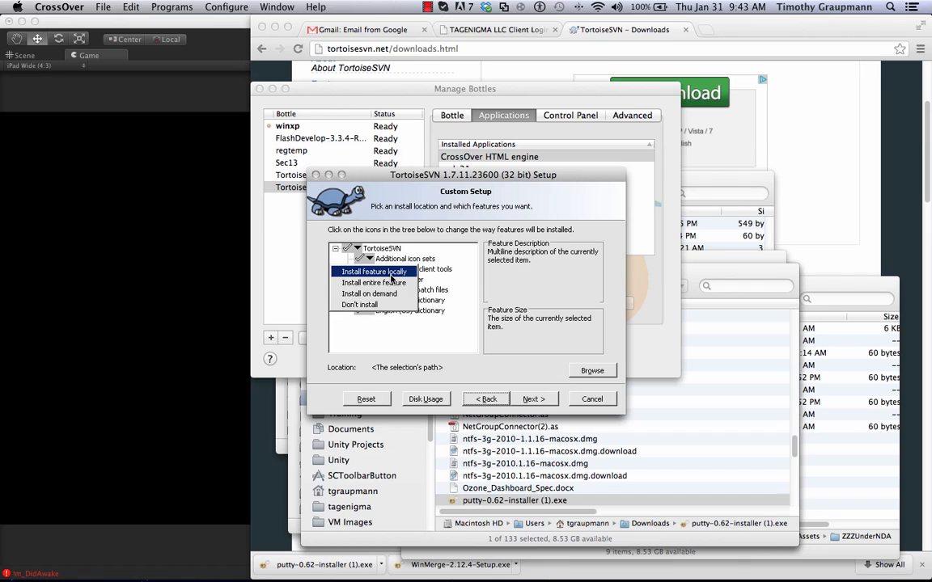
click(374, 271)
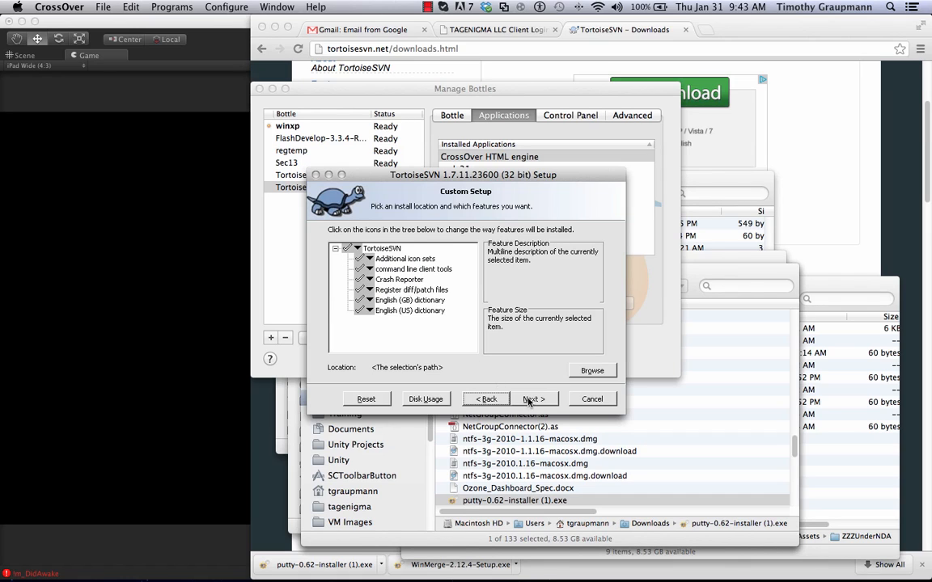
Run the TortoiseSVN 1.7.11 installation through to Finish
click(532, 398)
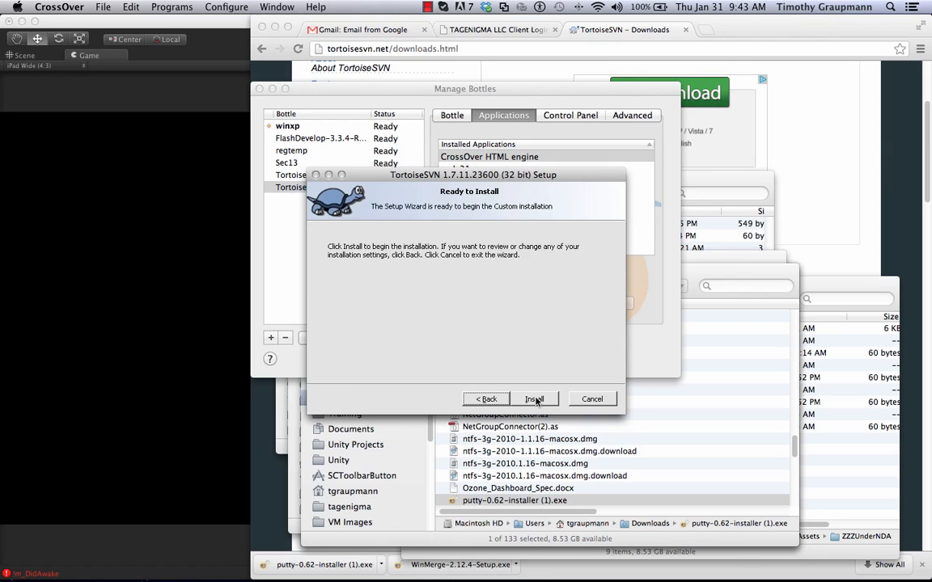
click(534, 398)
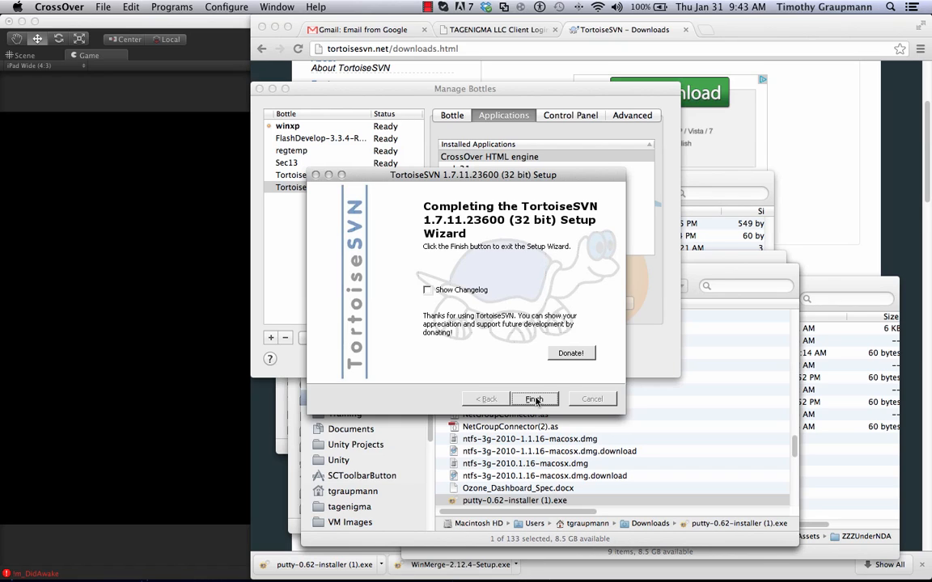
click(534, 397)
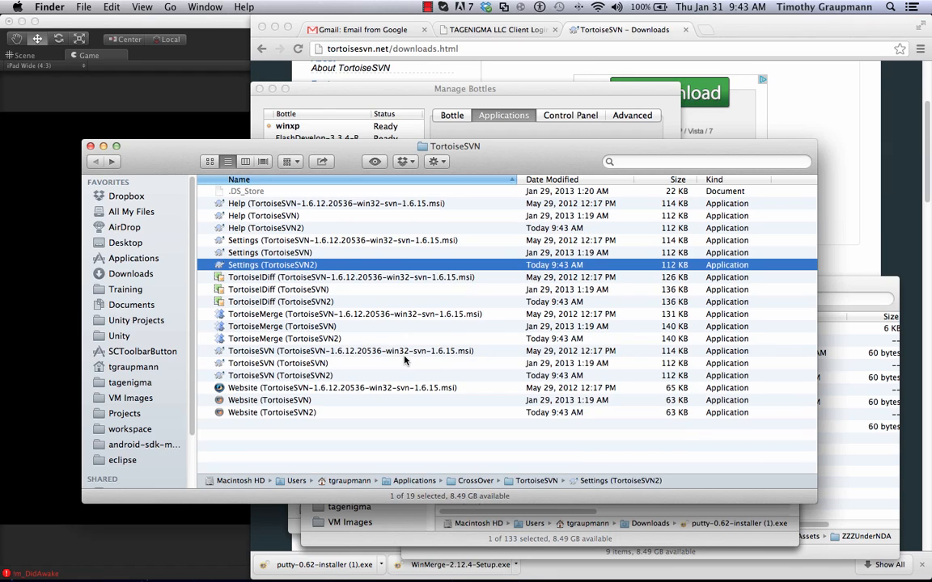
mouse_move(297, 375)
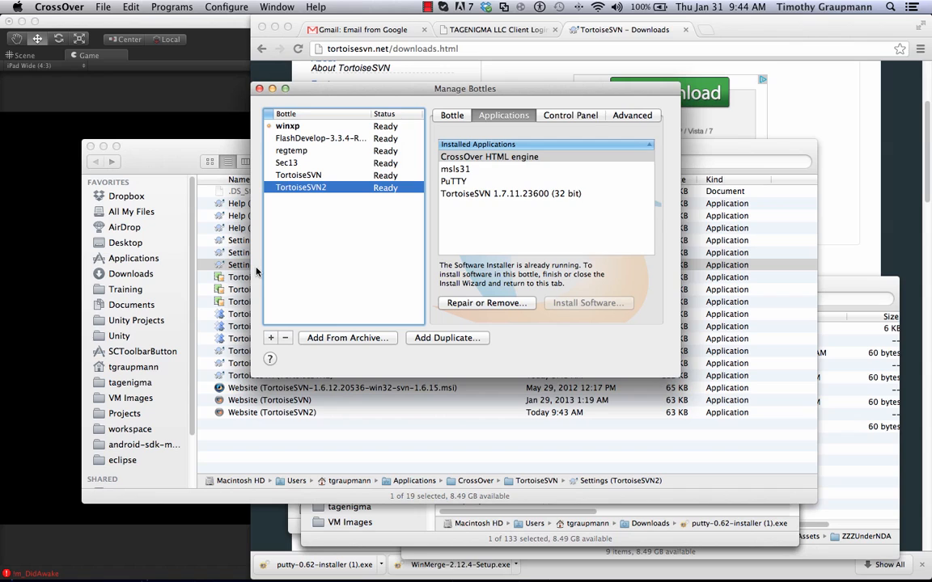
mouse_move(326, 249)
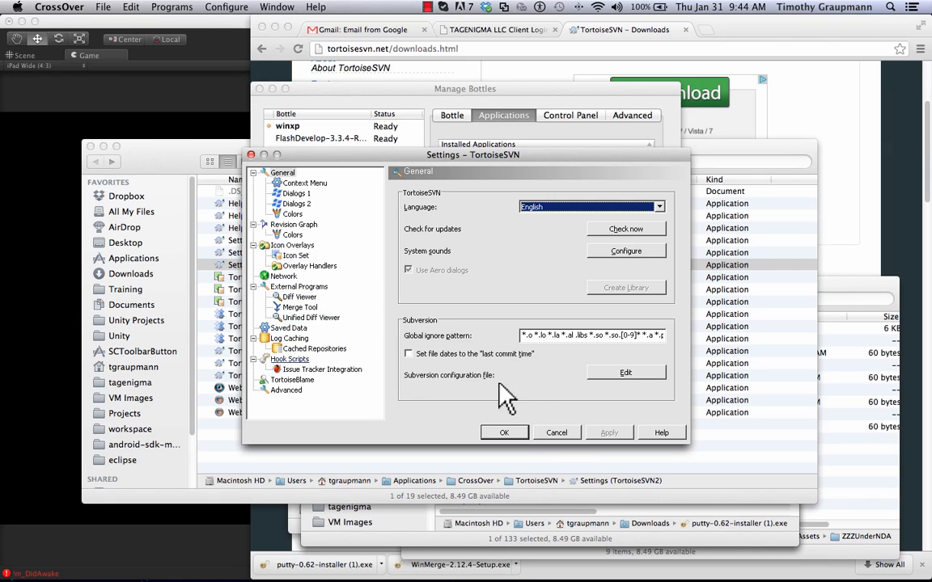
mouse_move(557, 434)
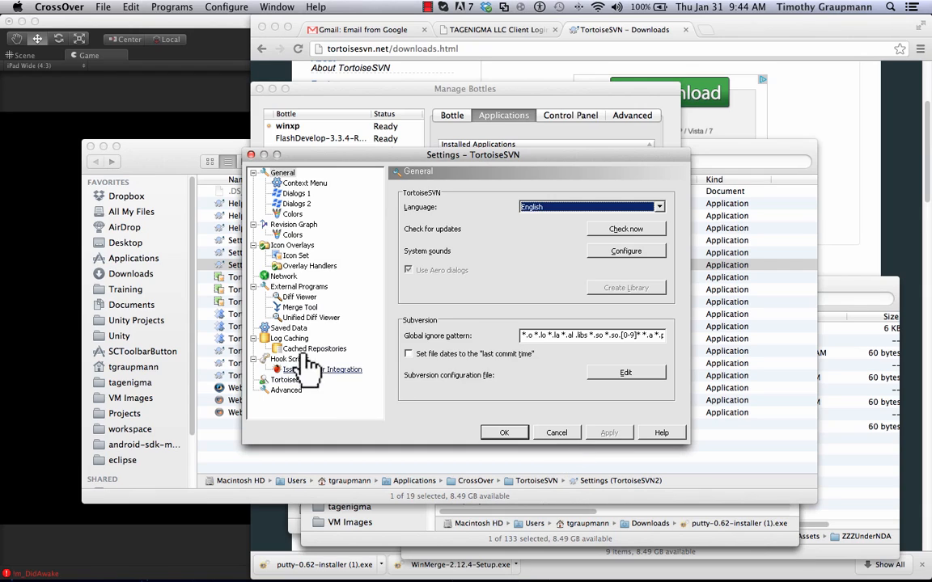
click(299, 298)
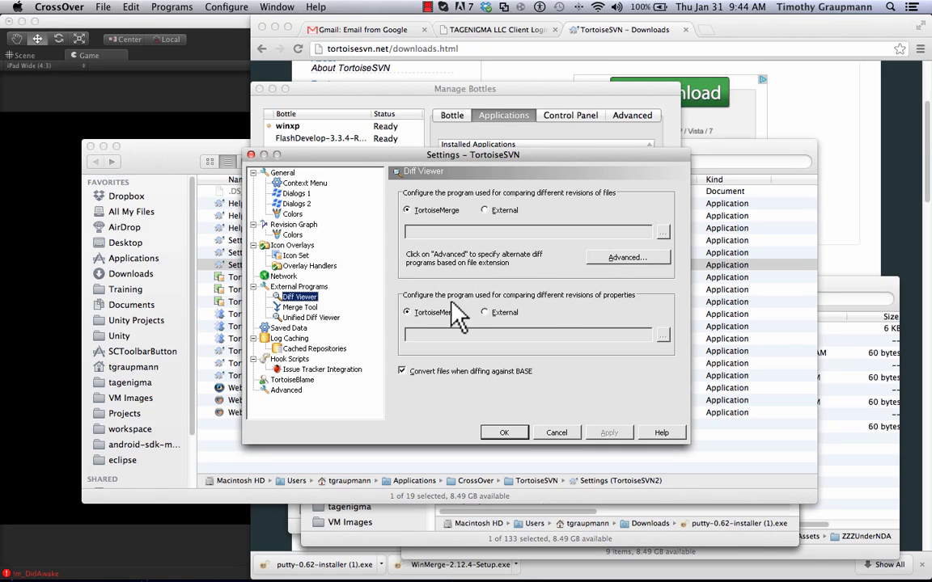
mouse_move(551, 445)
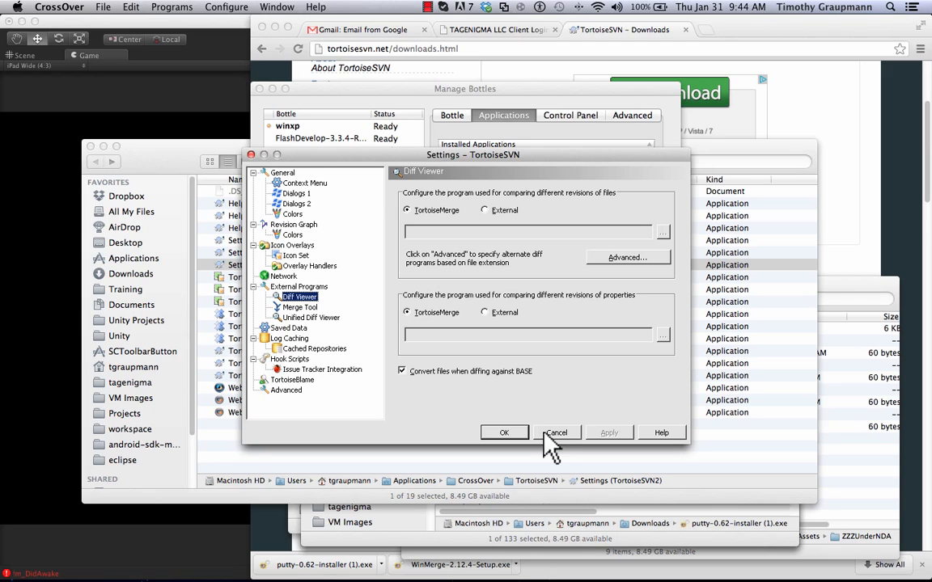
click(556, 433)
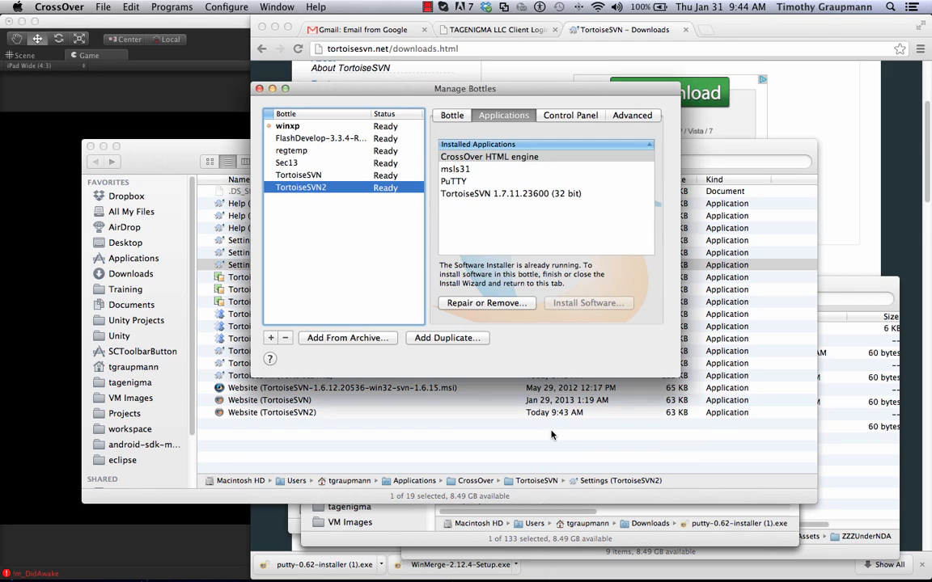
mouse_move(380, 456)
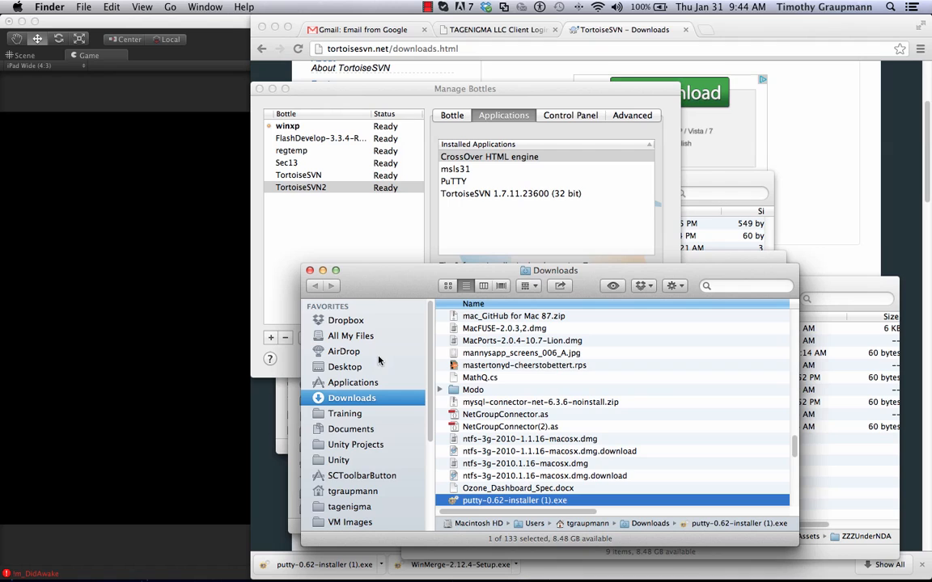
mouse_move(336, 191)
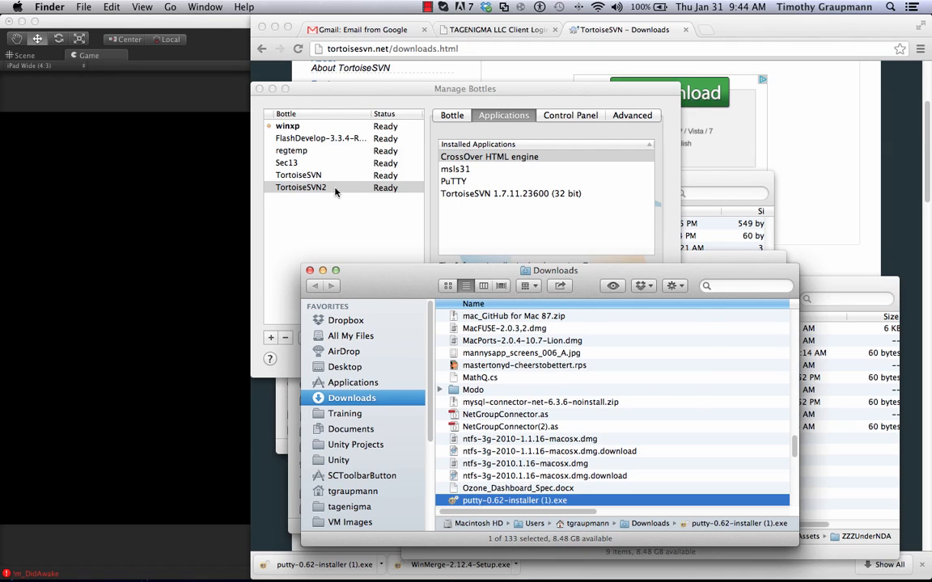
Select the TortoiseSVN2 bottle and start a new Install Software session for it
click(301, 188)
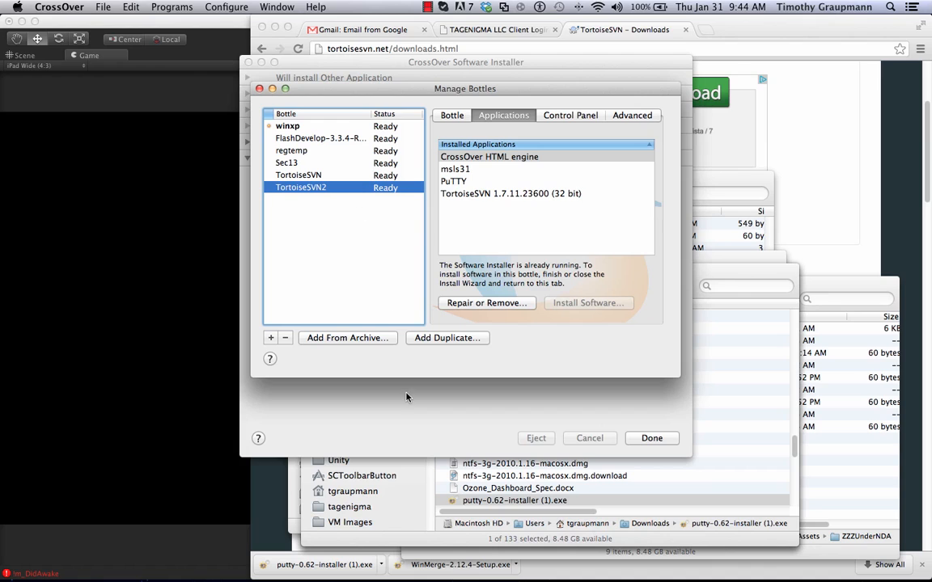
click(651, 437)
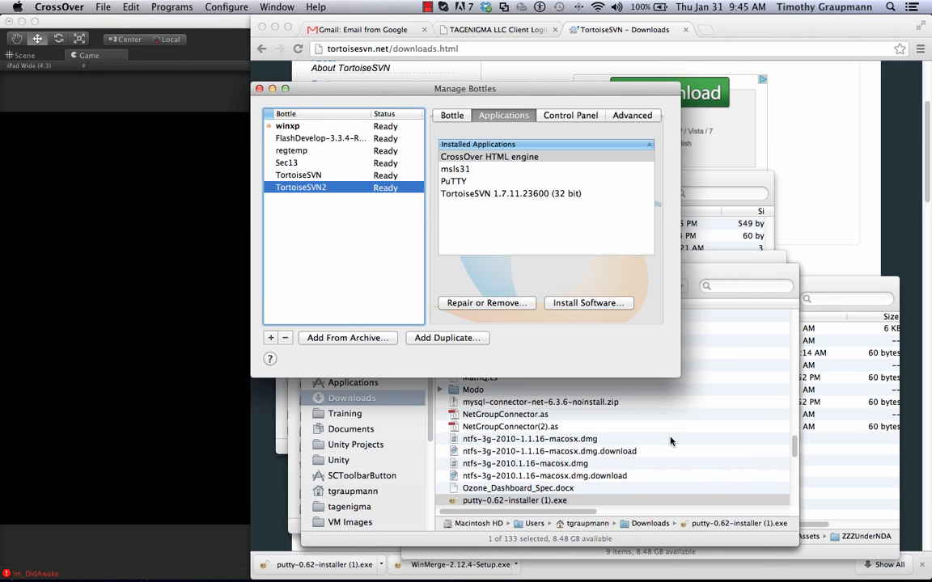
mouse_move(440, 293)
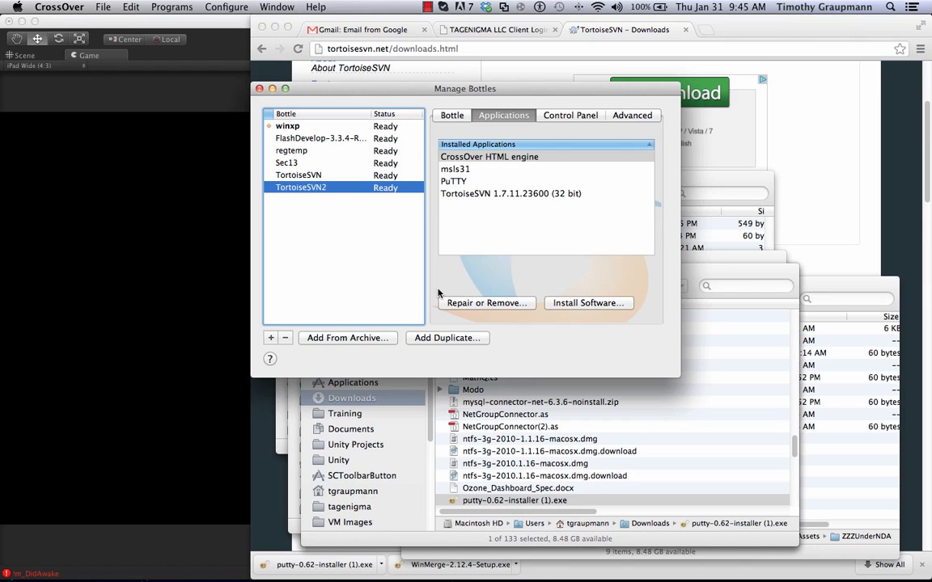
mouse_move(589, 302)
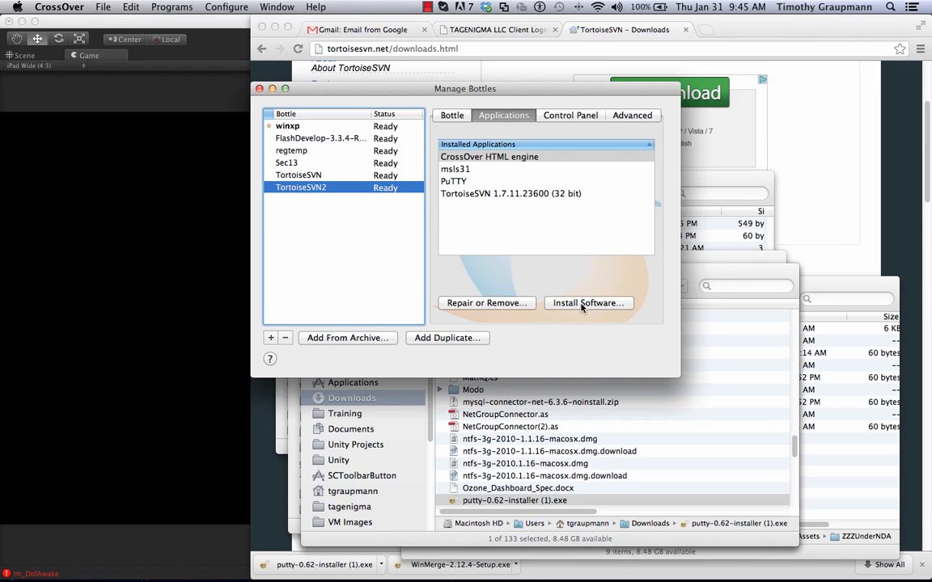
mouse_move(589, 303)
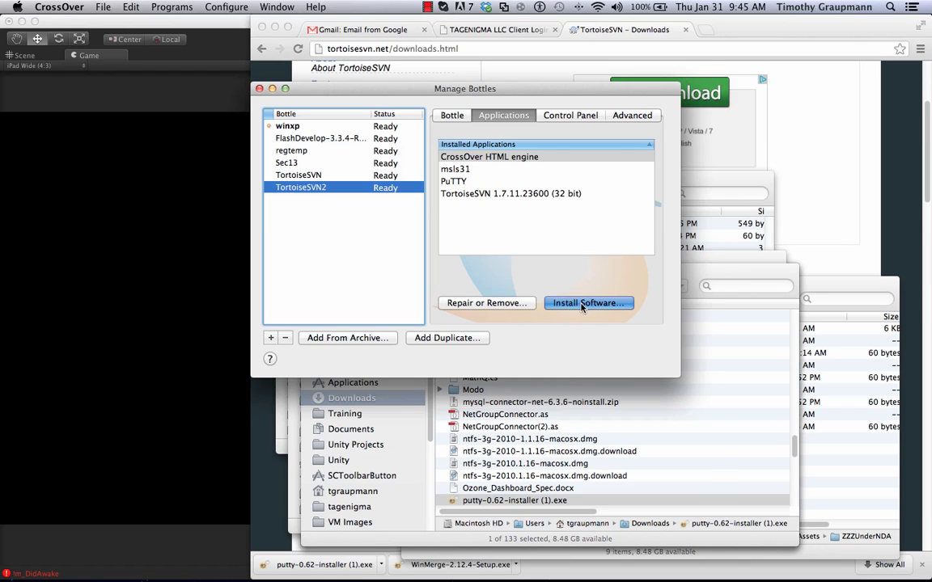
click(589, 302)
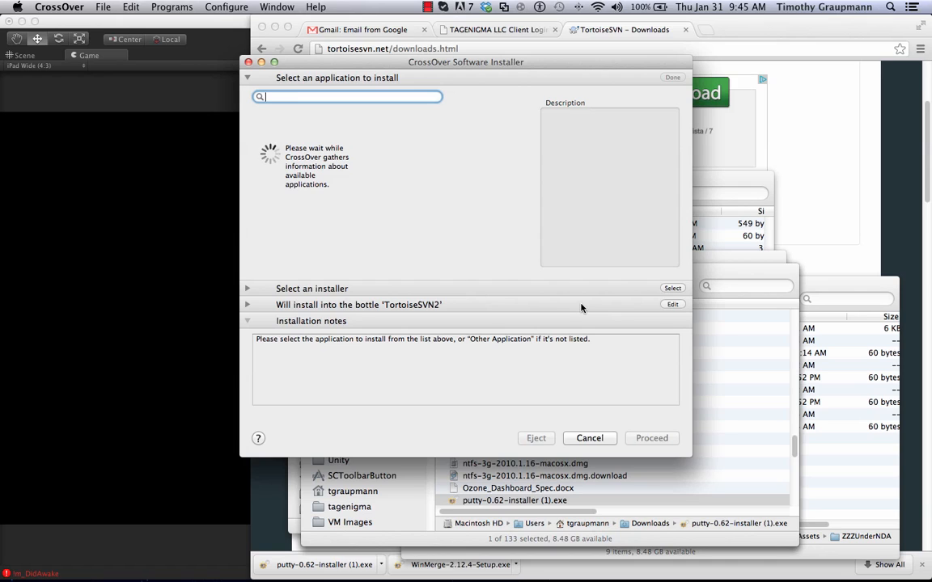
Search 'winmerge', choose WinMerge-2.12.4-Setup.exe from Downloads as an unlisted app and start its install
text(winmerge)
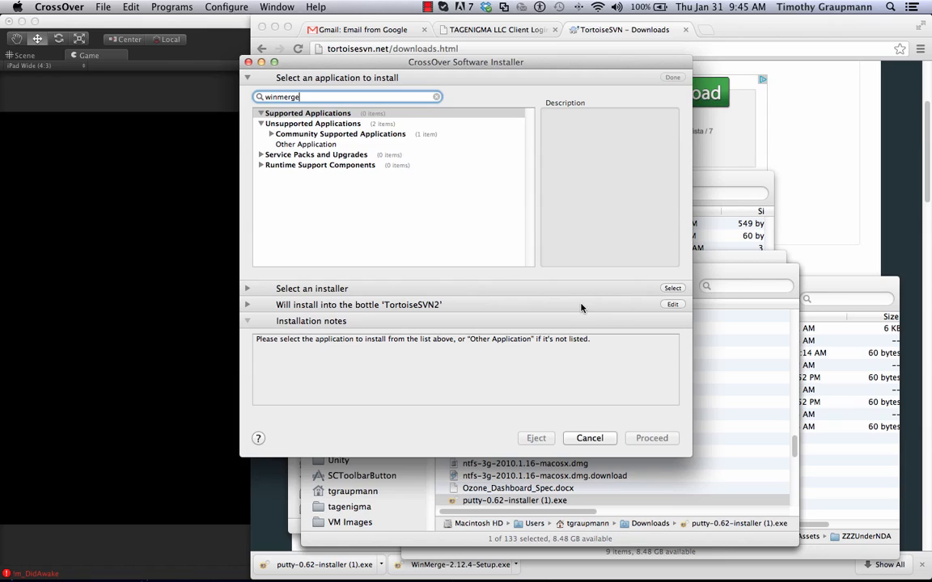
mouse_move(433, 259)
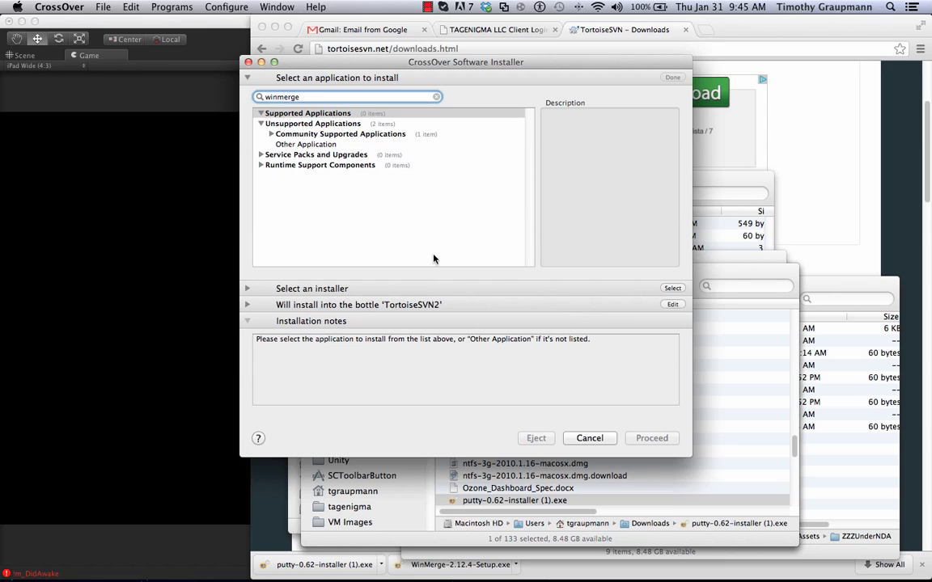
click(306, 144)
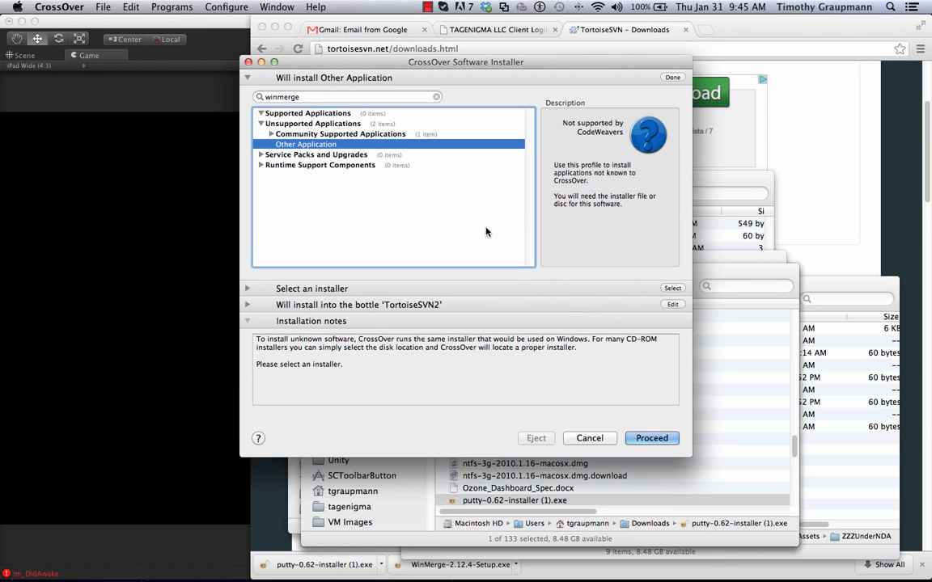
mouse_move(599, 311)
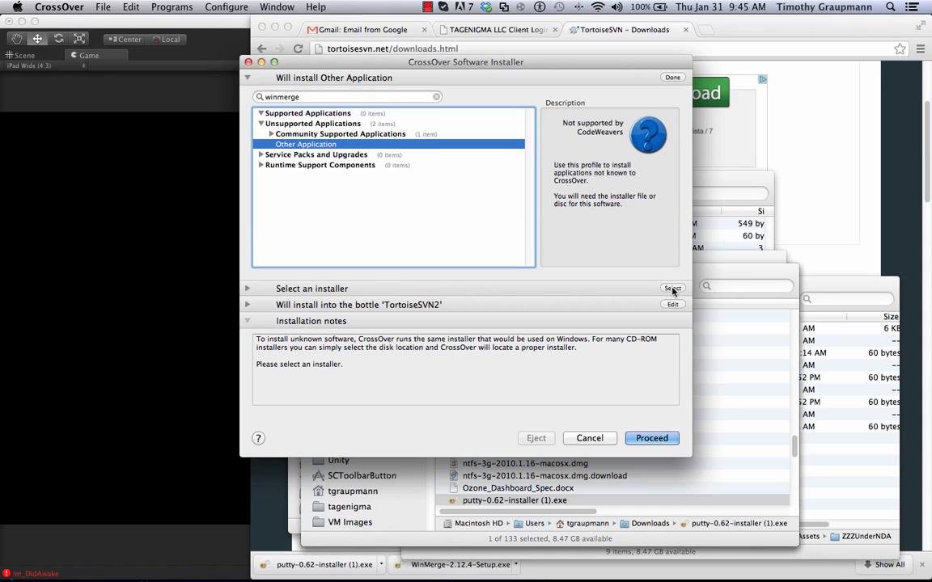
click(673, 288)
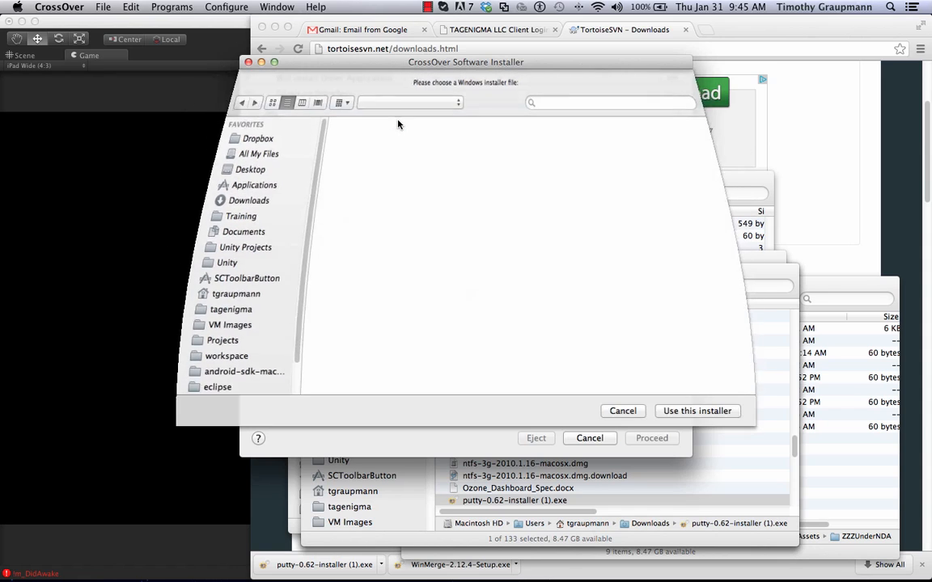
click(249, 201)
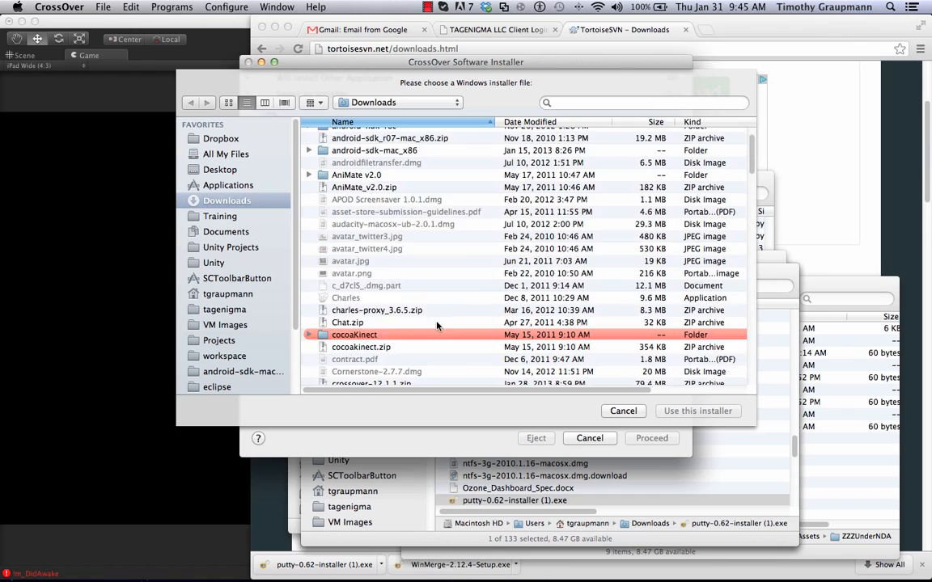
scroll(down, 3)
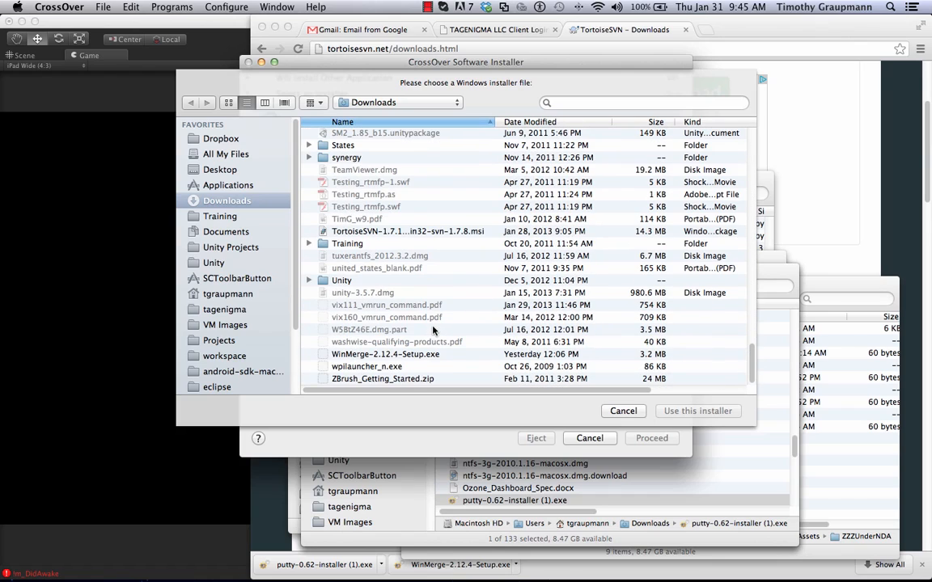
click(385, 354)
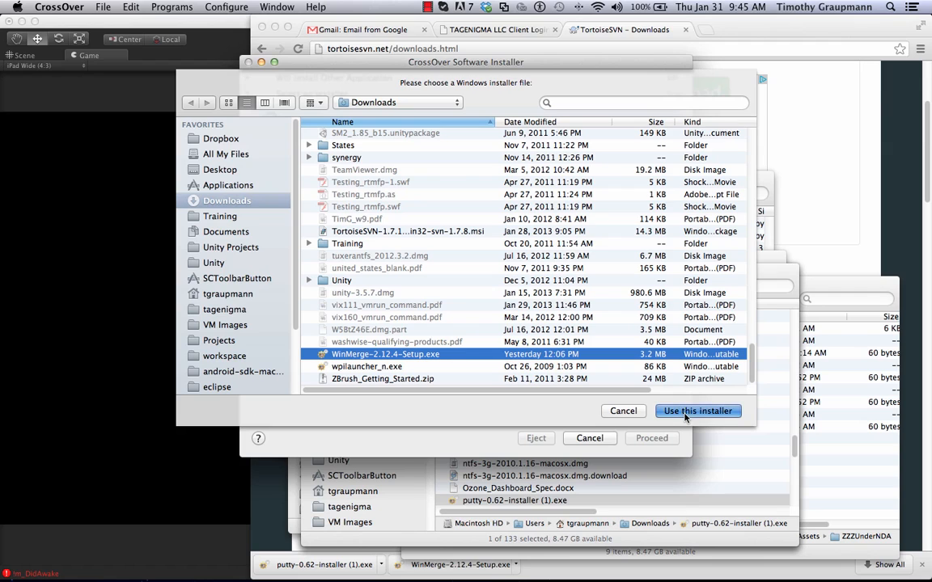
click(695, 411)
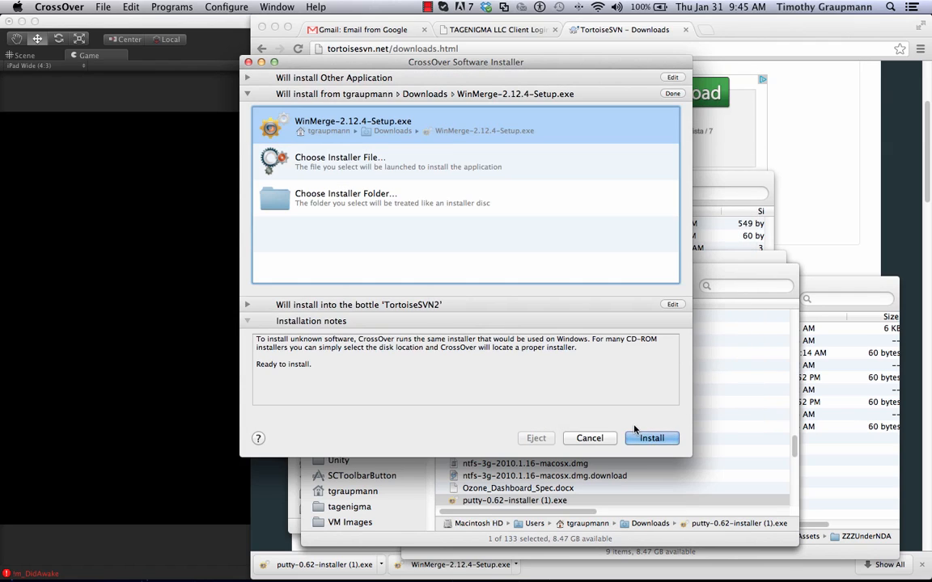
mouse_move(557, 386)
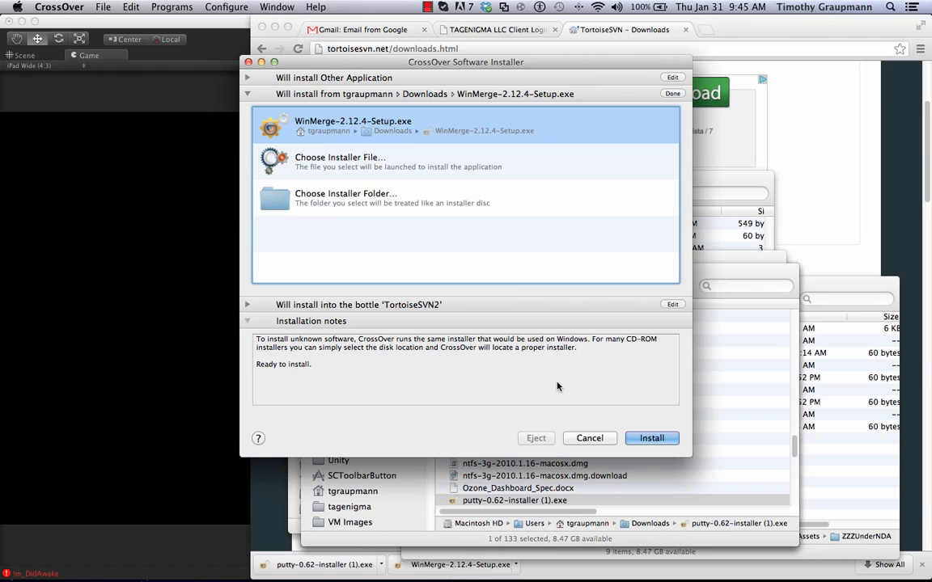
mouse_move(611, 416)
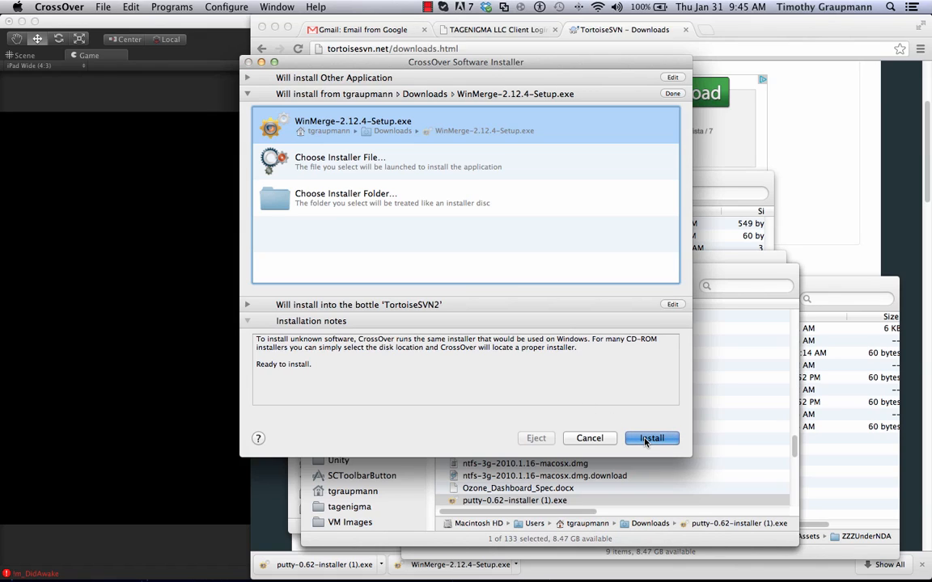
click(650, 436)
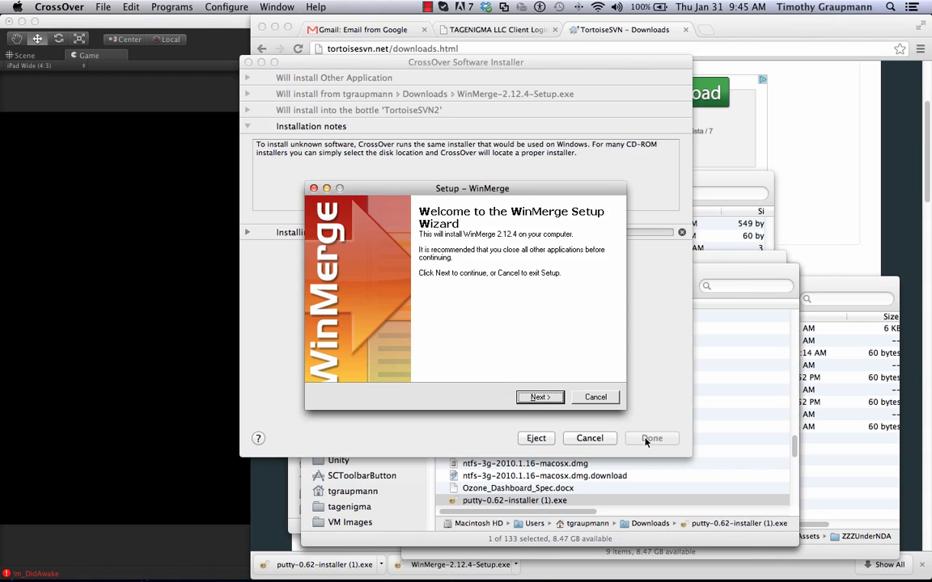
Accept the license, typical components and default Start Menu folder in WinMerge Setup
click(540, 398)
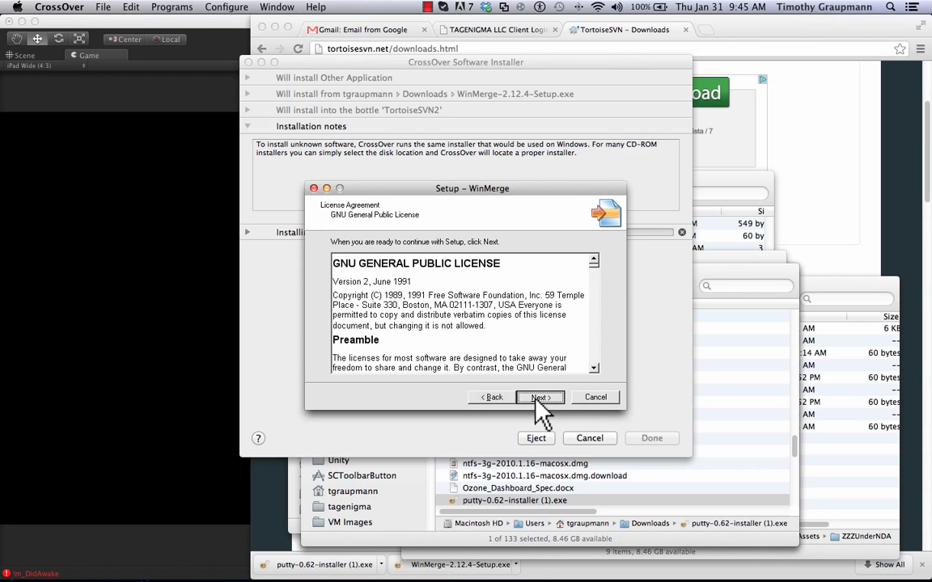
click(539, 398)
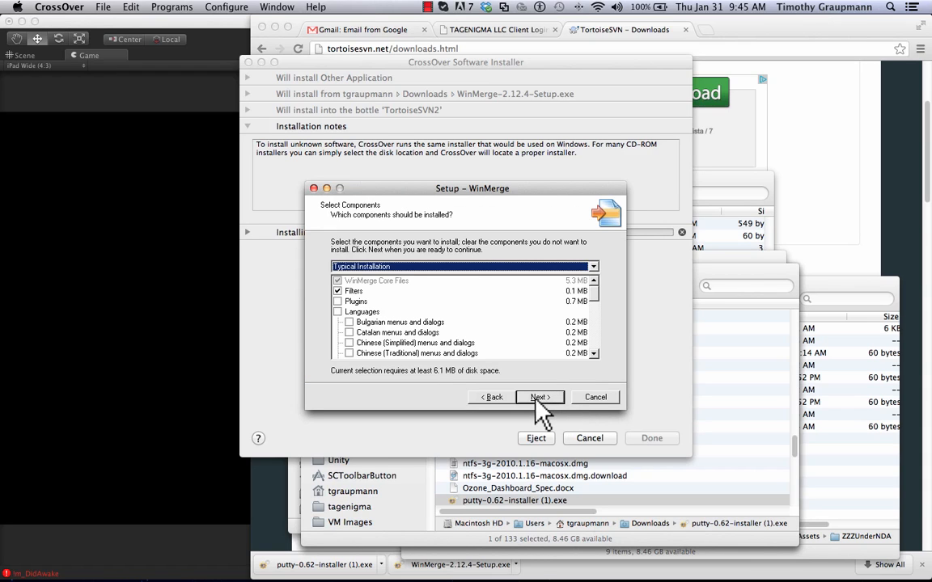
click(538, 398)
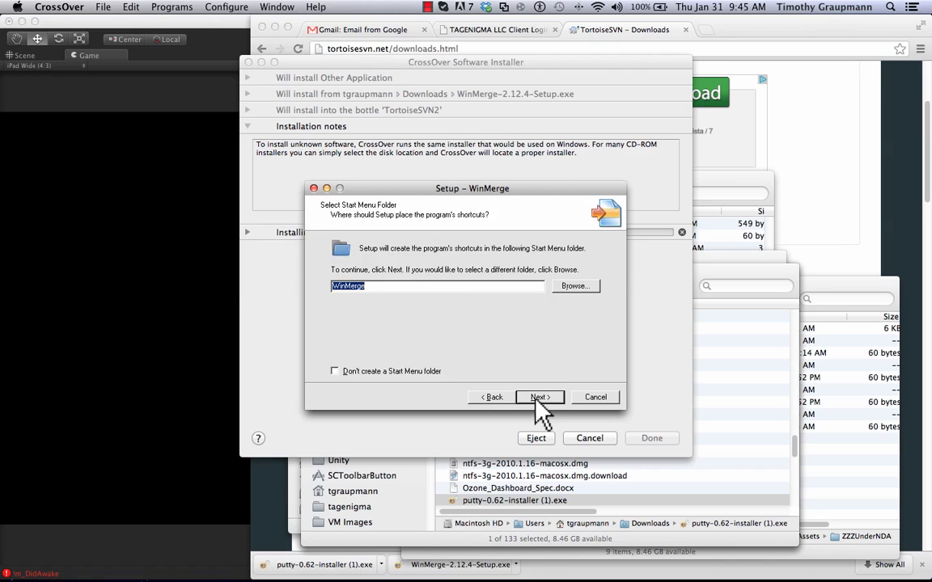
click(540, 398)
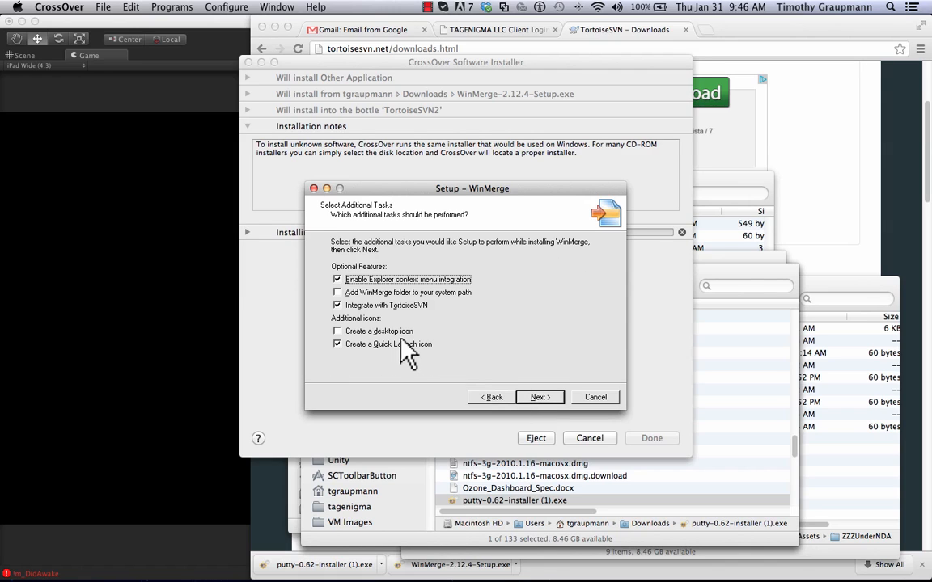
mouse_move(364, 316)
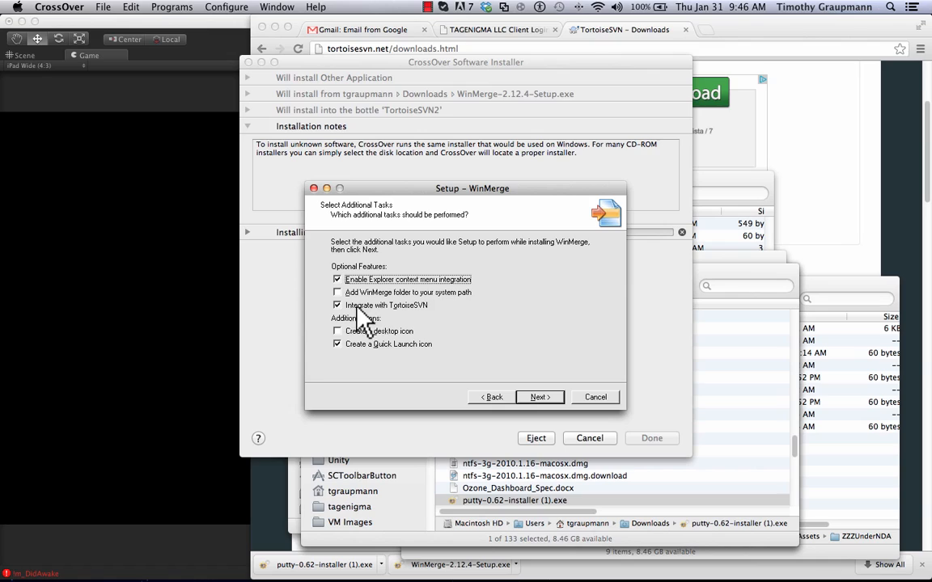
mouse_move(445, 335)
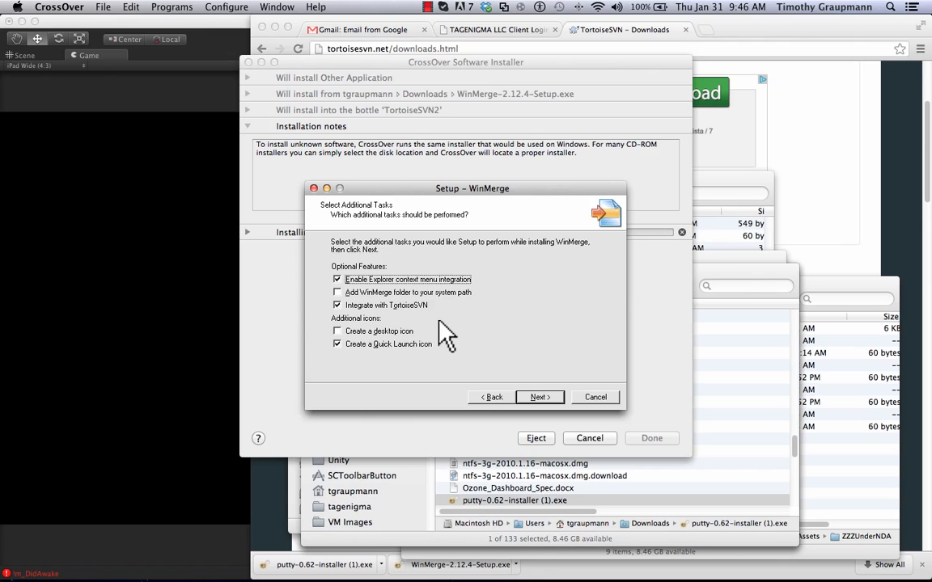
mouse_move(412, 307)
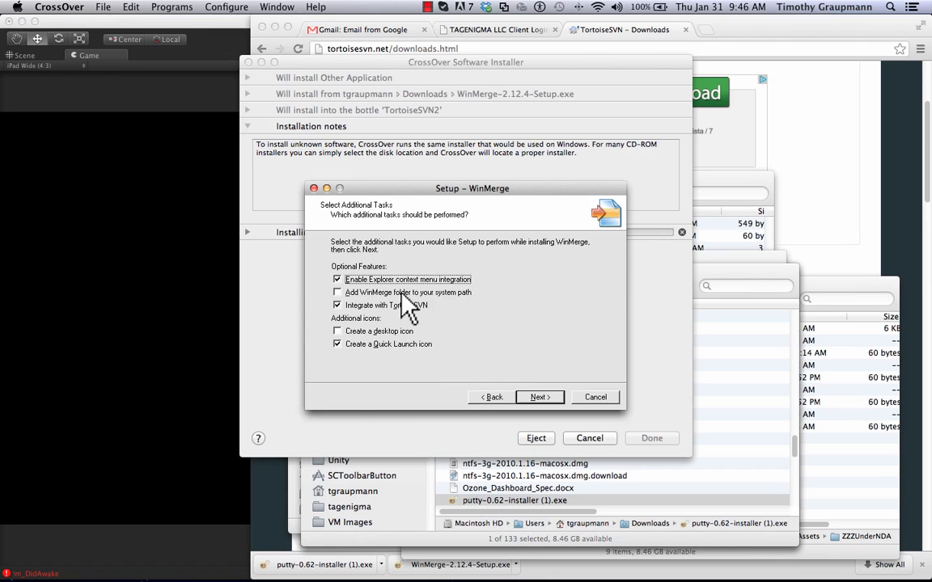
Add the WinMerge folder to the system path and run the installation
click(336, 291)
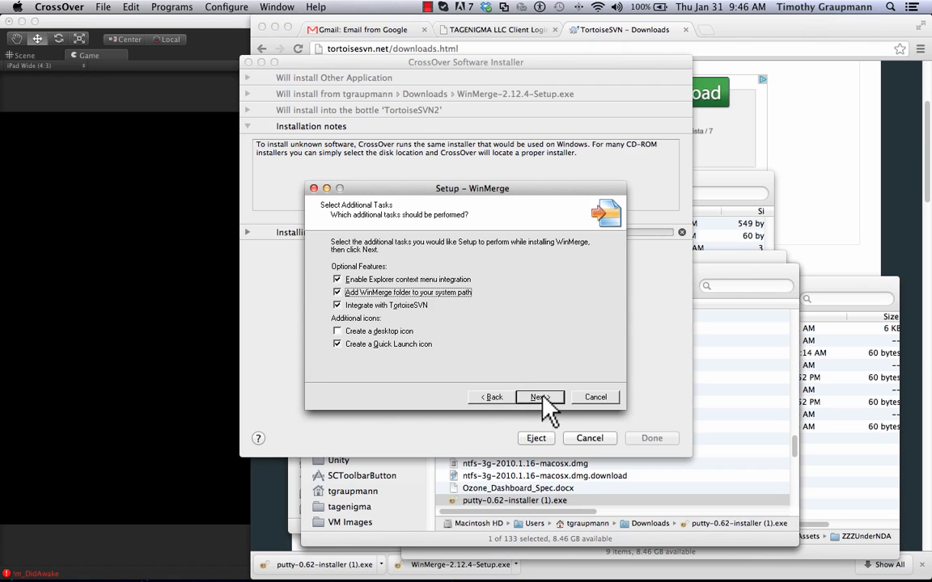
click(539, 398)
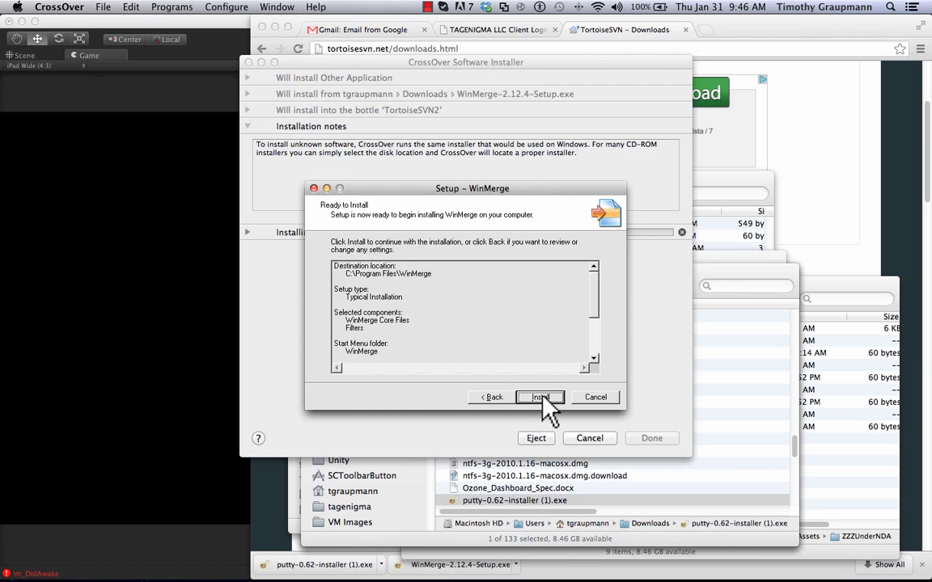
click(540, 398)
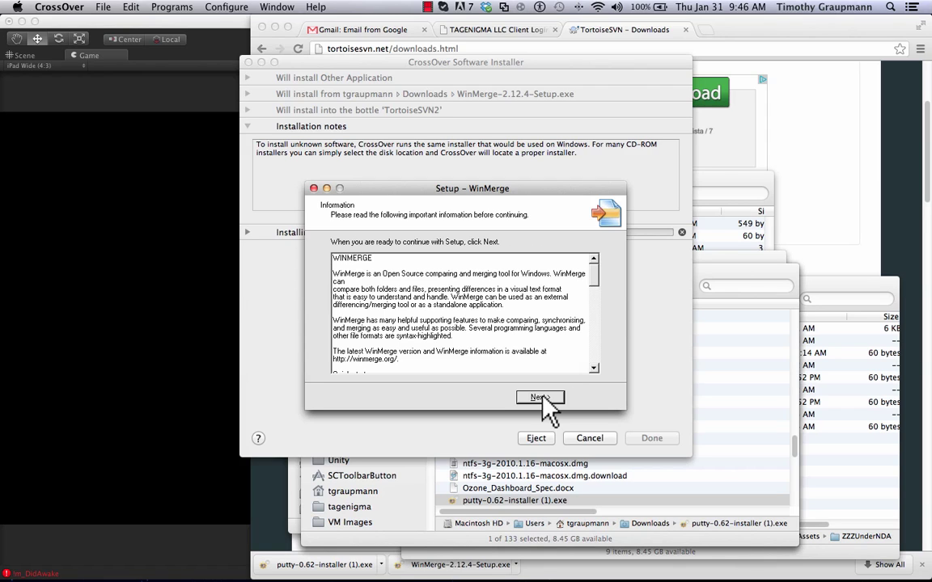
click(541, 397)
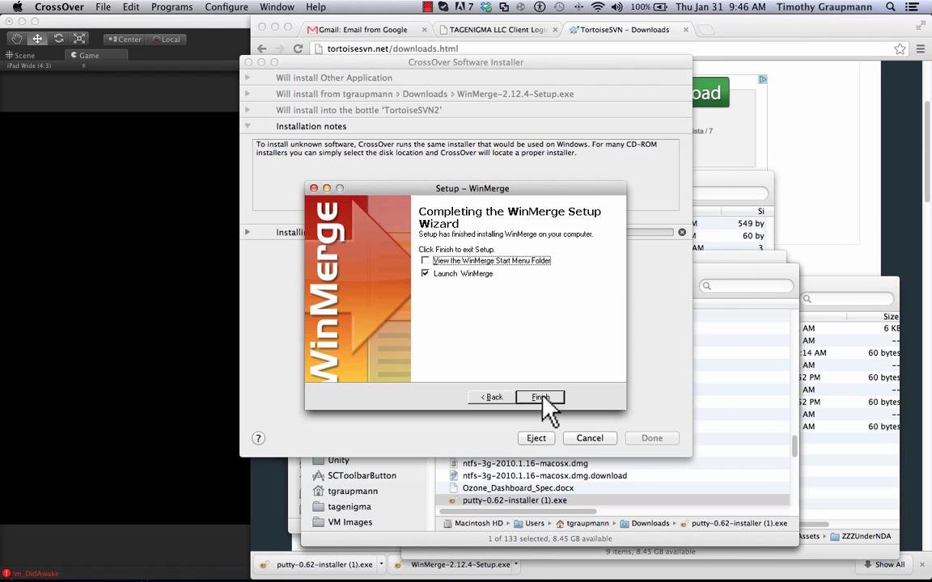
Launch WinMerge and set Compare options to ignore all whitespace, blank lines and carriage return differences
click(540, 398)
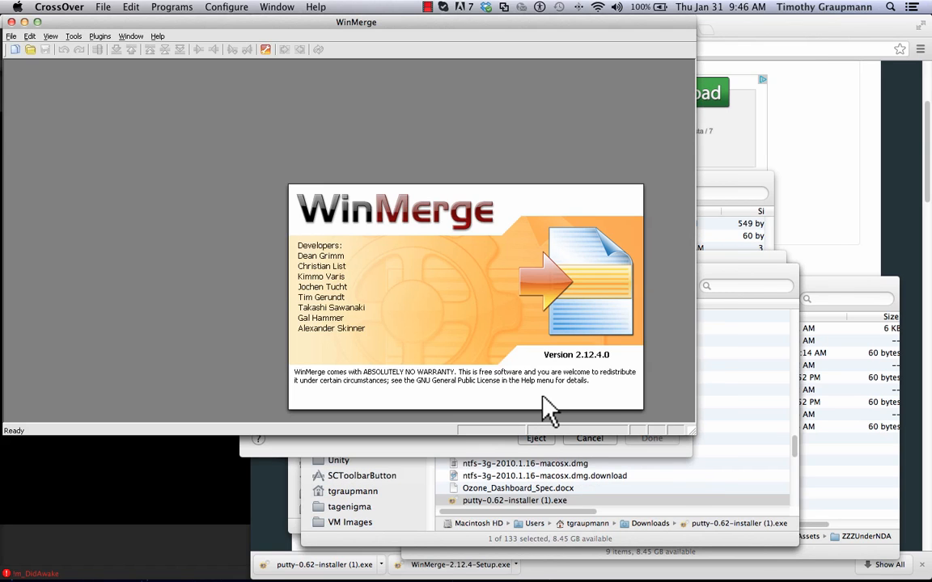
mouse_move(483, 388)
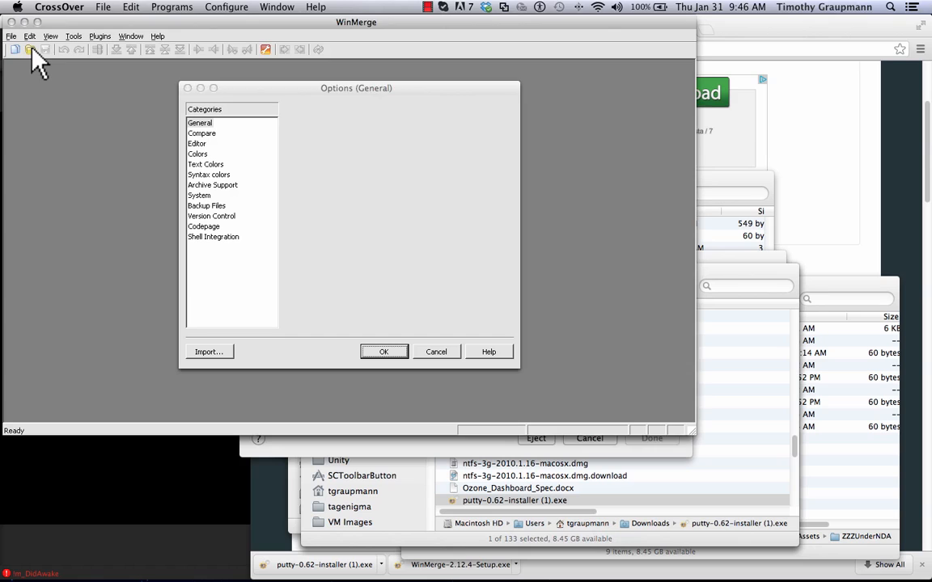
click(201, 133)
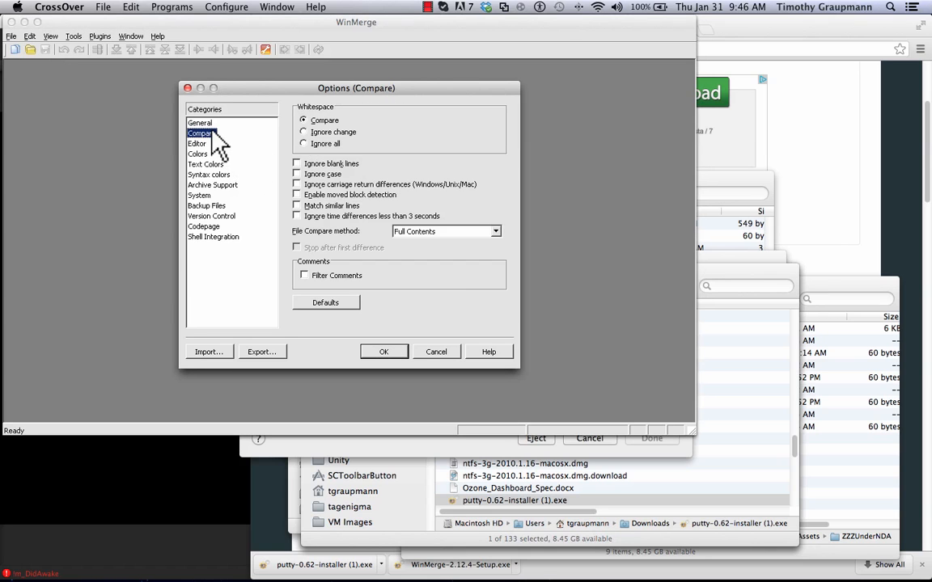
mouse_move(316, 158)
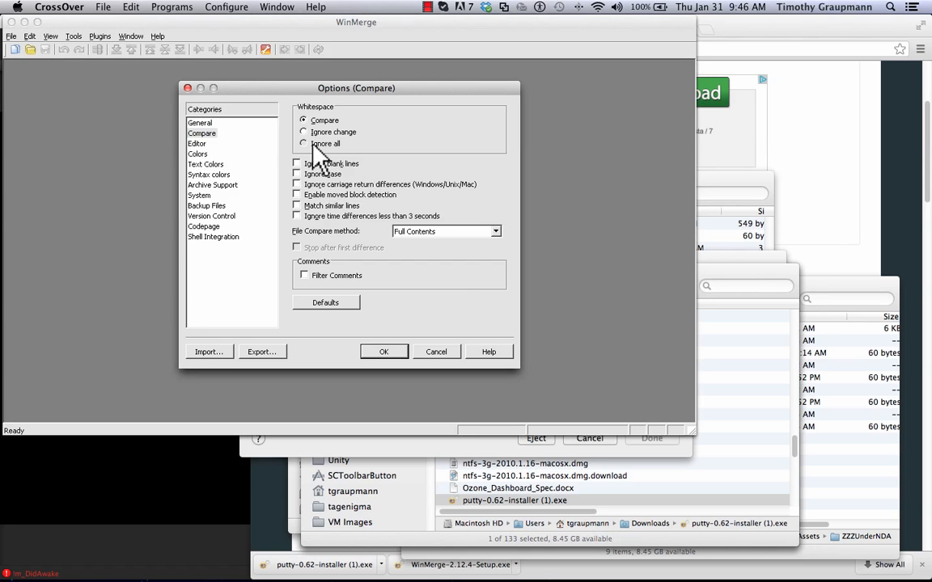
click(304, 143)
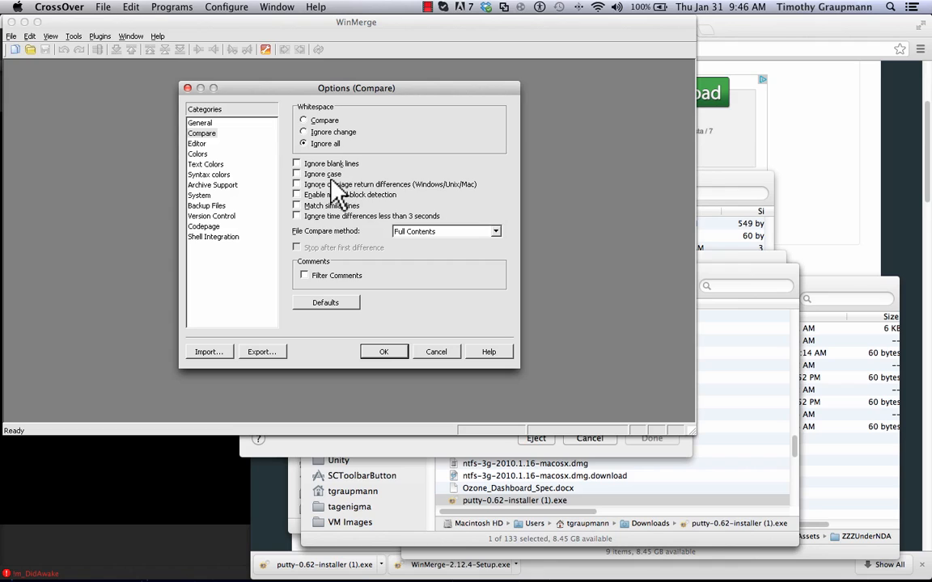
click(298, 163)
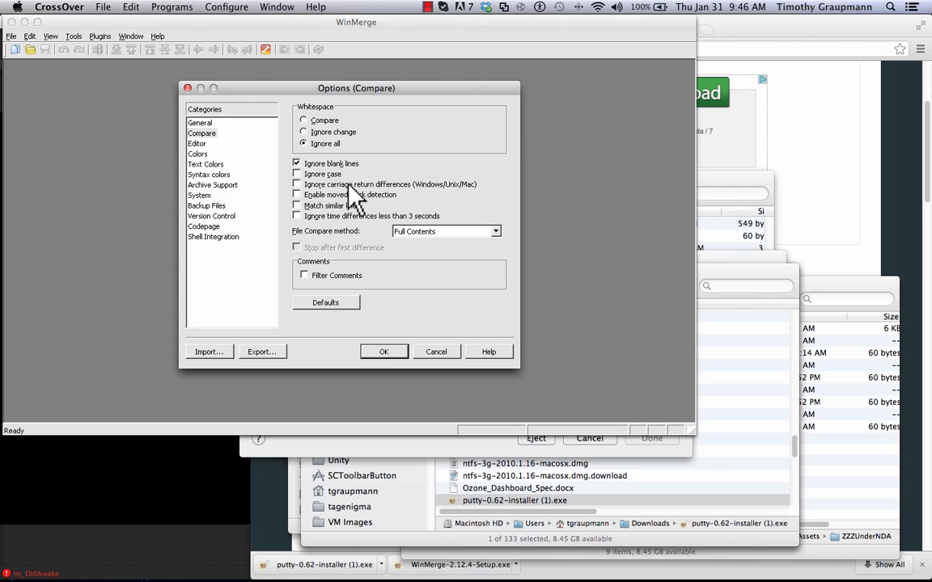
click(298, 184)
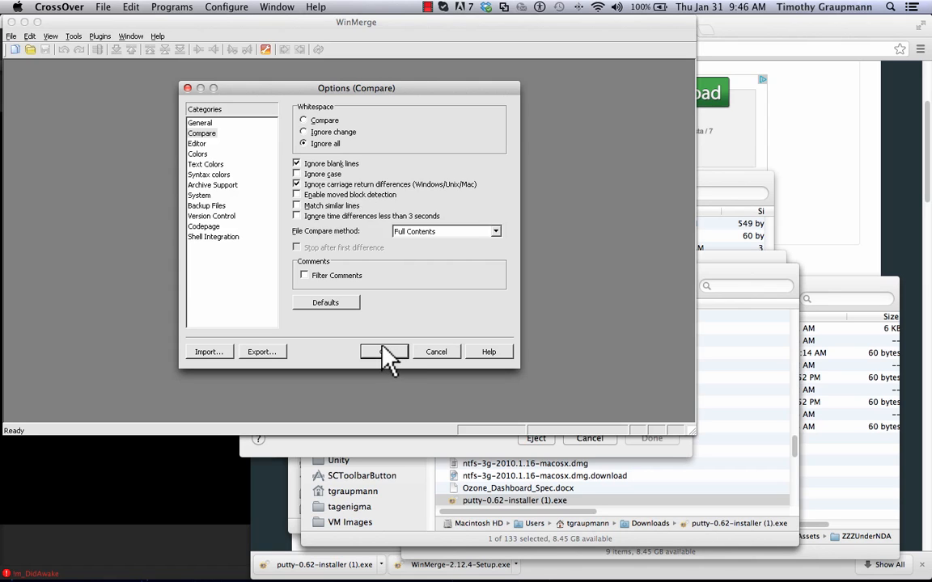
click(384, 351)
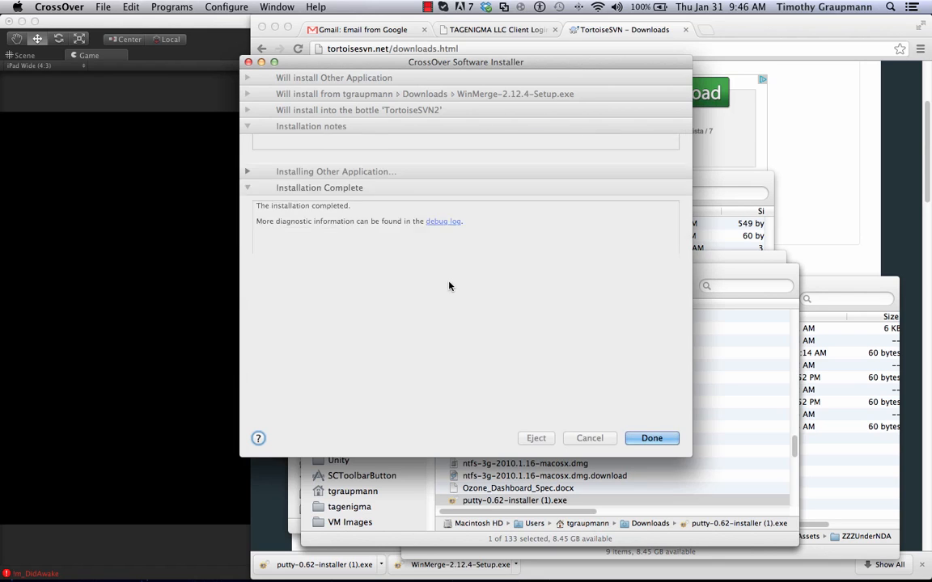
Close the installer and open the CrossOver PuTTY launcher folder in Finder
click(650, 437)
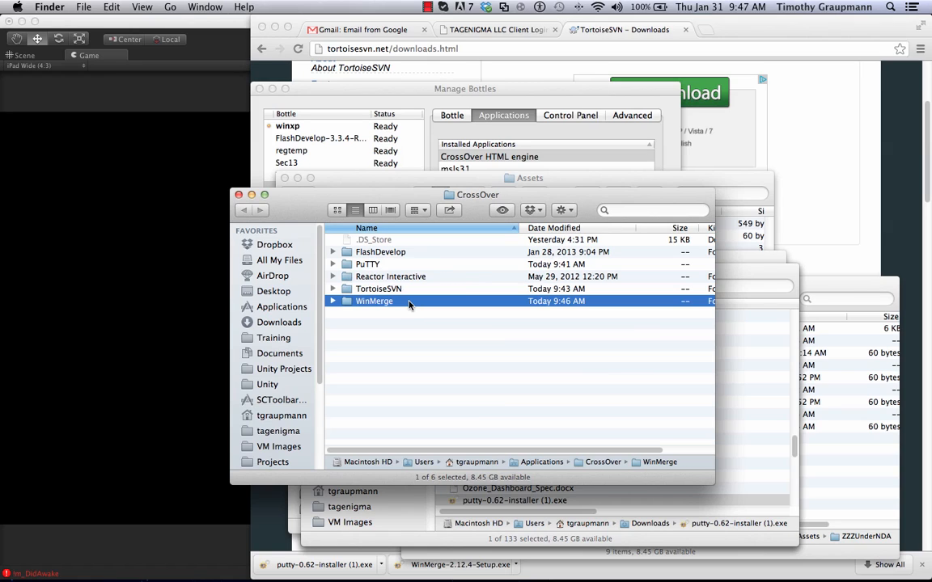
click(379, 288)
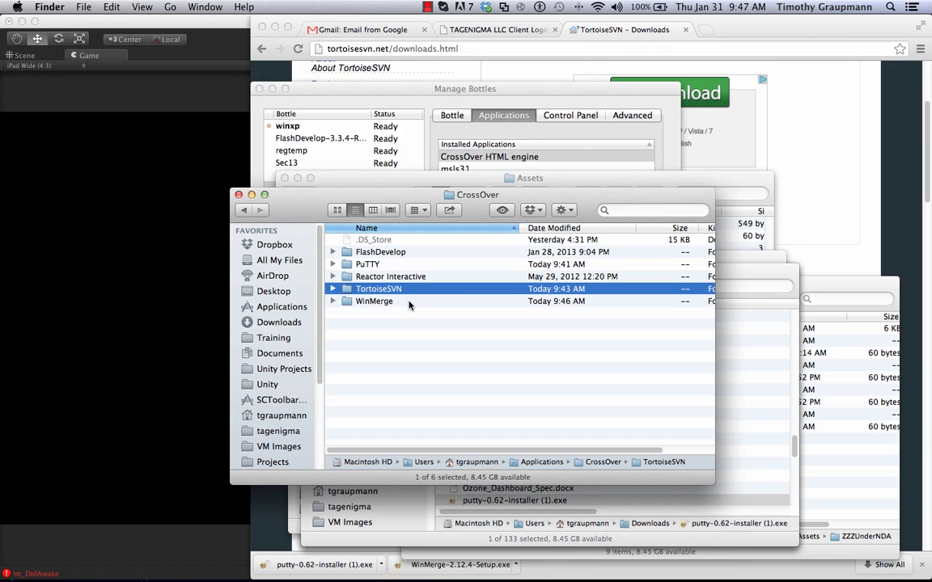
click(367, 264)
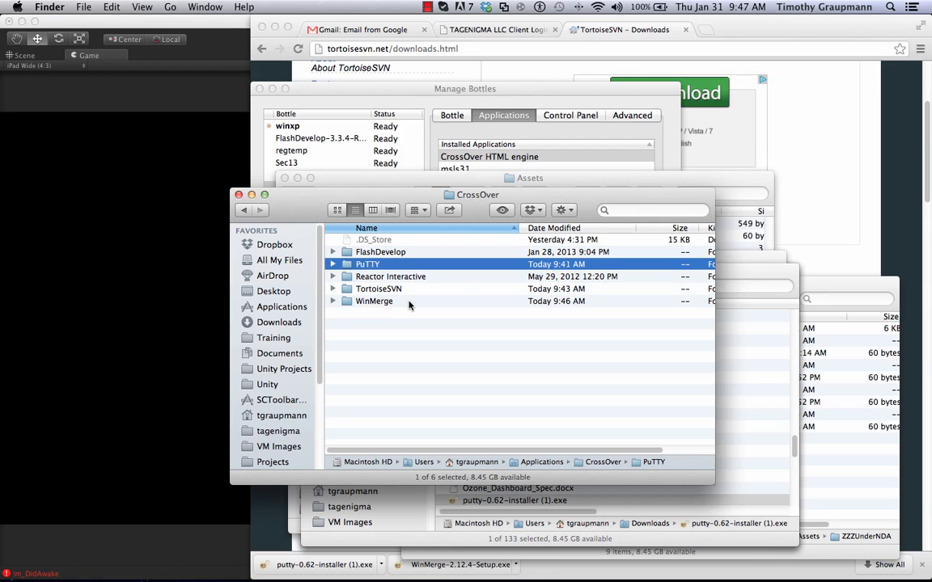
double_click(368, 264)
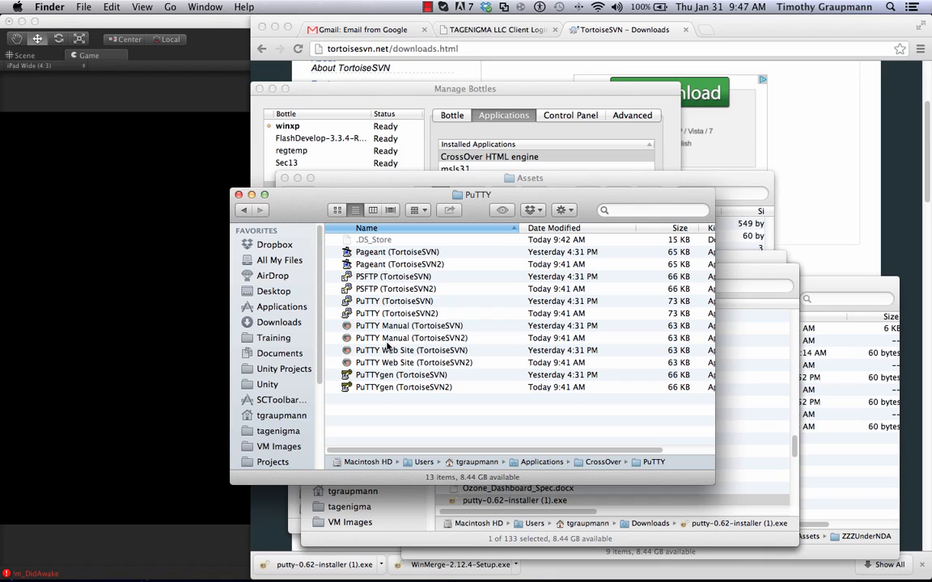
Launch PuTTY (TortoiseSVN2) from the PuTTY folder
click(411, 338)
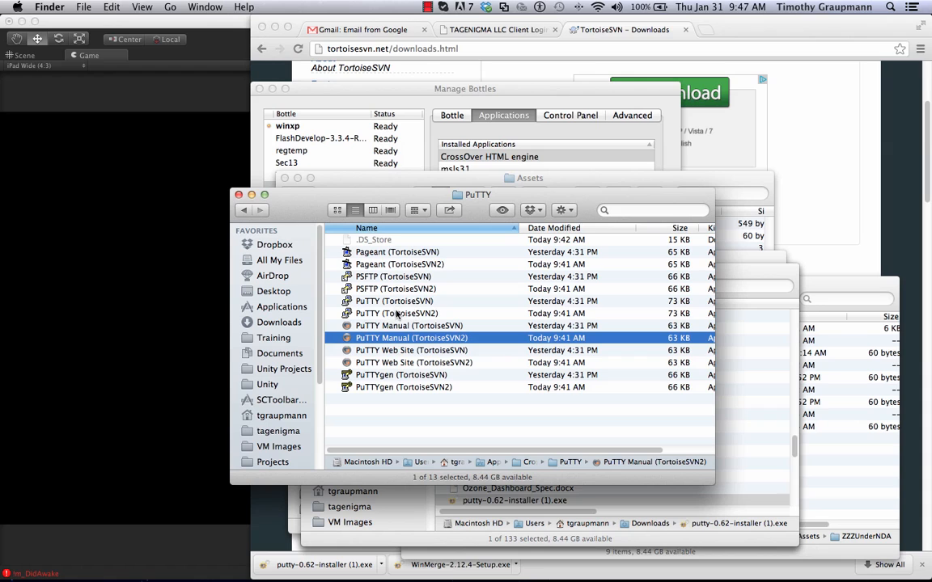
click(396, 314)
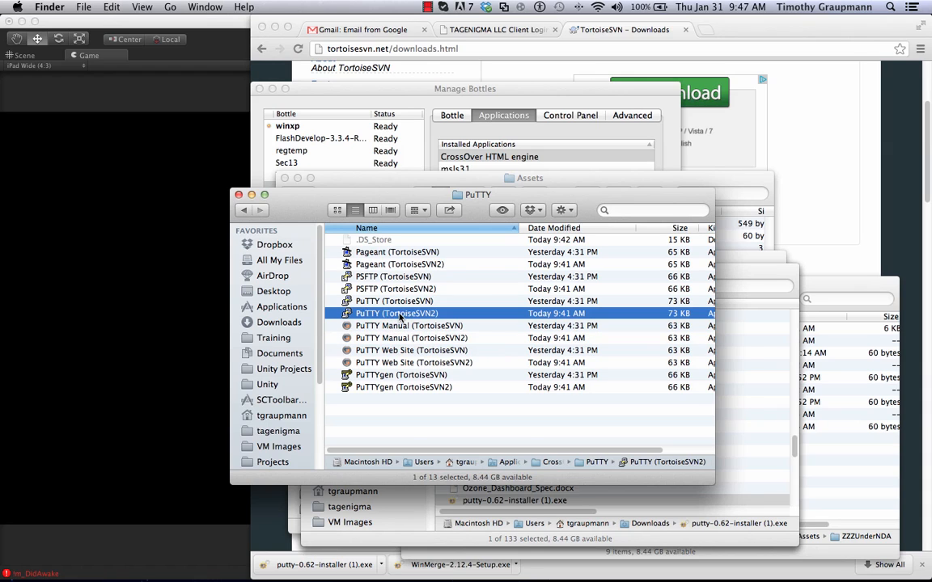
click(301, 188)
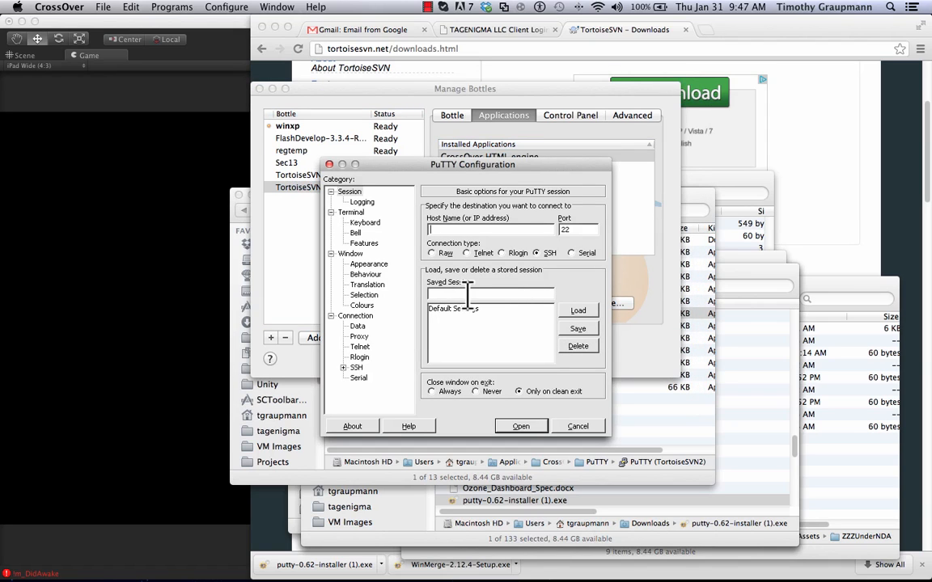
Enter session name CustomSession, host customserver.com and port 2056 in PuTTY Configuration
click(489, 295)
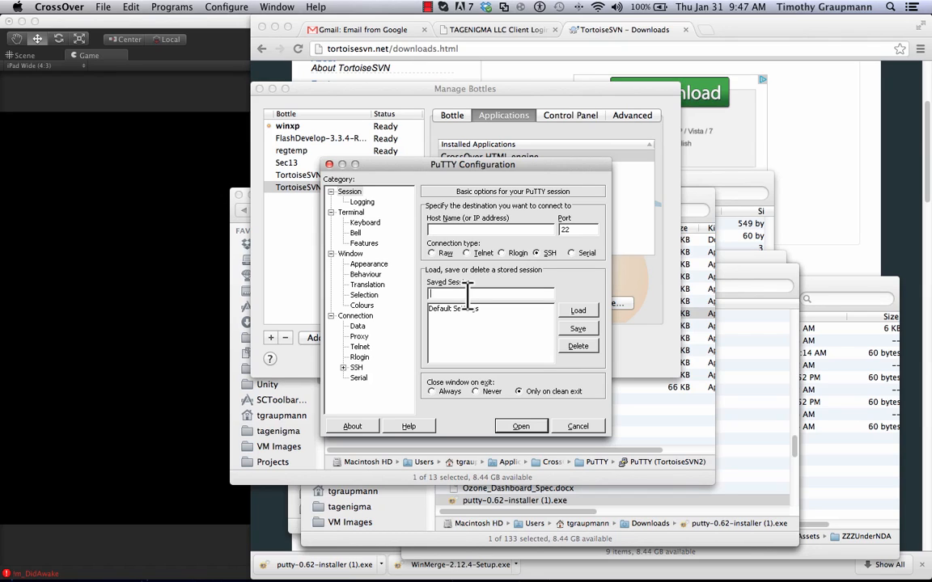
text(CustomSession)
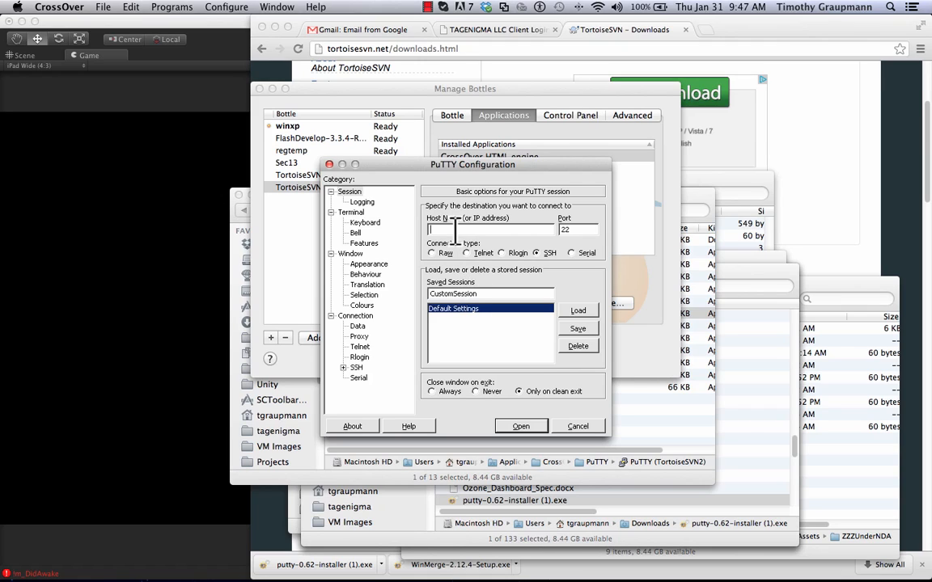
text(custom)
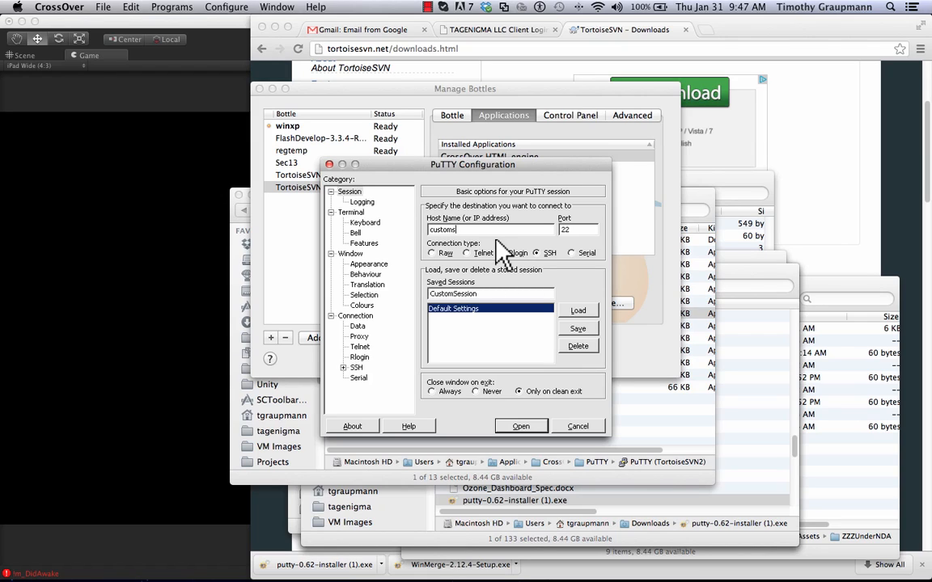
text(server)
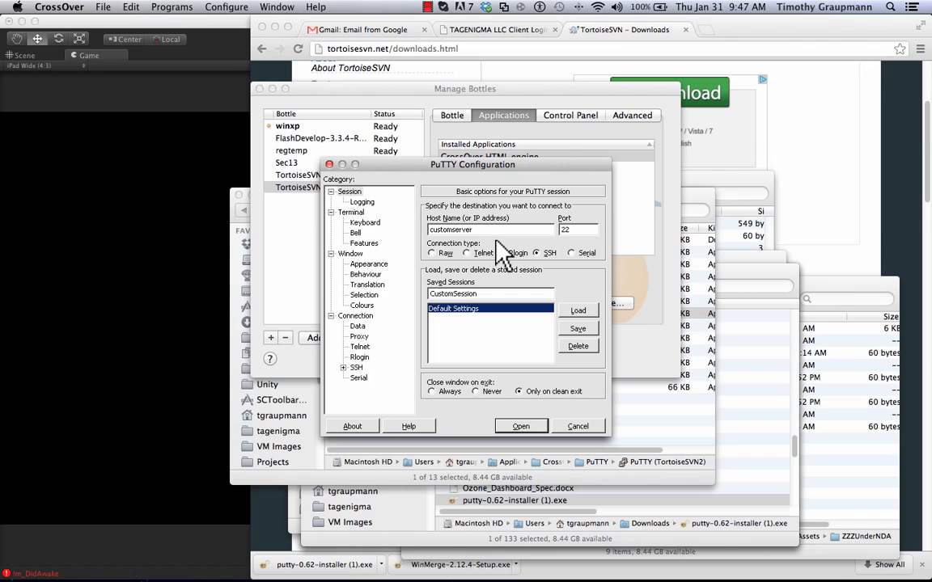
text(.com)
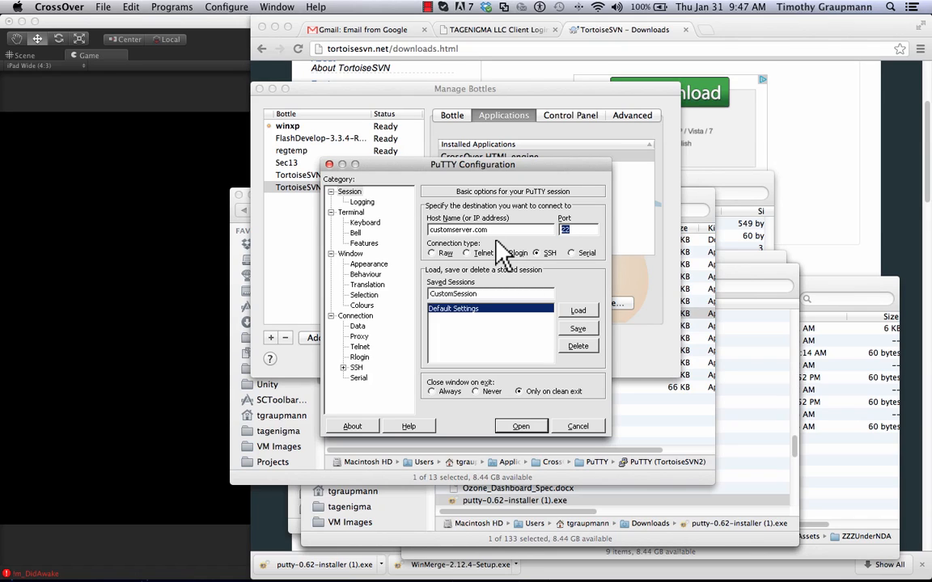
text(2056)
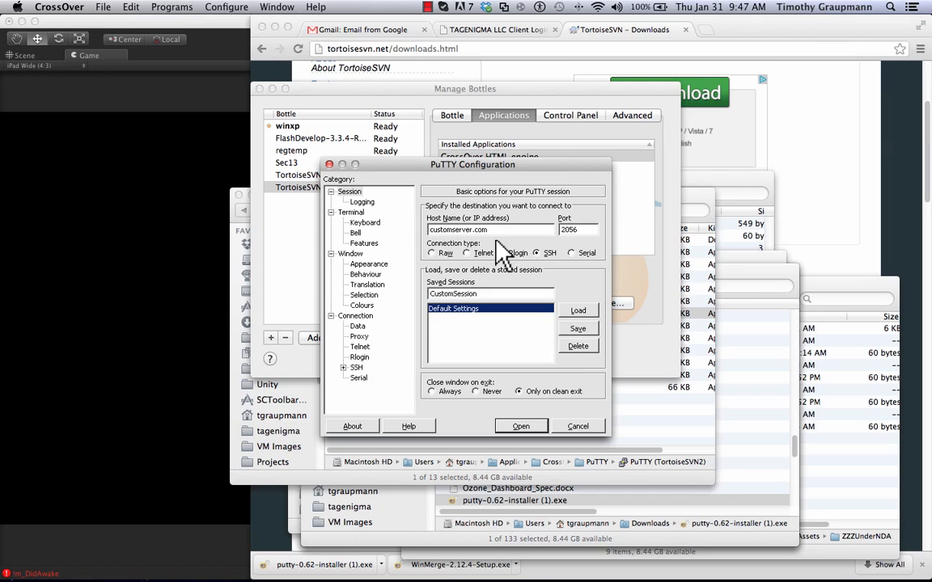
mouse_move(339, 385)
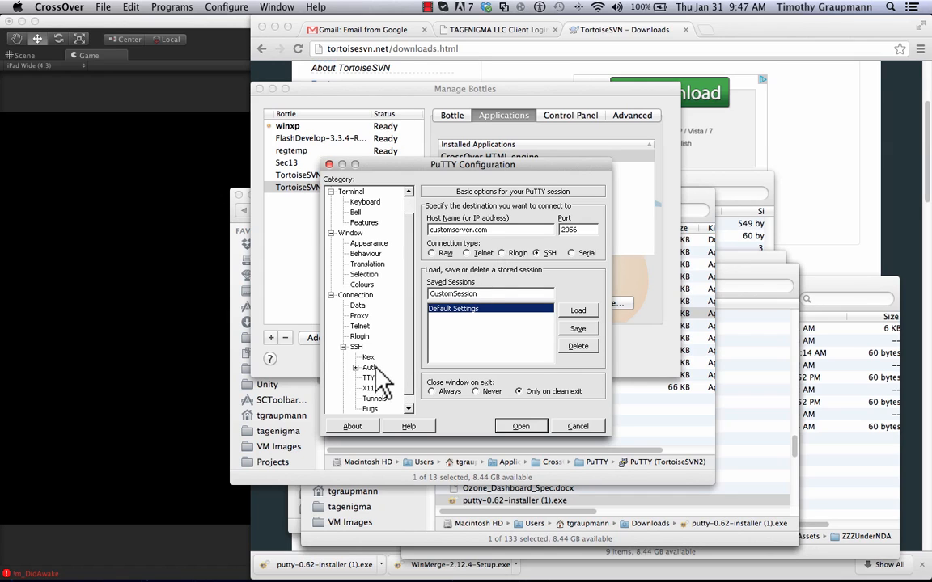
Enable 'Allow agent forwarding' under SSH Auth and look over the Rlogin and SSH panels
click(369, 367)
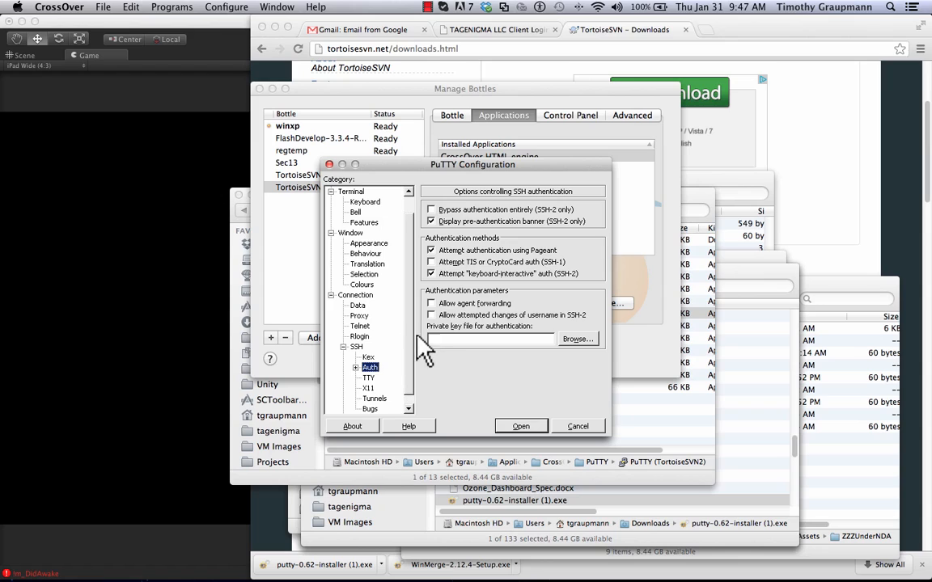
click(430, 304)
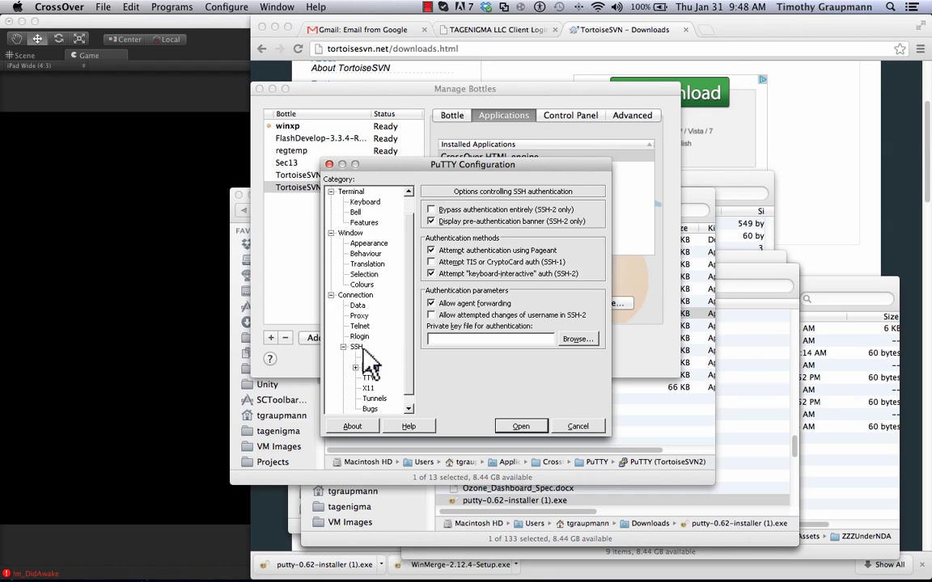
click(360, 335)
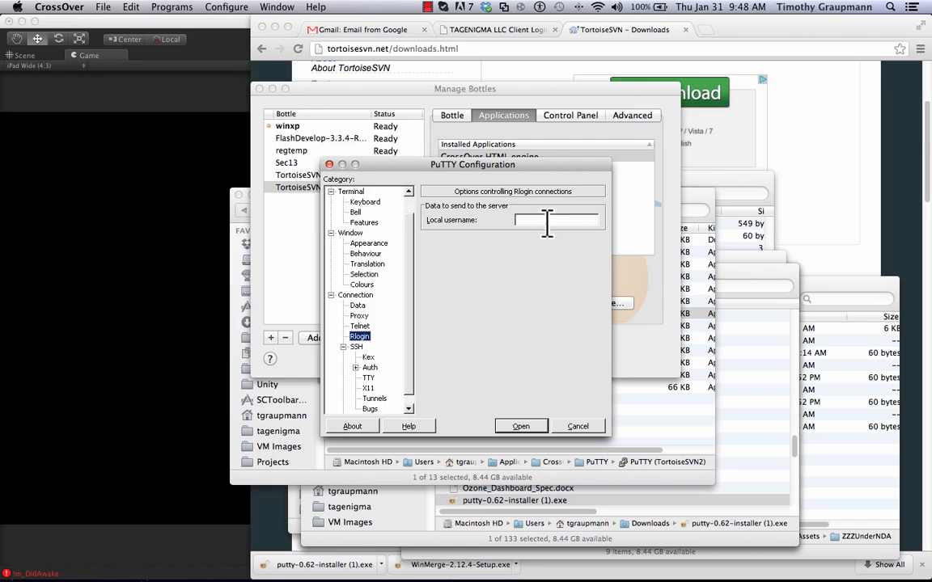
click(356, 346)
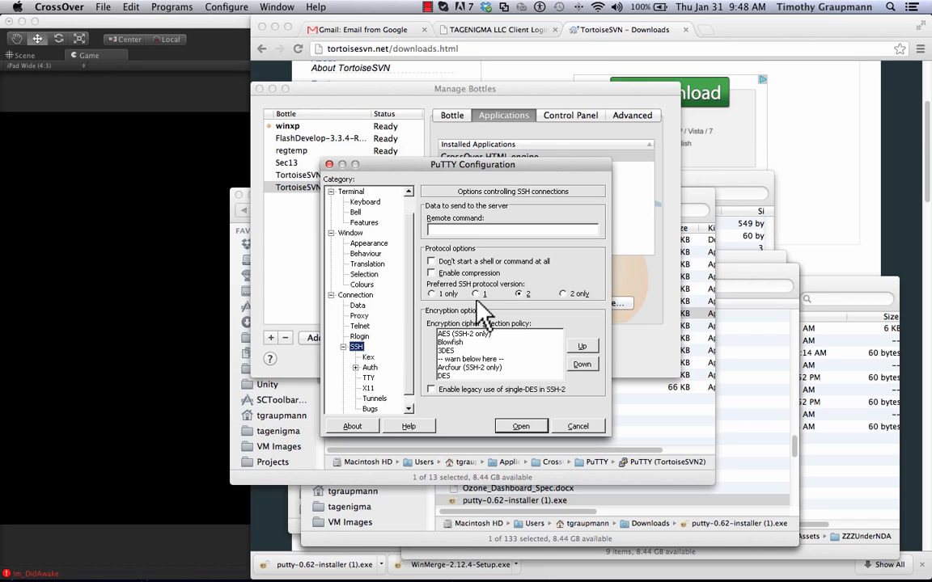
mouse_move(375, 375)
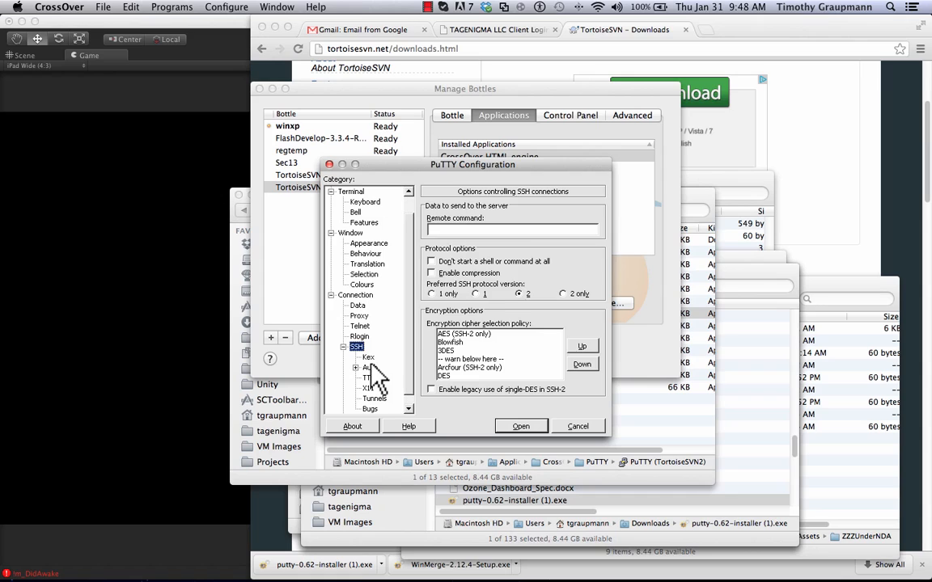
Return to the Session panel and close the PuTTY configuration window
click(369, 358)
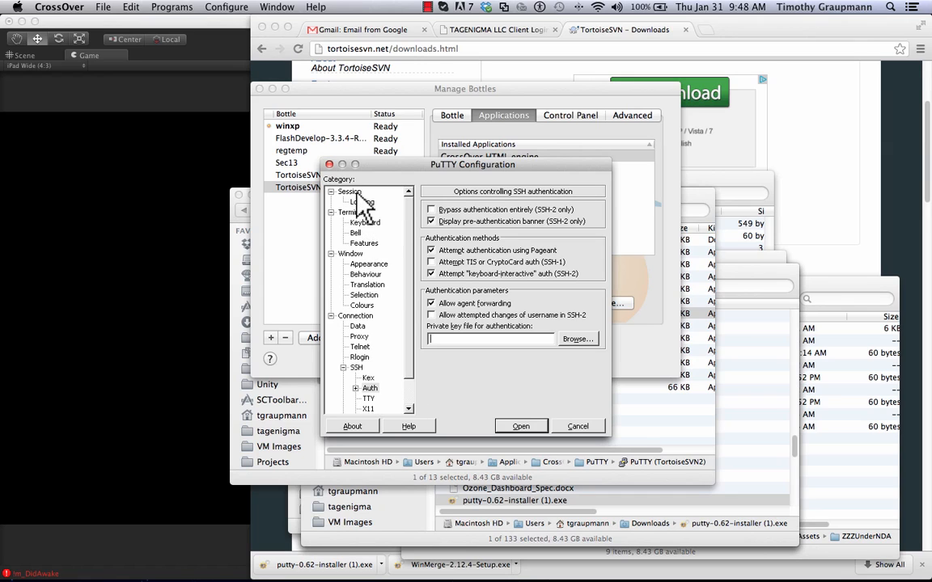
click(349, 191)
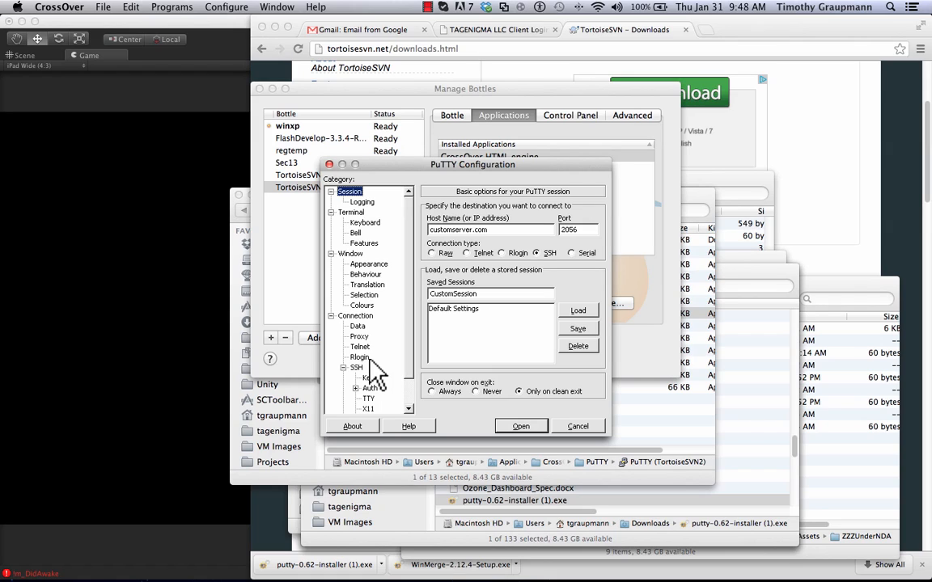
mouse_move(420, 359)
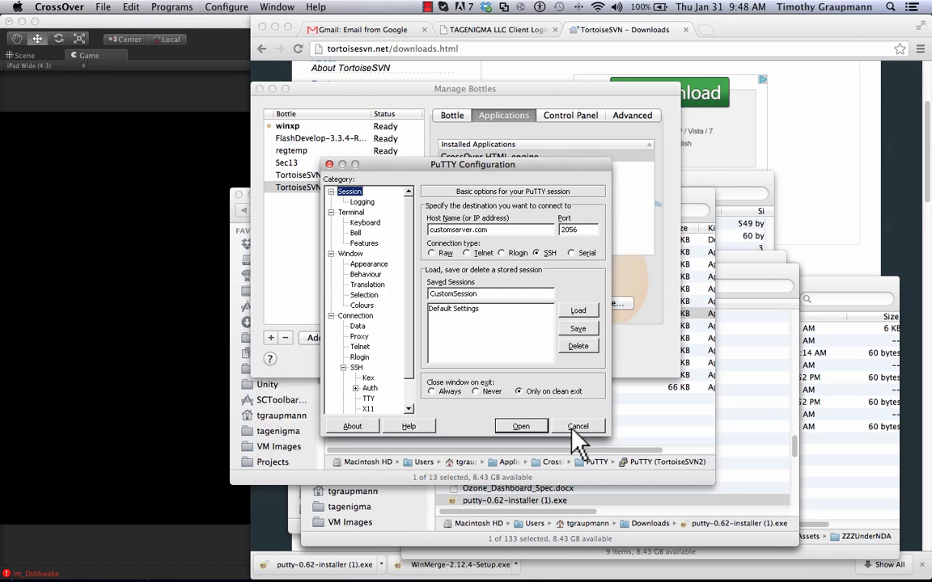
mouse_move(563, 348)
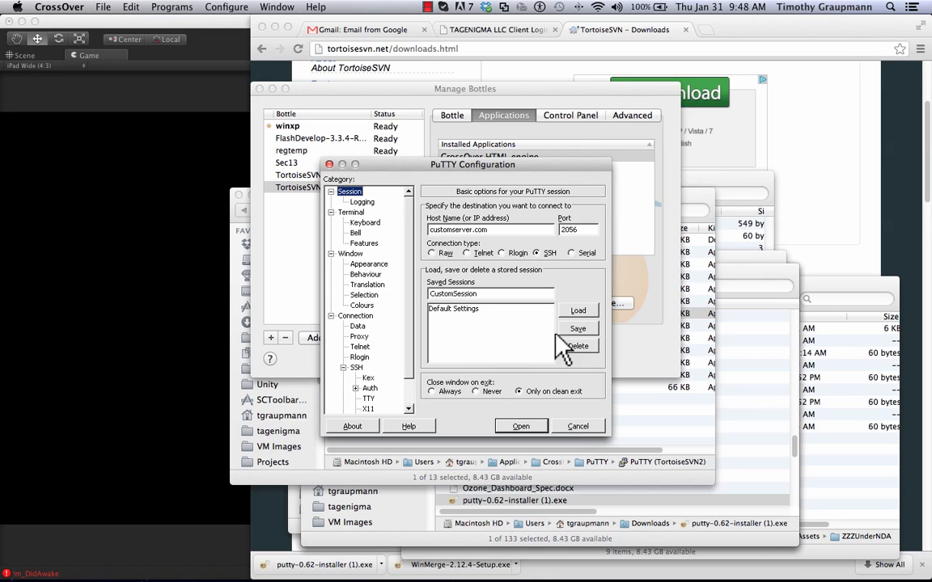
mouse_move(579, 437)
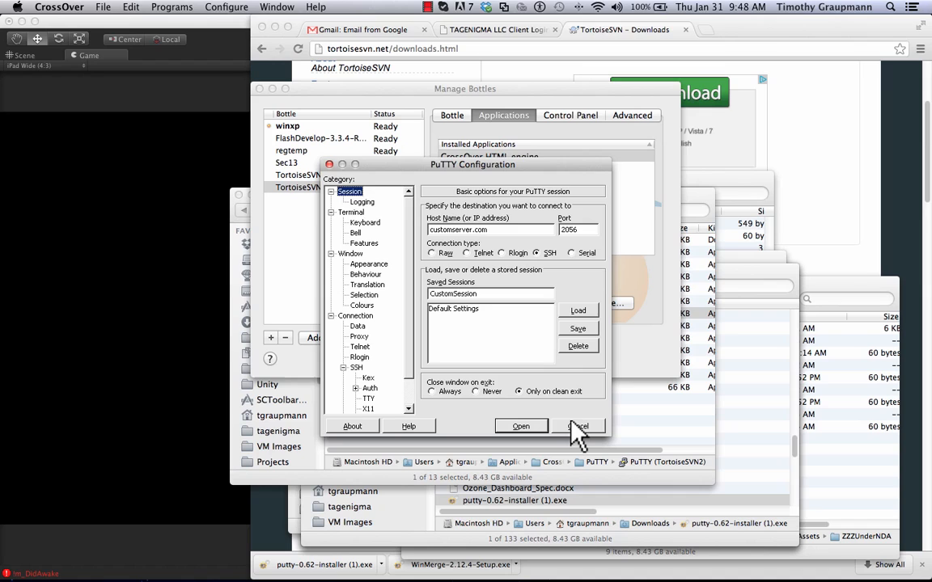
click(579, 427)
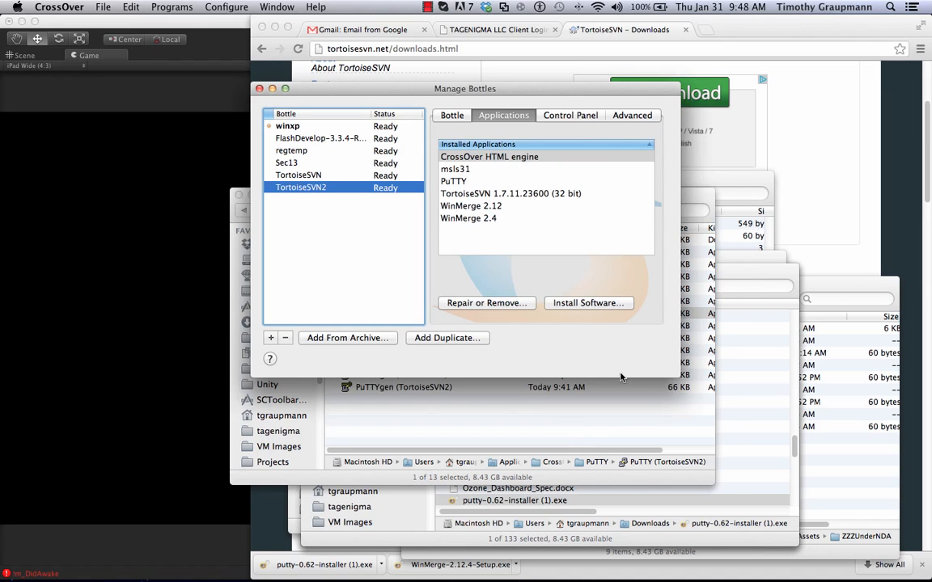
Launch Pageant (TortoiseSVN2) from Finder's CrossOver PuTTY folder
click(397, 314)
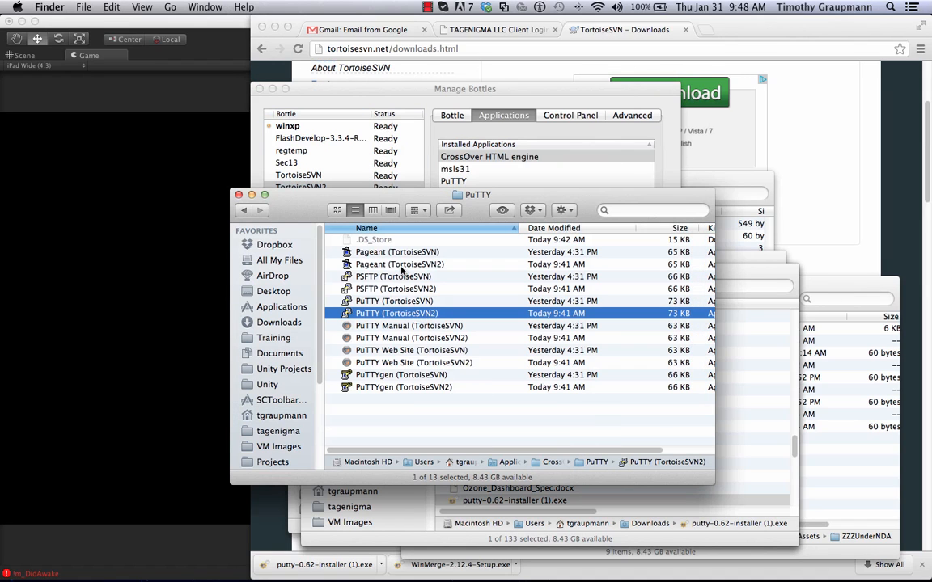
click(301, 188)
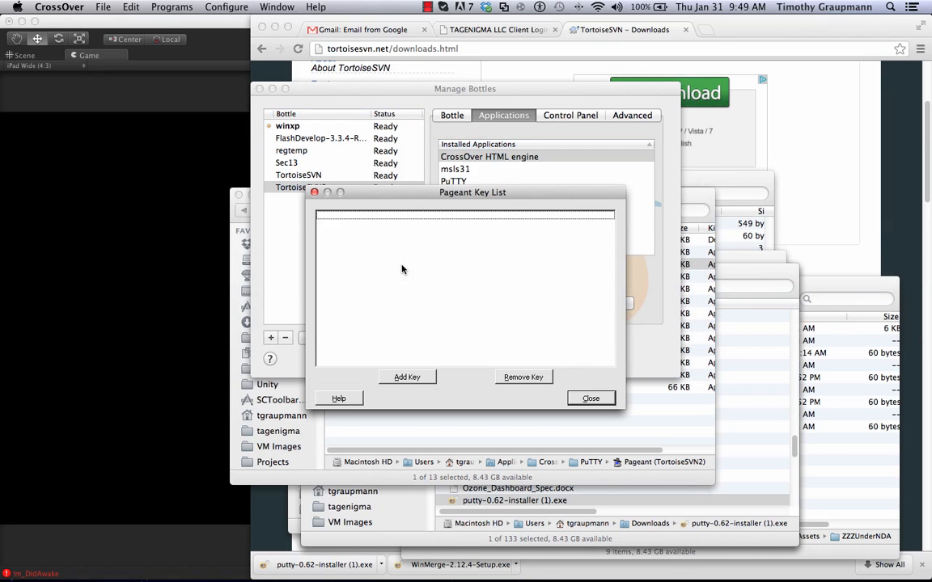
mouse_move(427, 366)
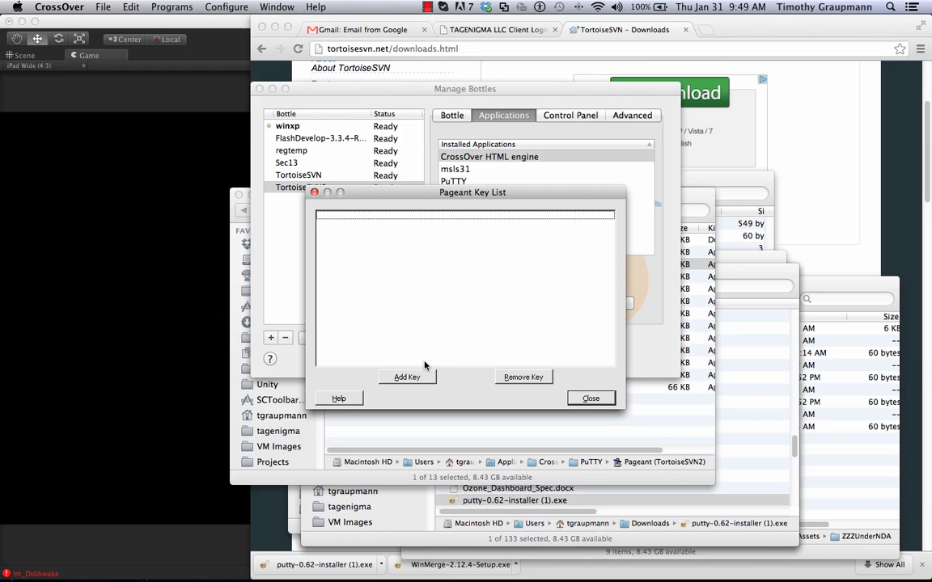
Close the empty Pageant Key List, leaving only the TortoiseSVN2 bottle manager visible
click(408, 377)
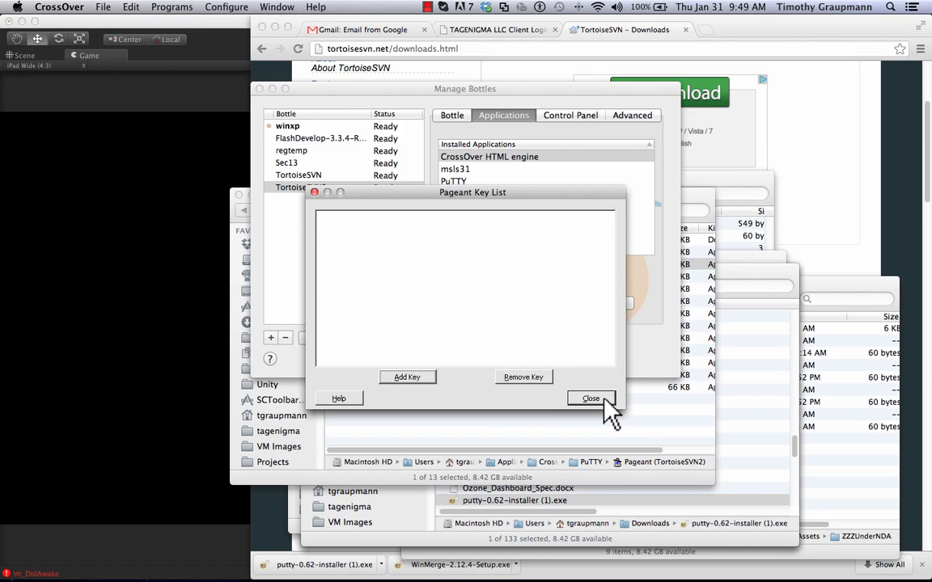
click(590, 398)
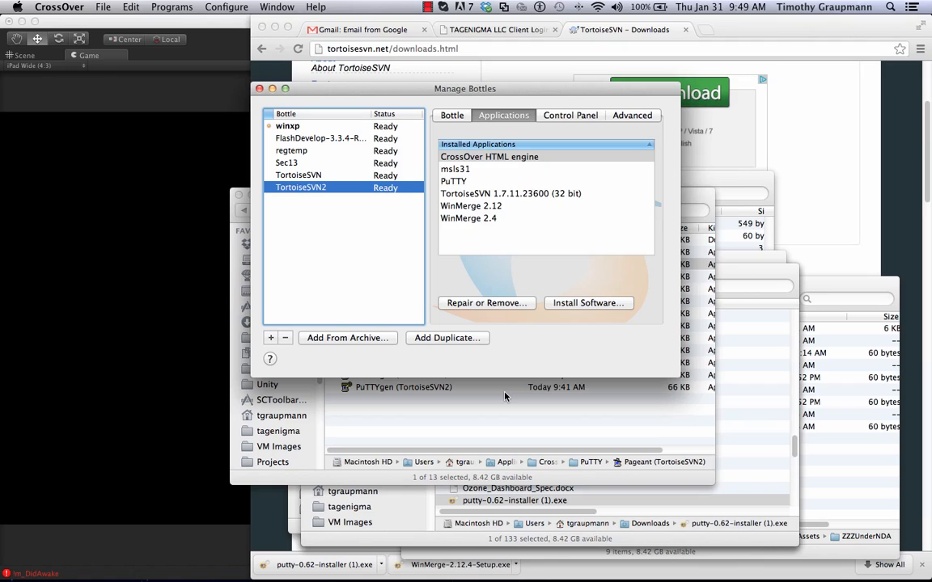
mouse_move(541, 279)
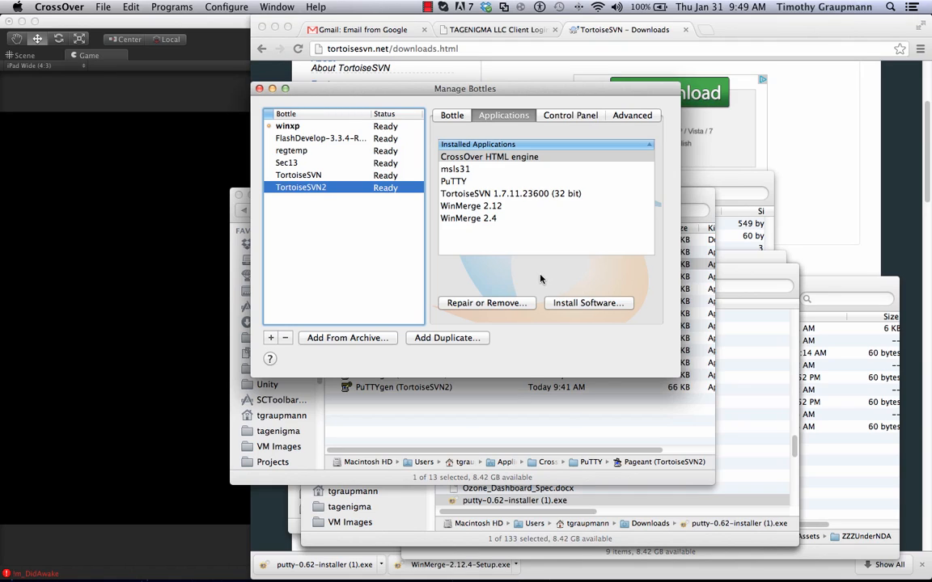